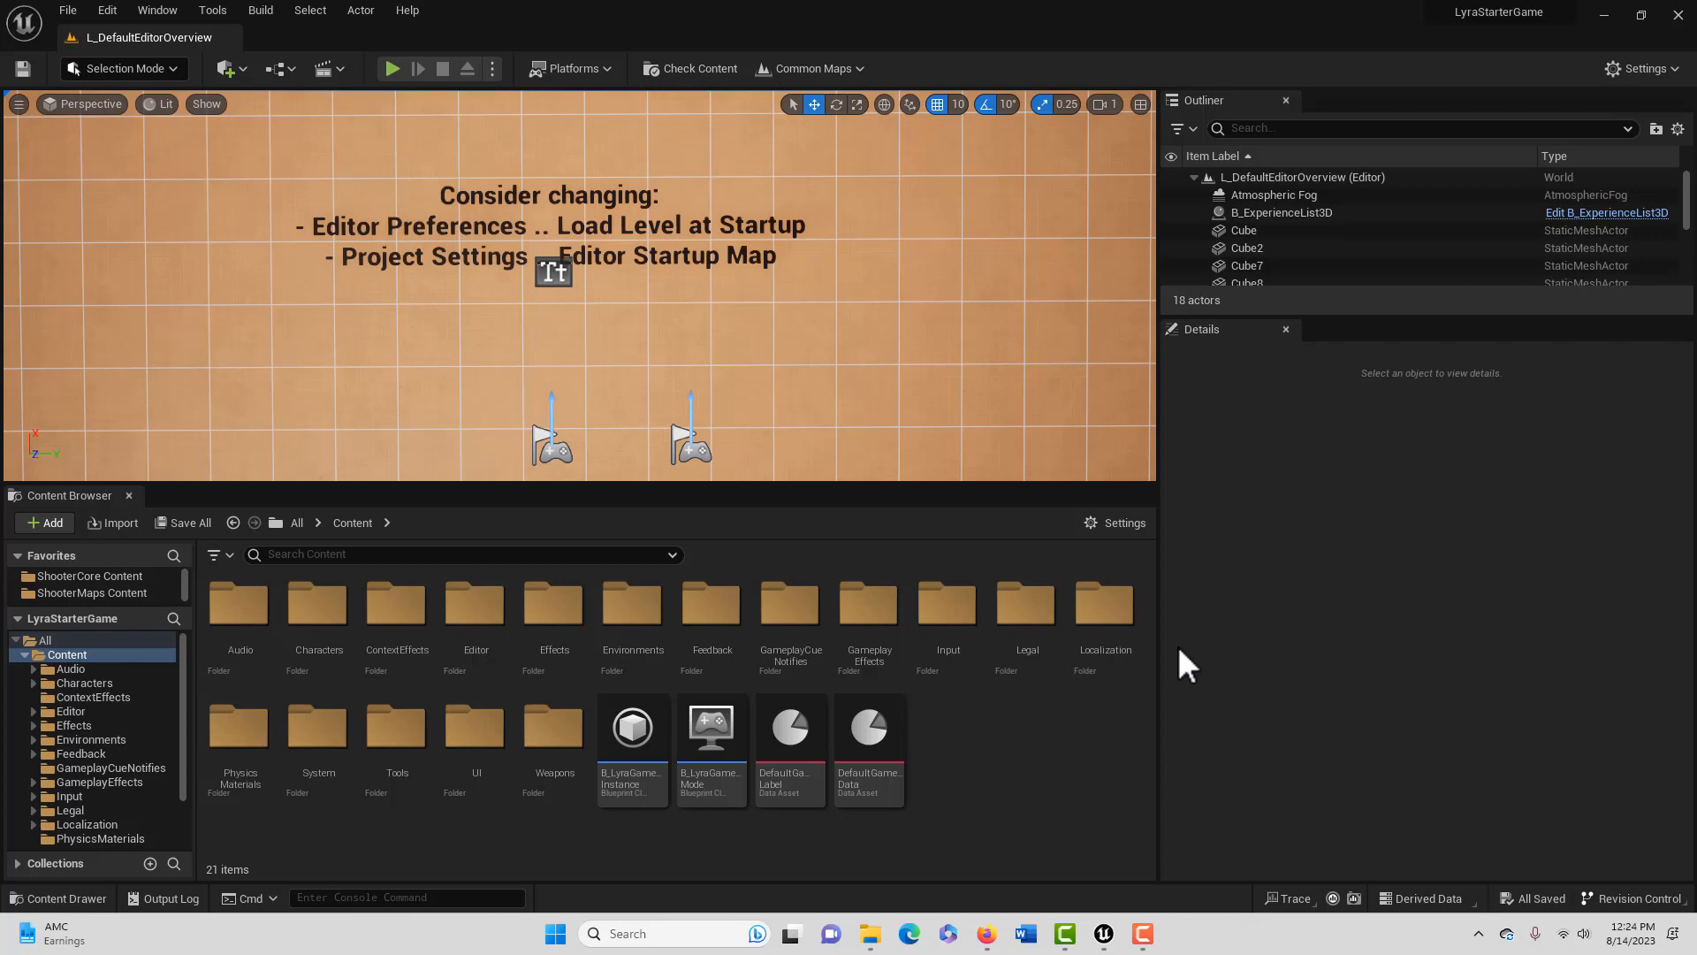
pyautogui.moveTo(1227, 658)
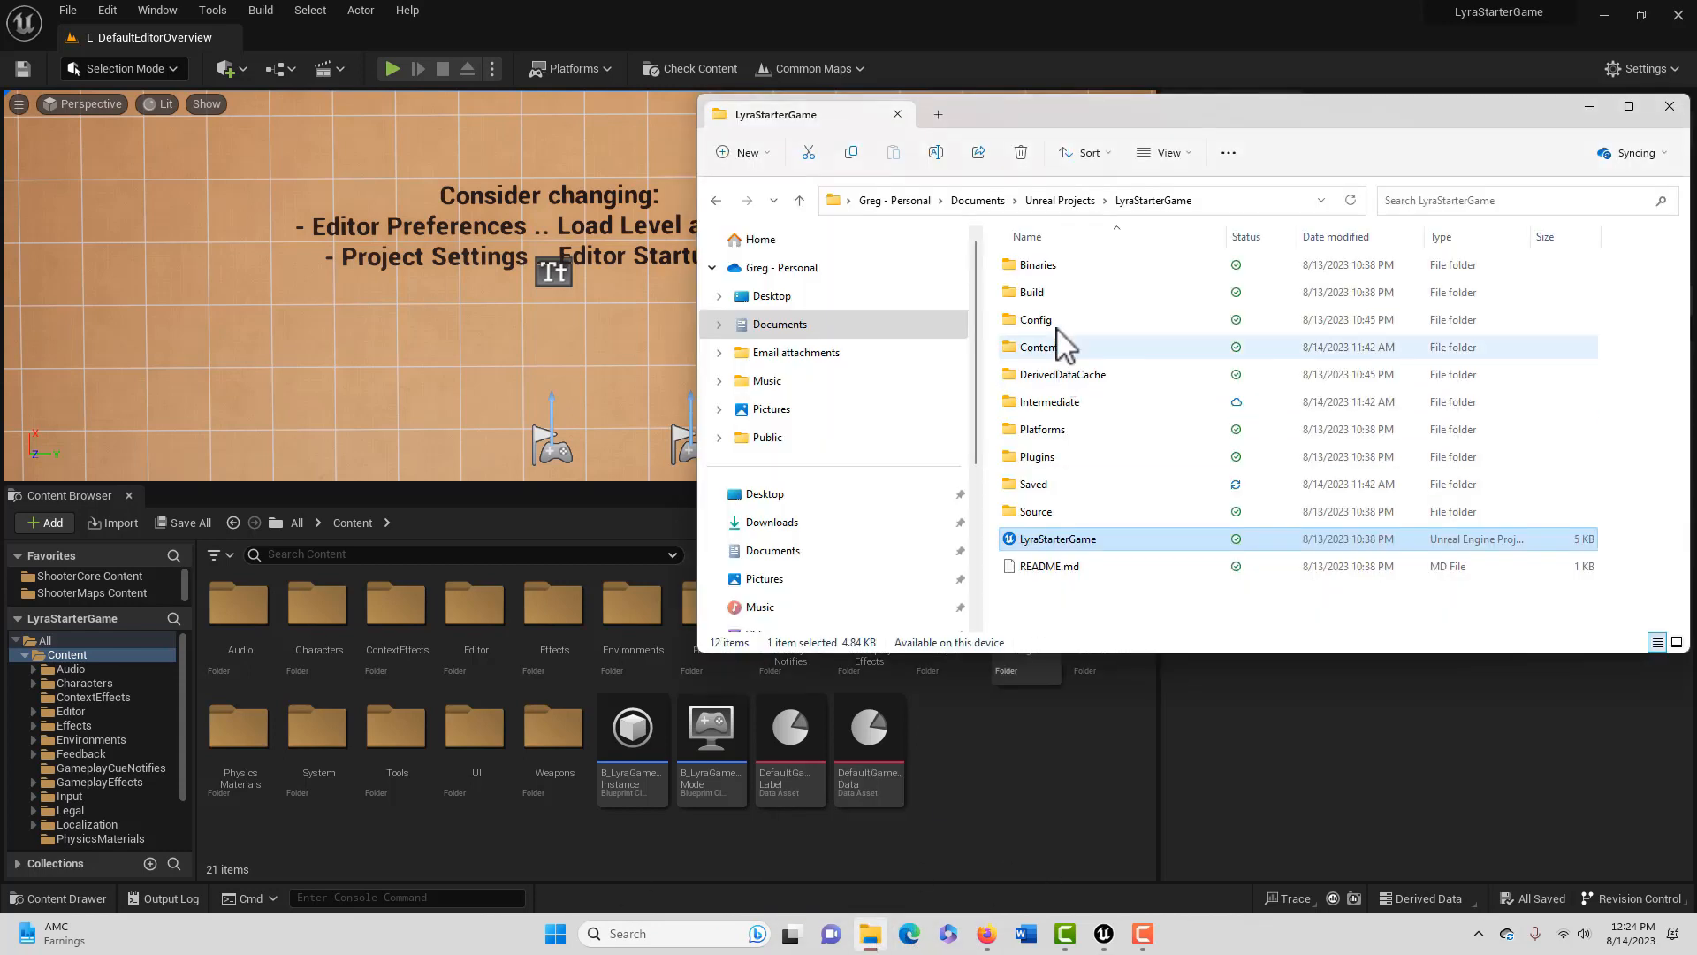
# Navigate the file browser to the MyProject folder under Unreal Projects
pyautogui.click(1059, 200)
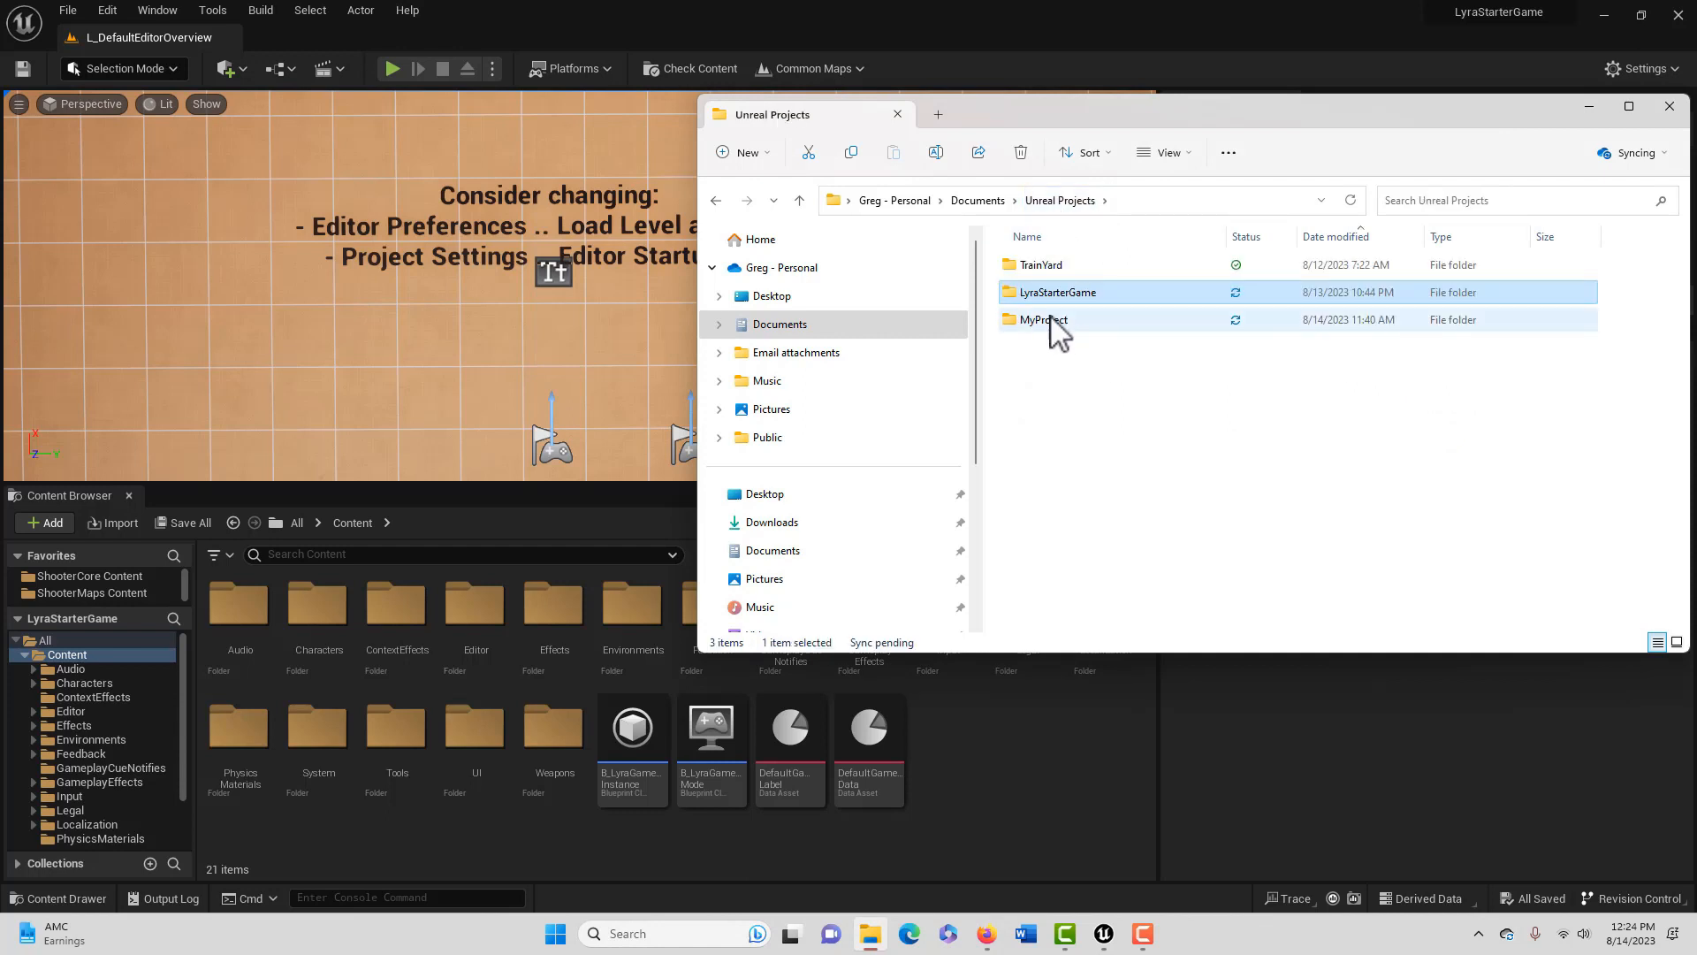
pyautogui.click(1043, 320)
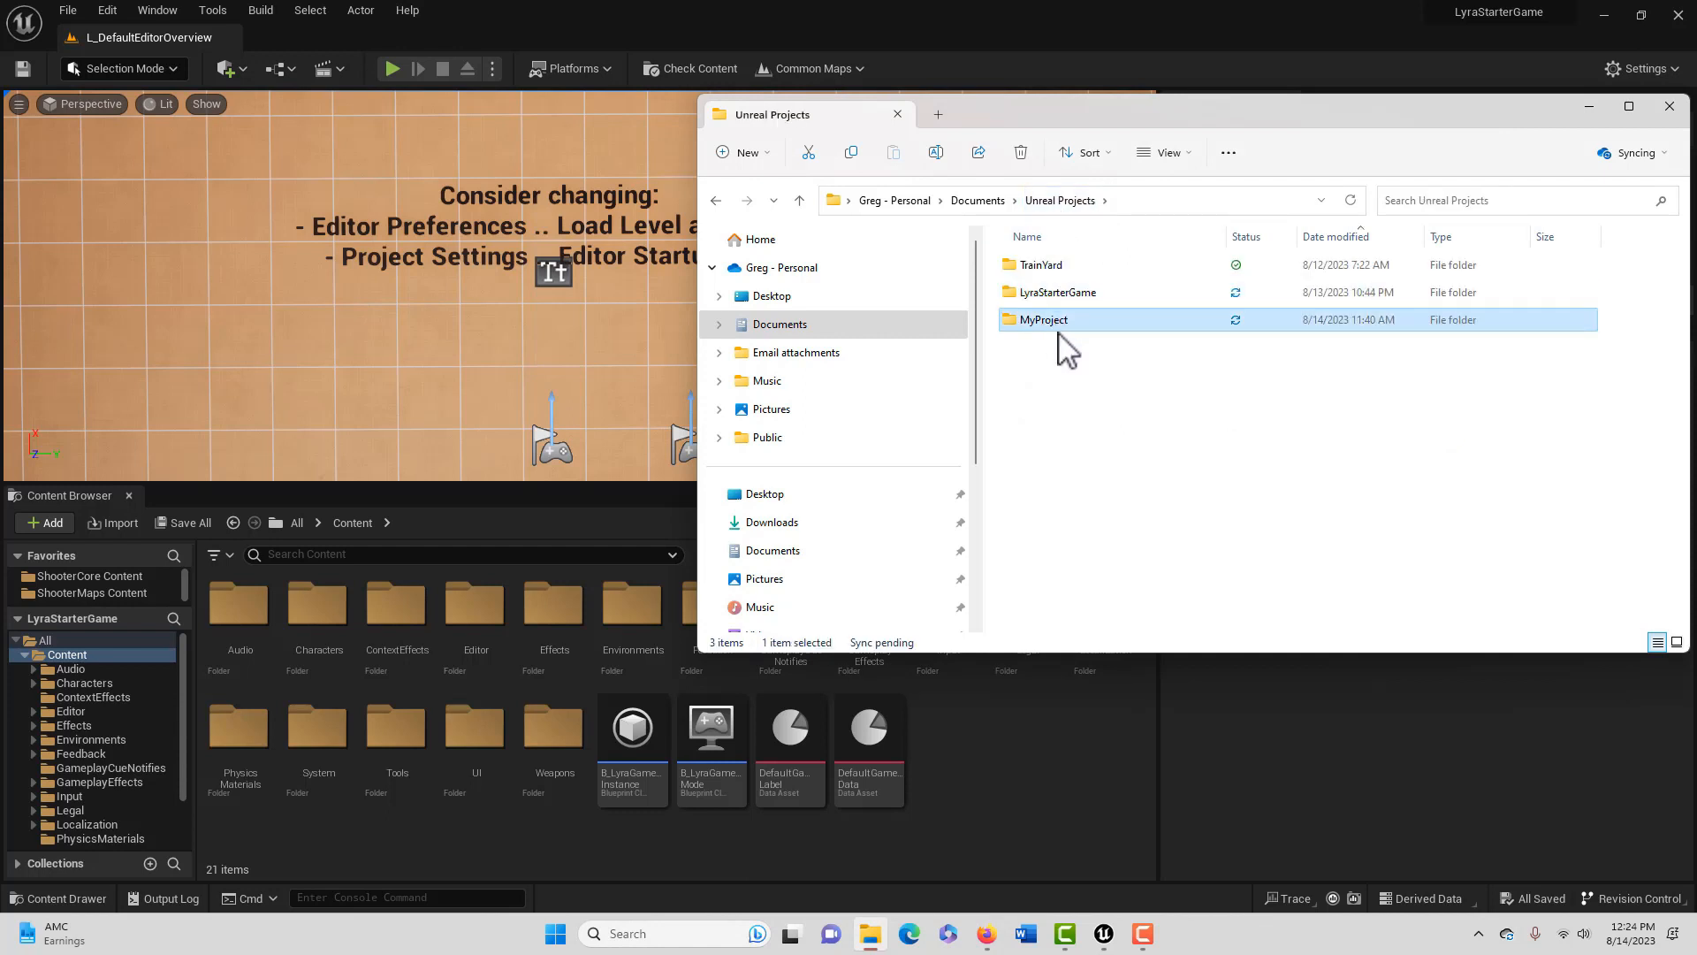
pyautogui.moveTo(1071, 325)
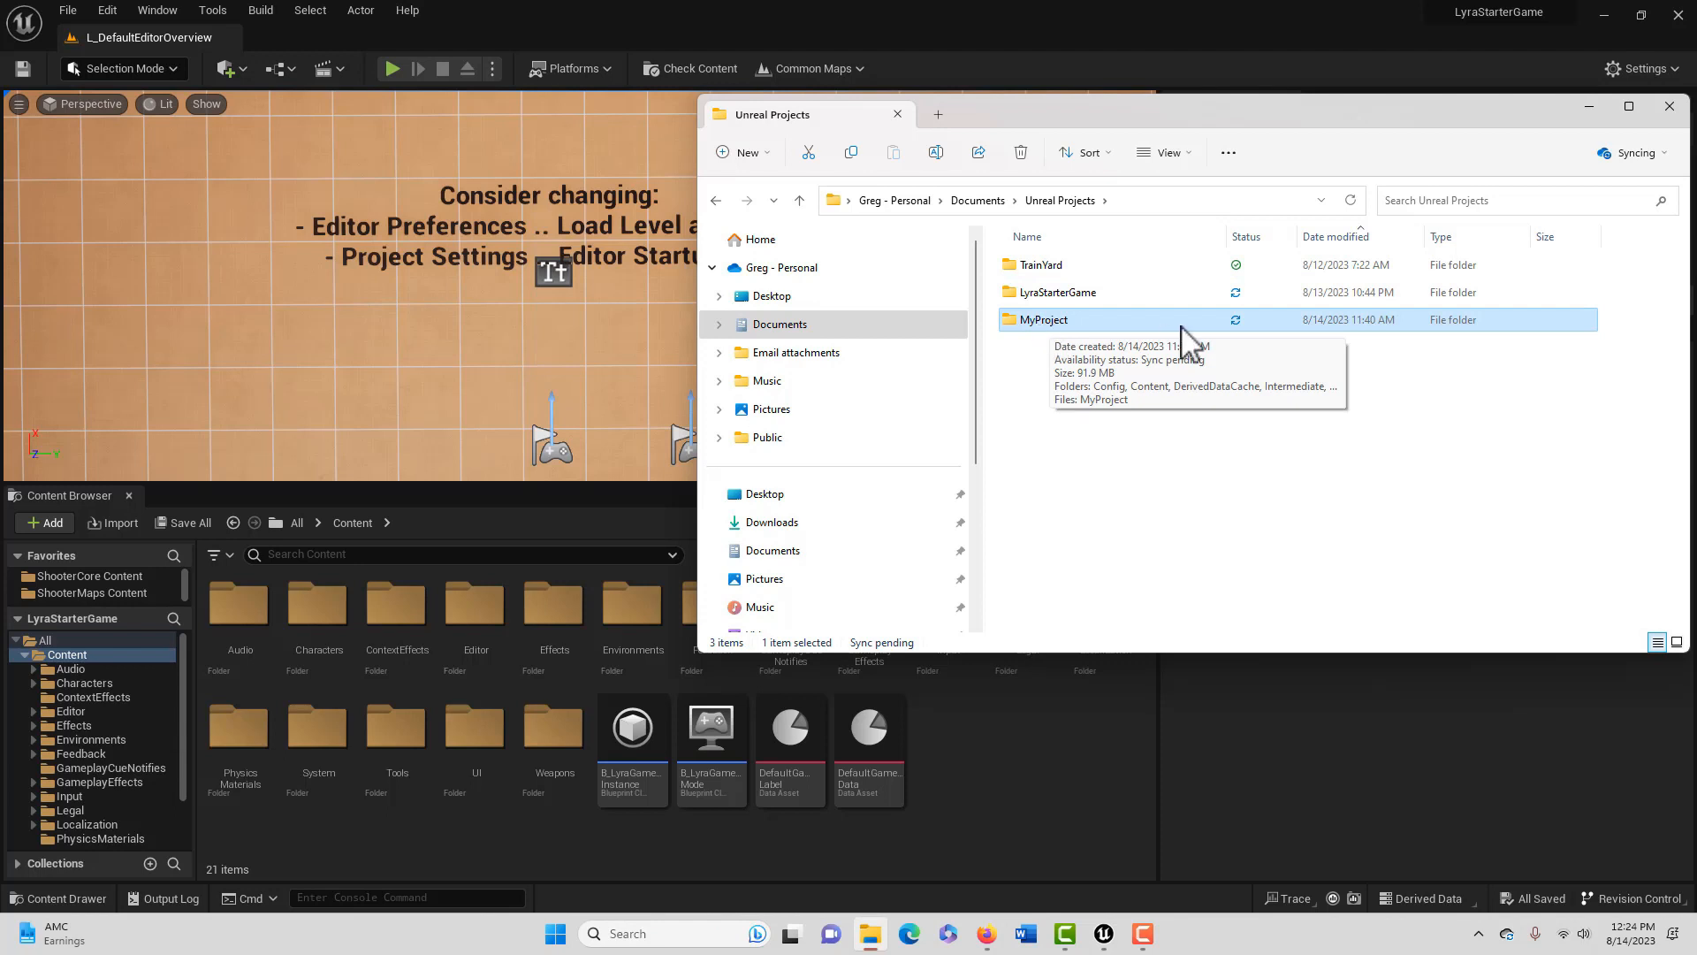
pyautogui.click(1055, 292)
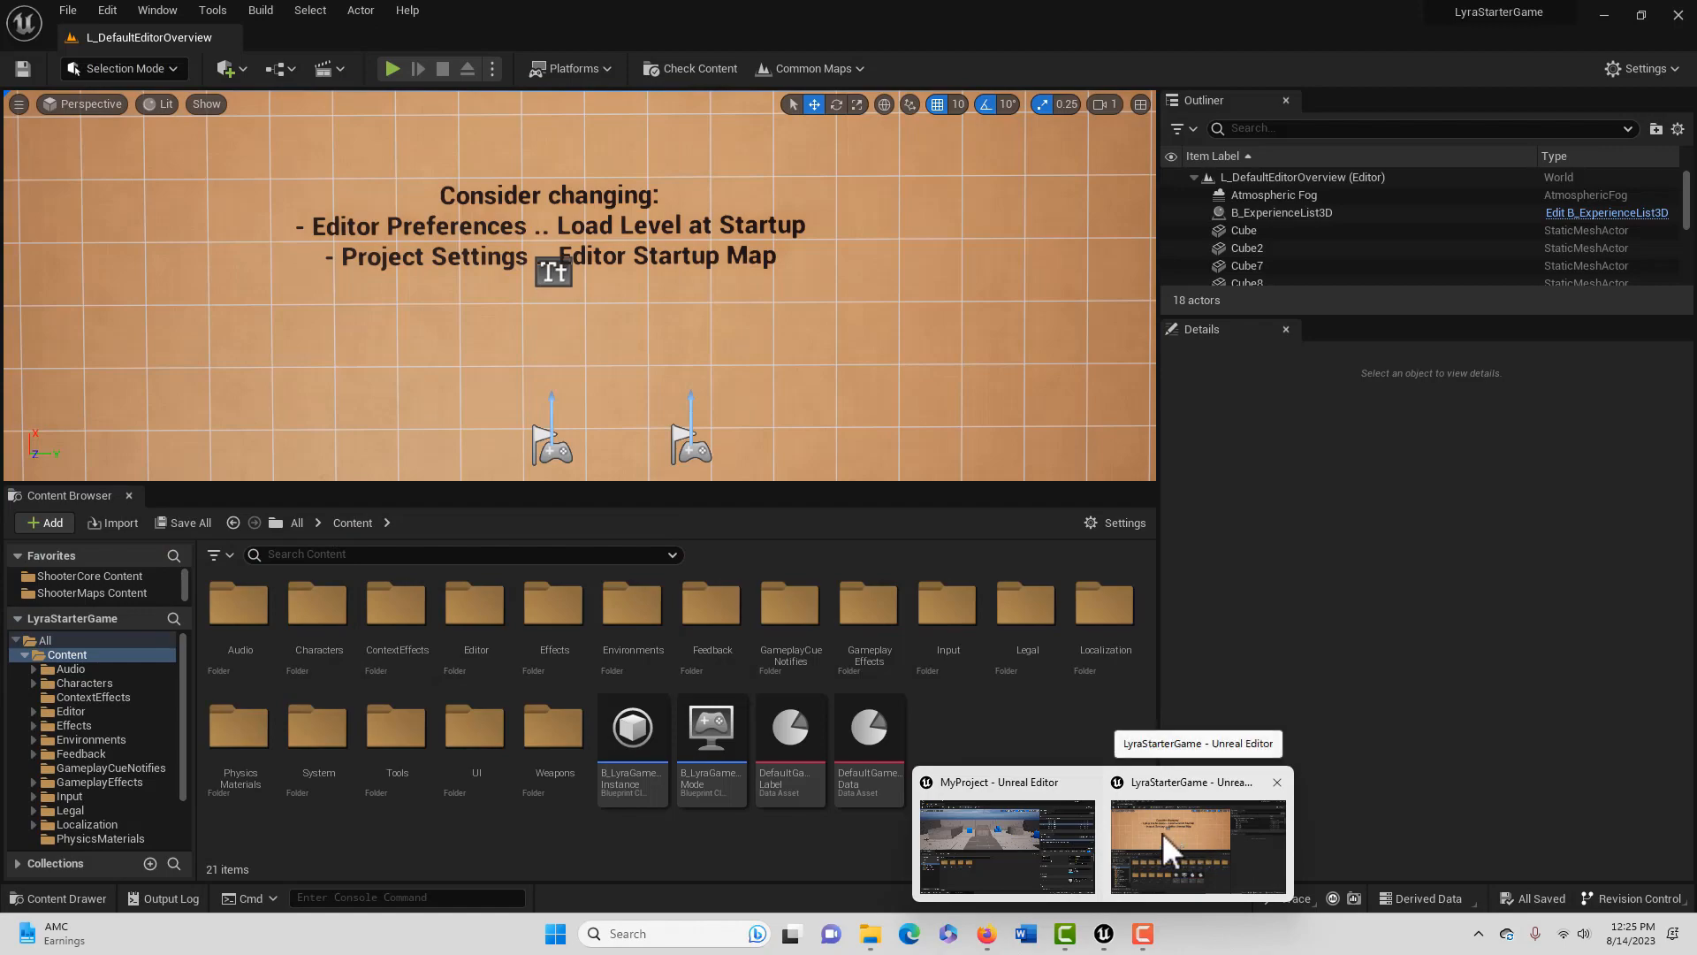
# Back in the LyraStarterGame editor, show the Effects content folder with its subfolders
pyautogui.click(1006, 845)
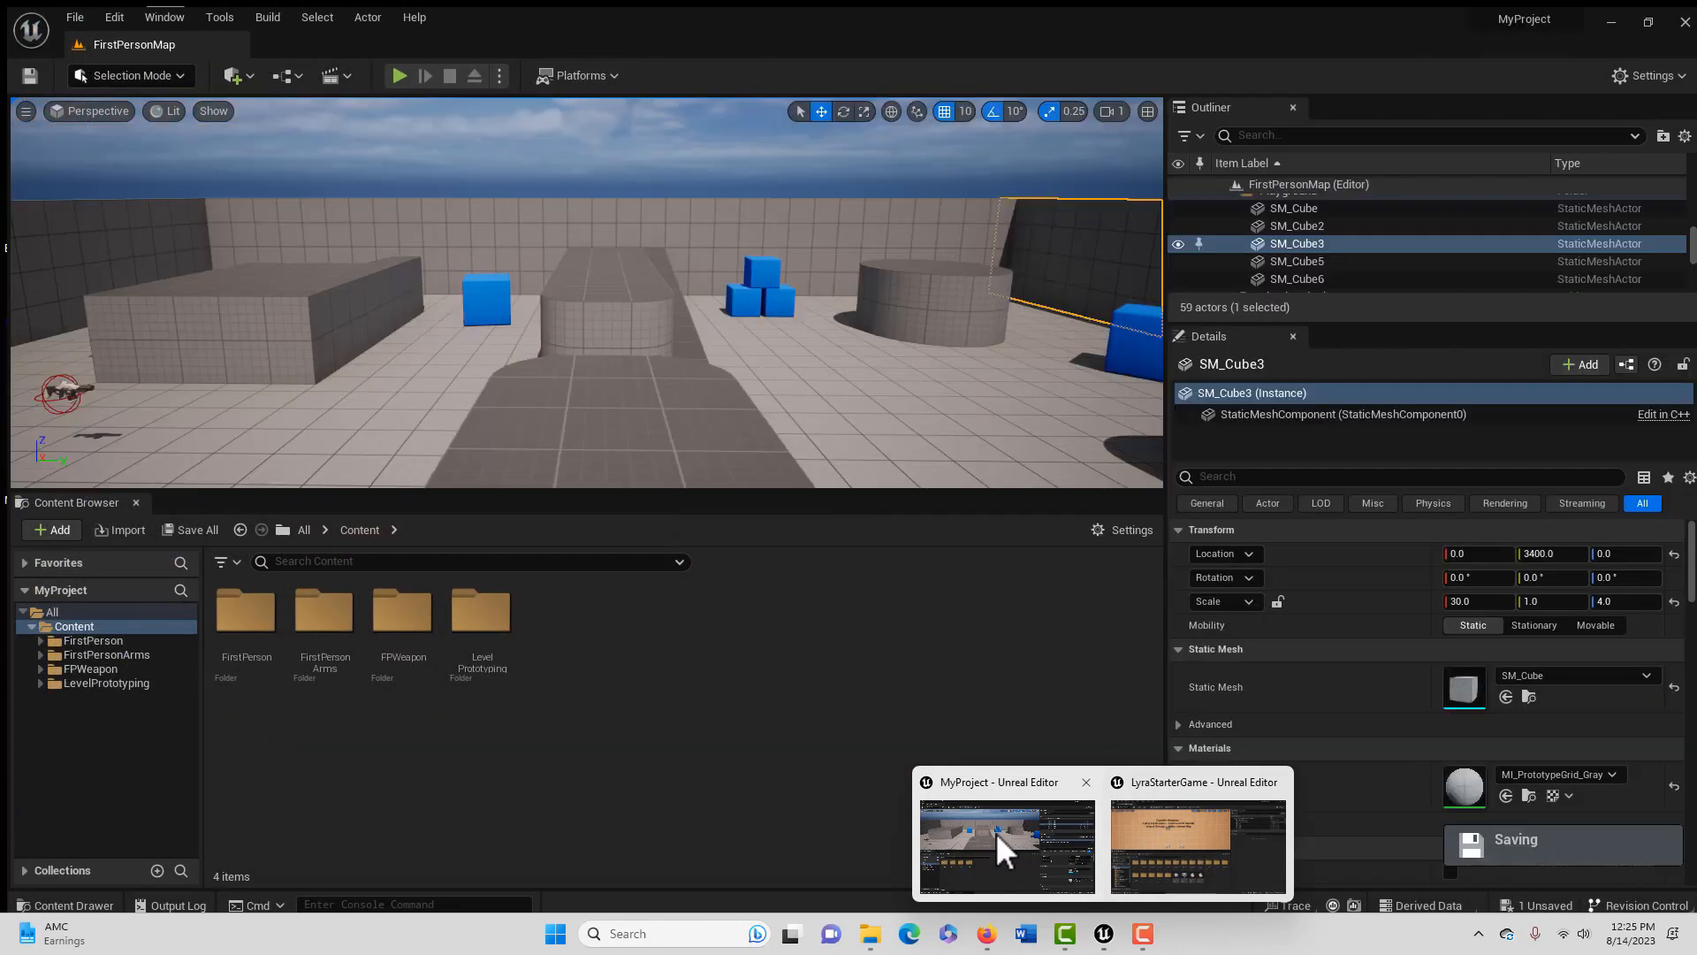
pyautogui.click(1195, 845)
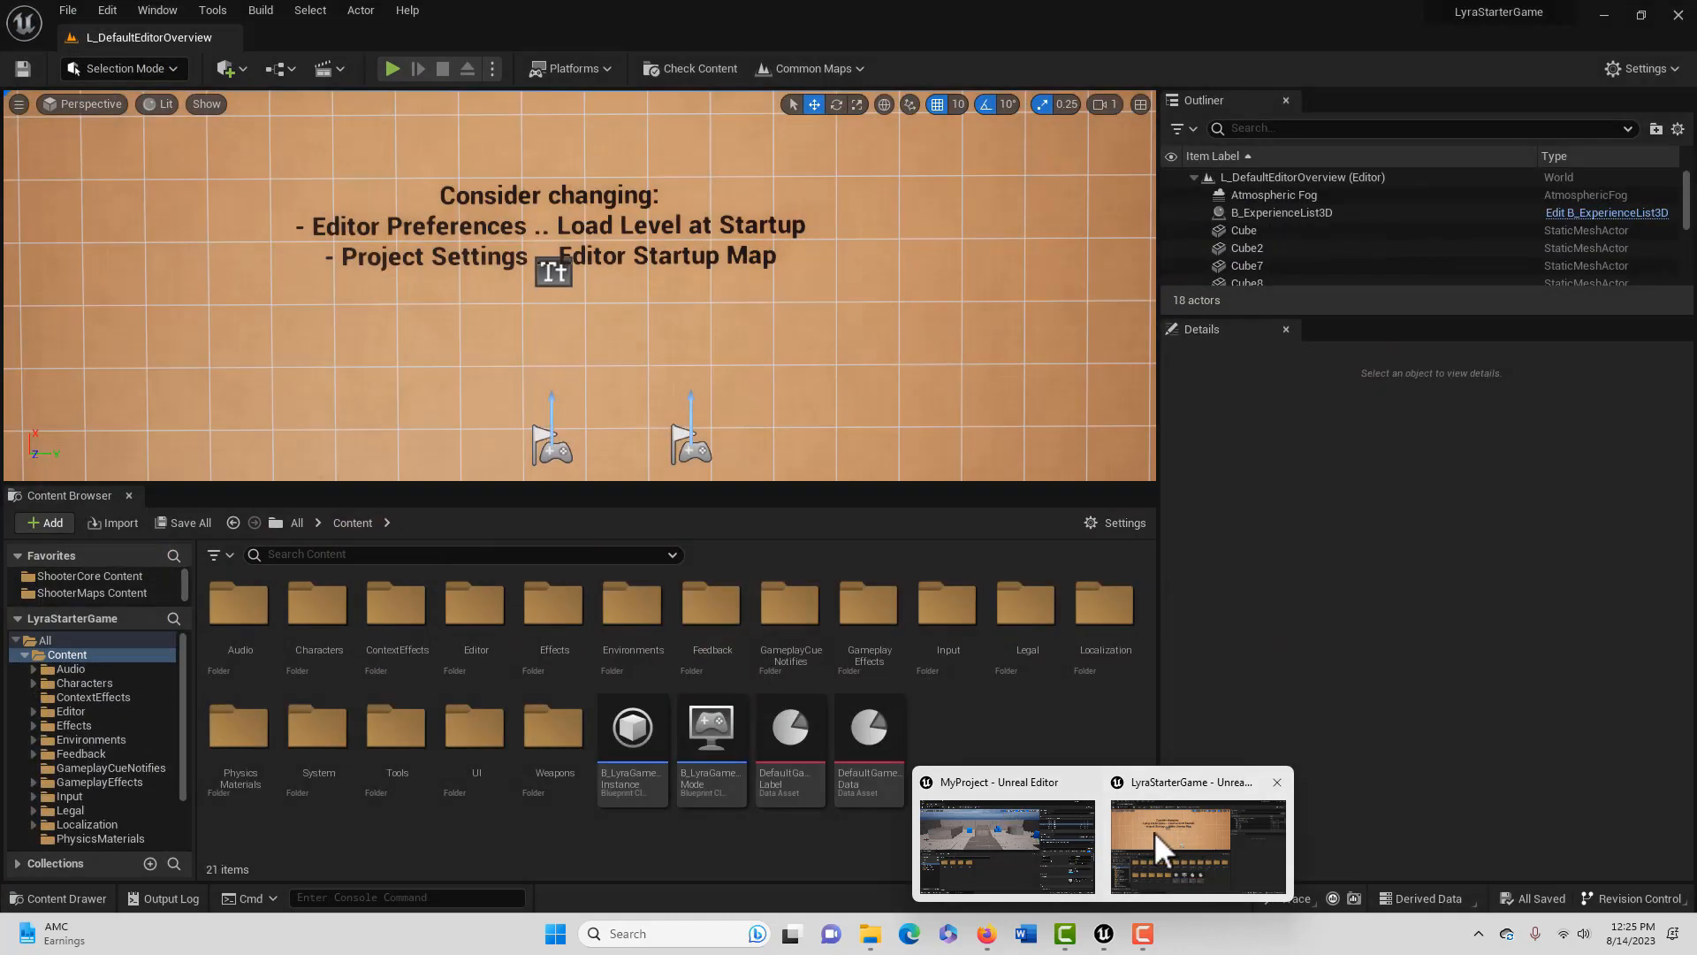
pyautogui.moveTo(316, 606)
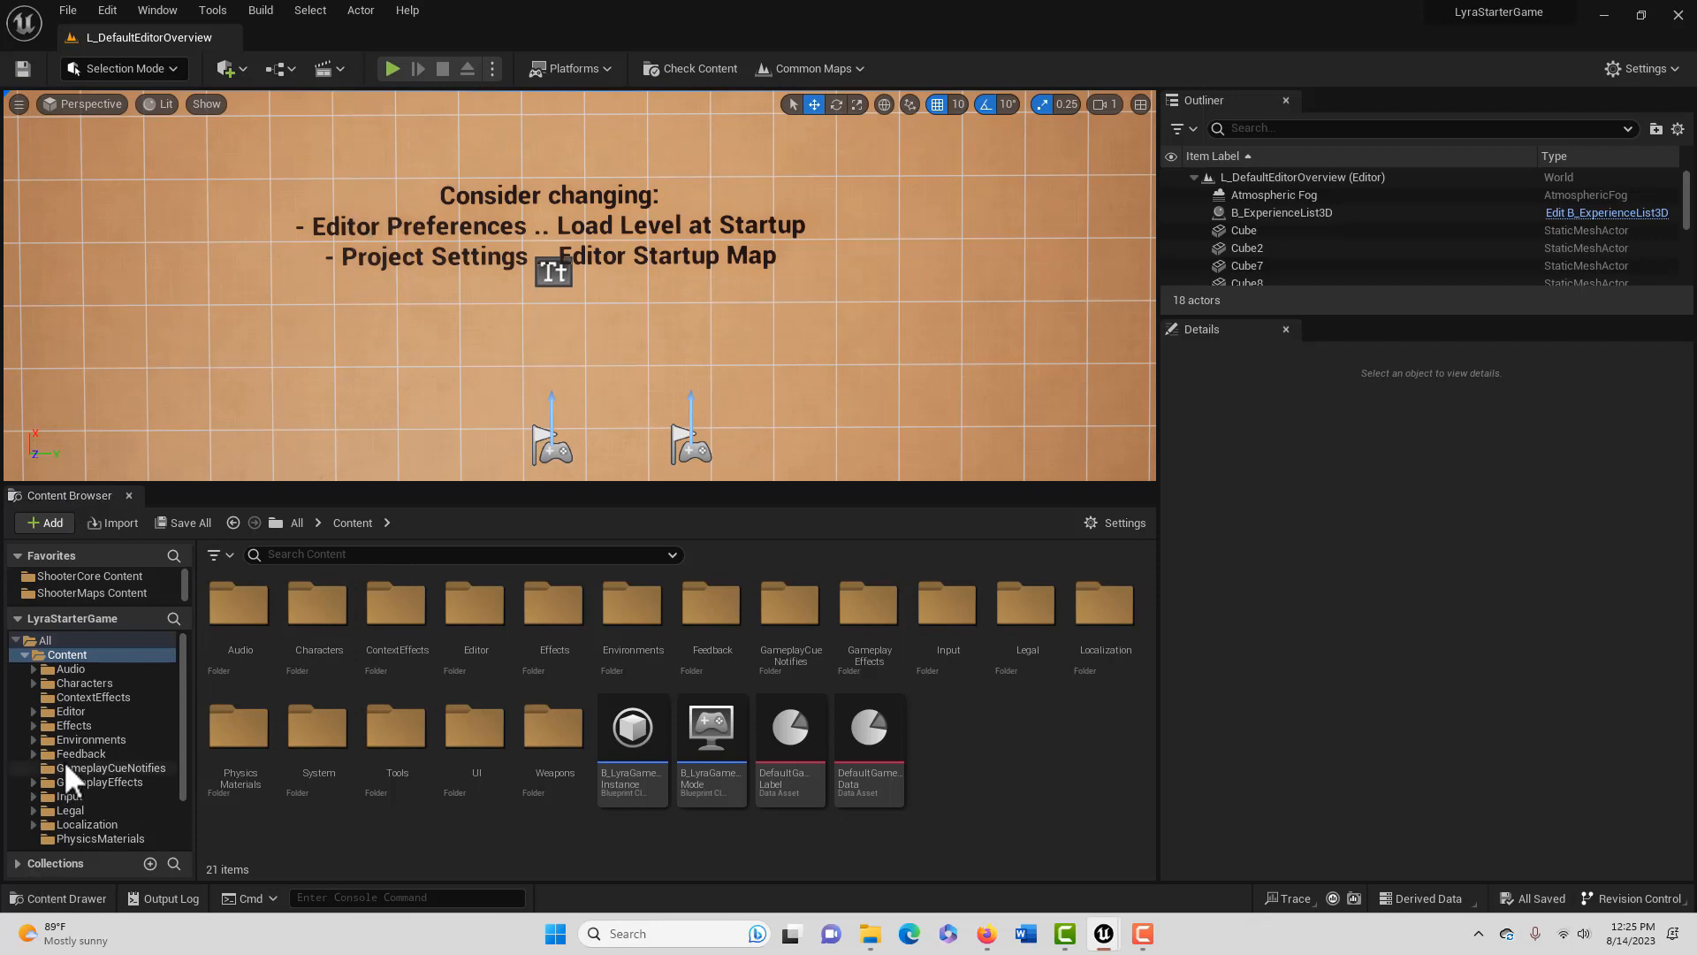
pyautogui.click(74, 725)
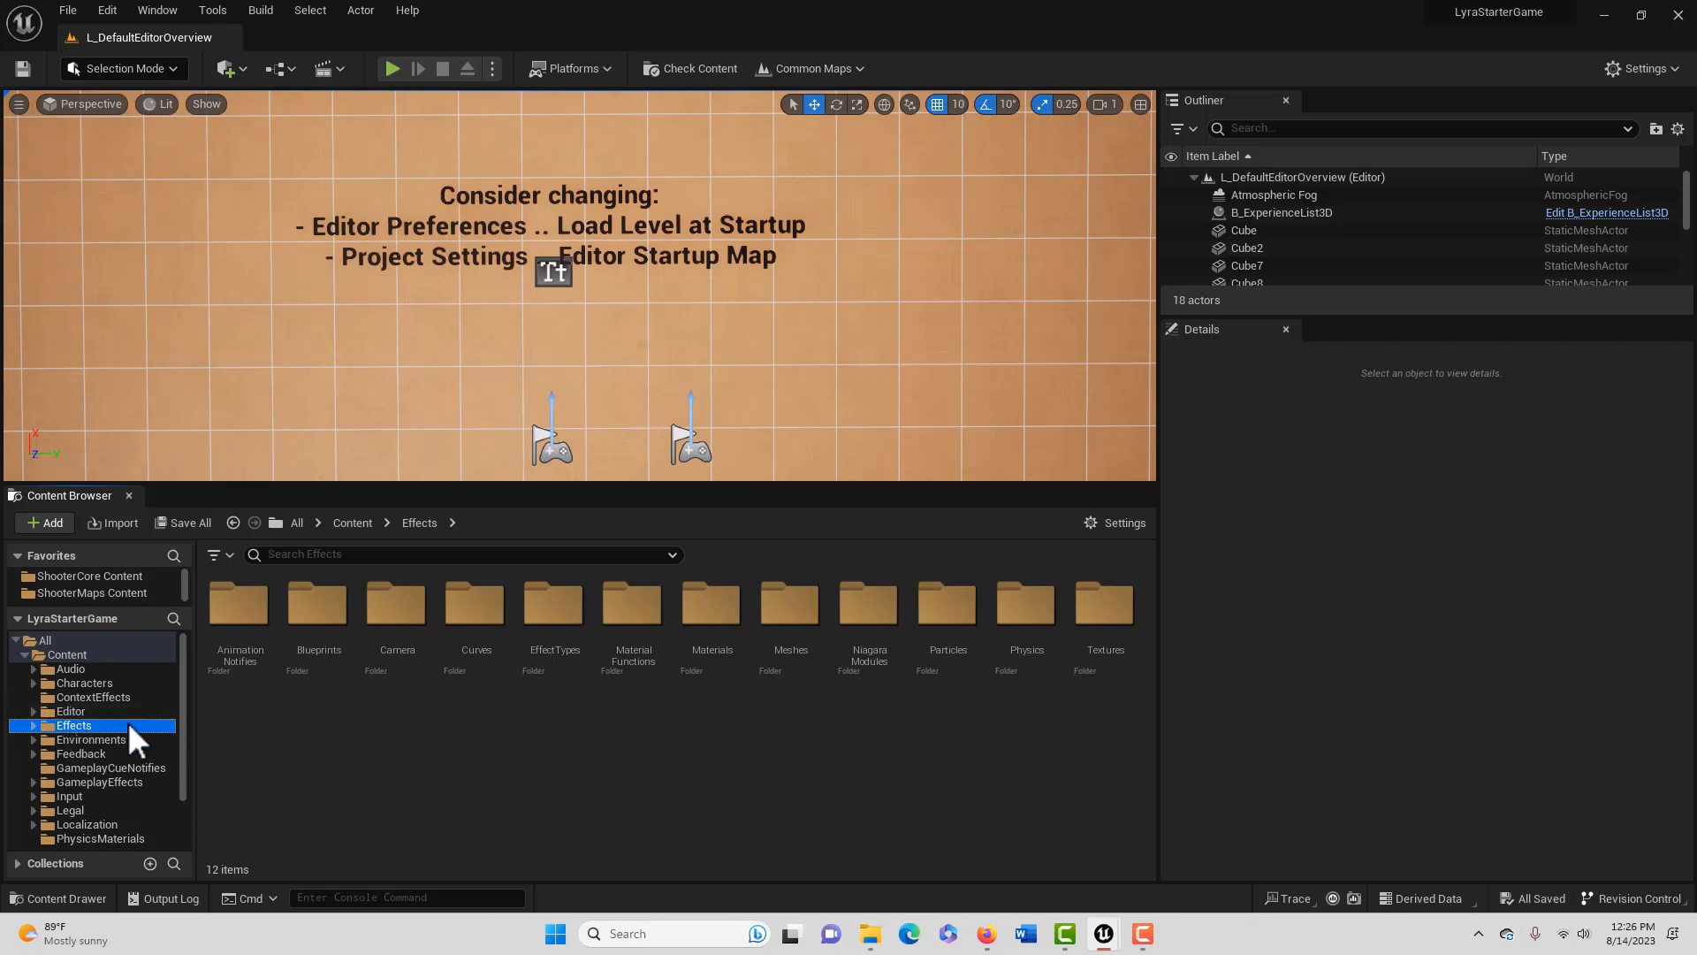
# Start migrating the Effects folder and accept the asset report list
pyautogui.rightClick(74, 725)
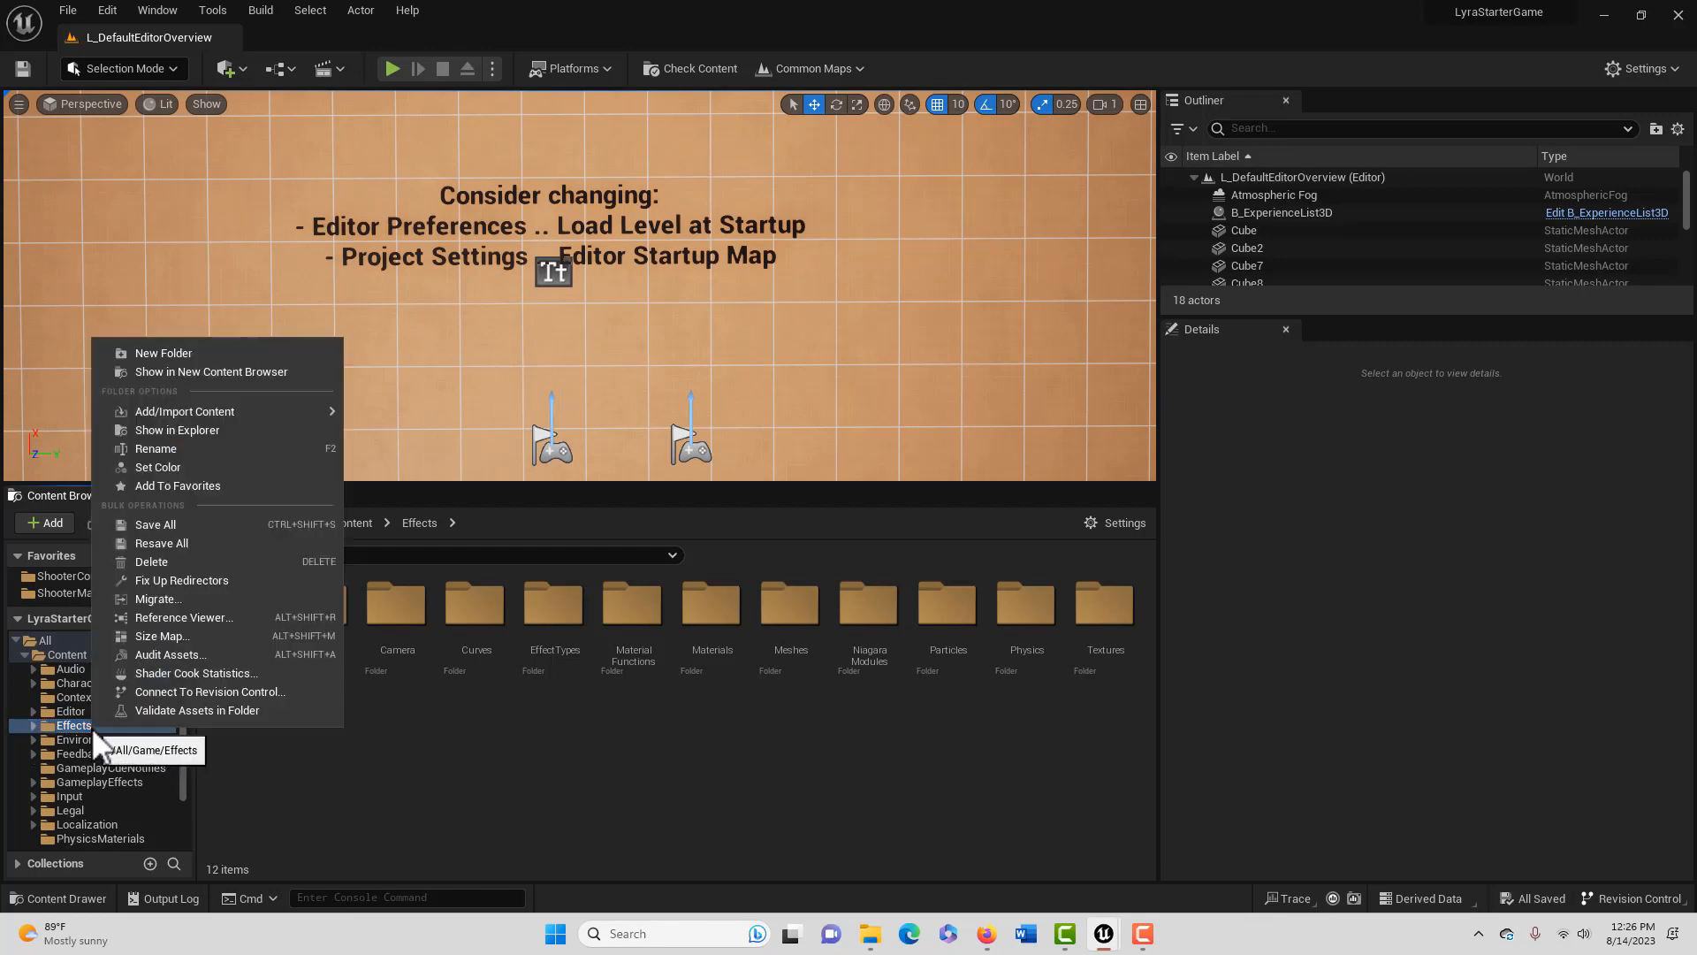
pyautogui.click(158, 599)
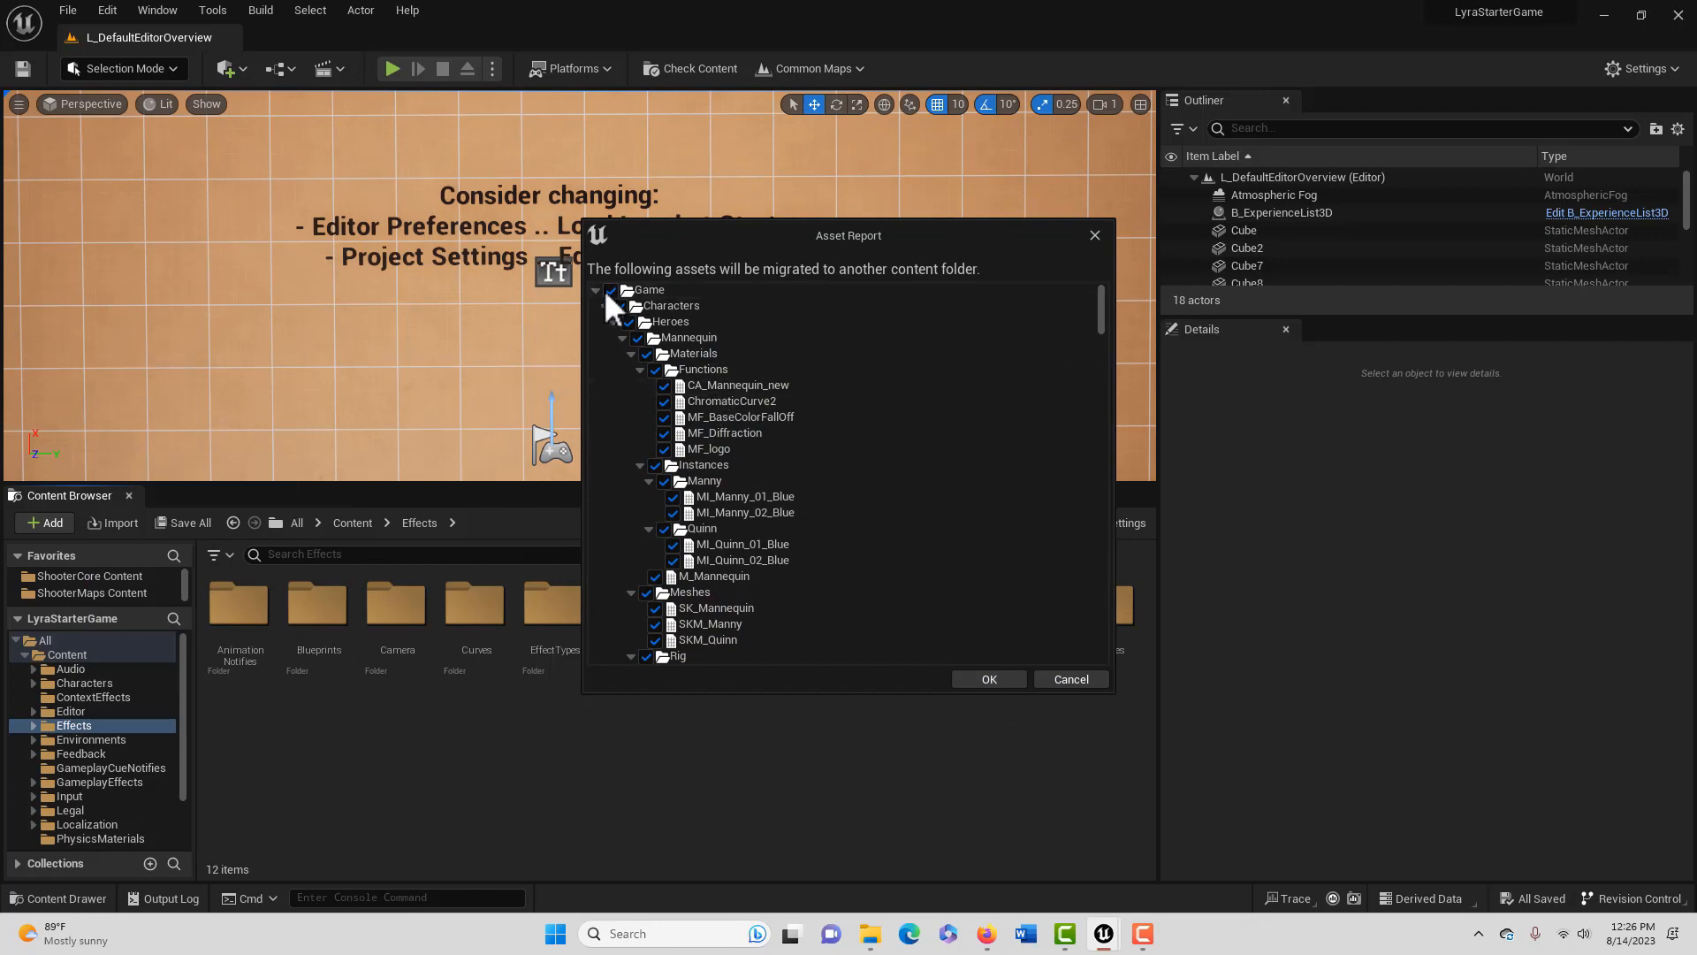
pyautogui.click(986, 679)
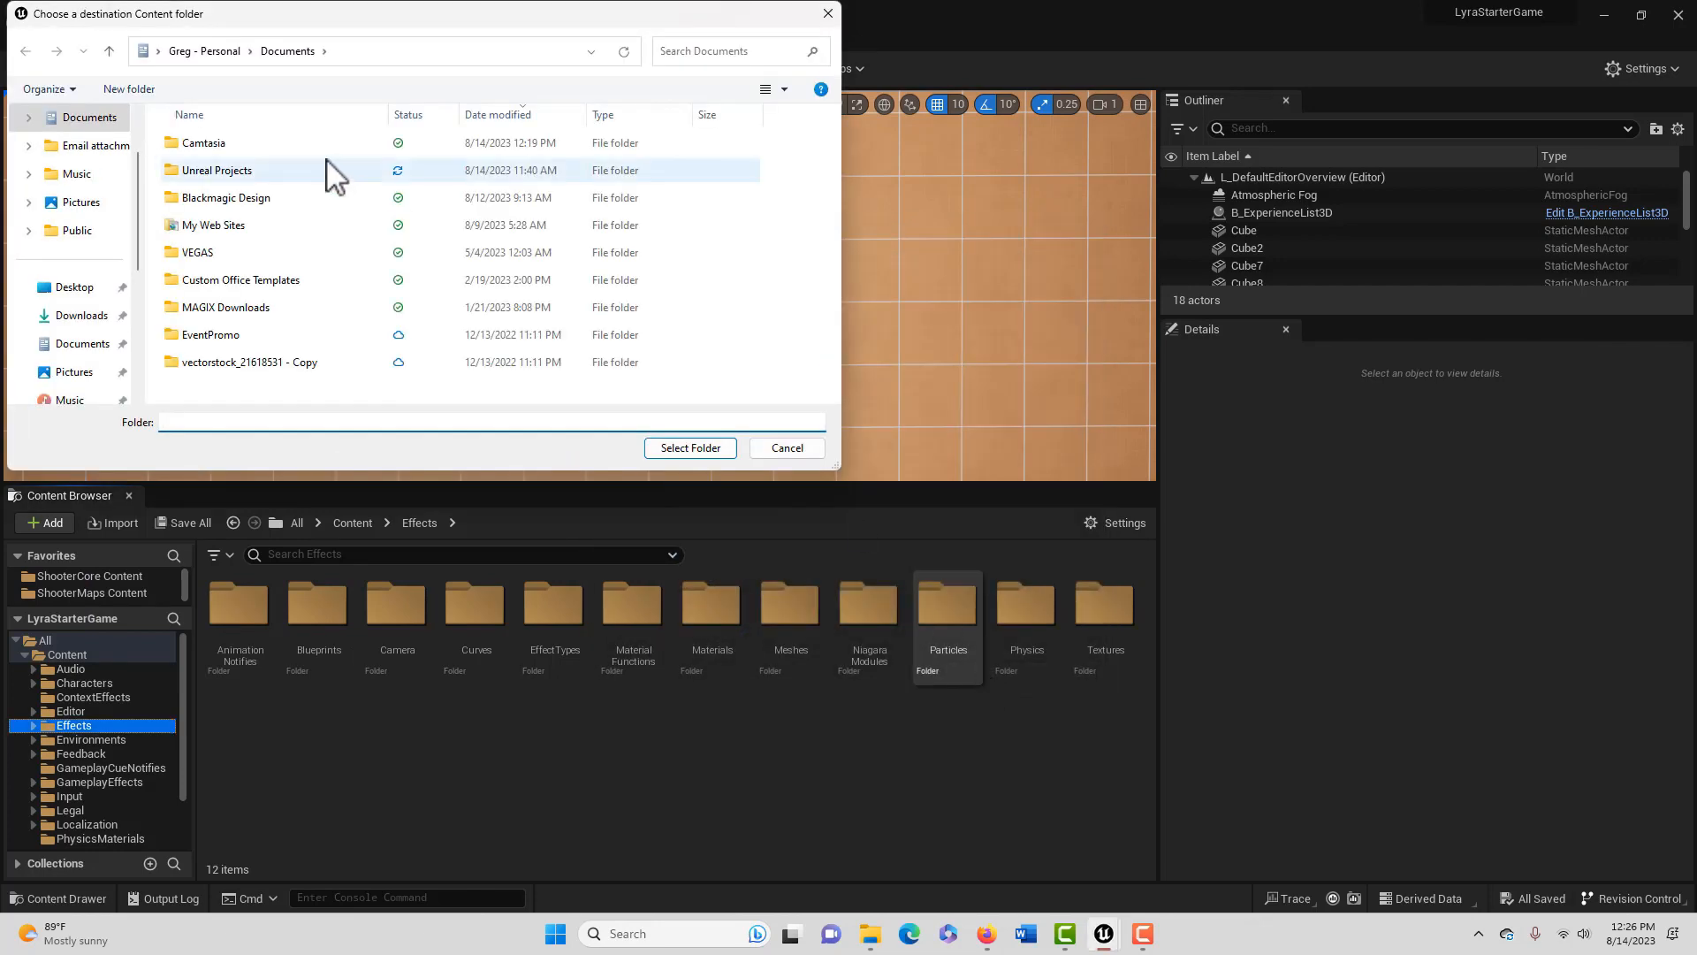
# Choose Unreal Projects > MyProject > Content as the migration destination and run it
pyautogui.doubleClick(216, 170)
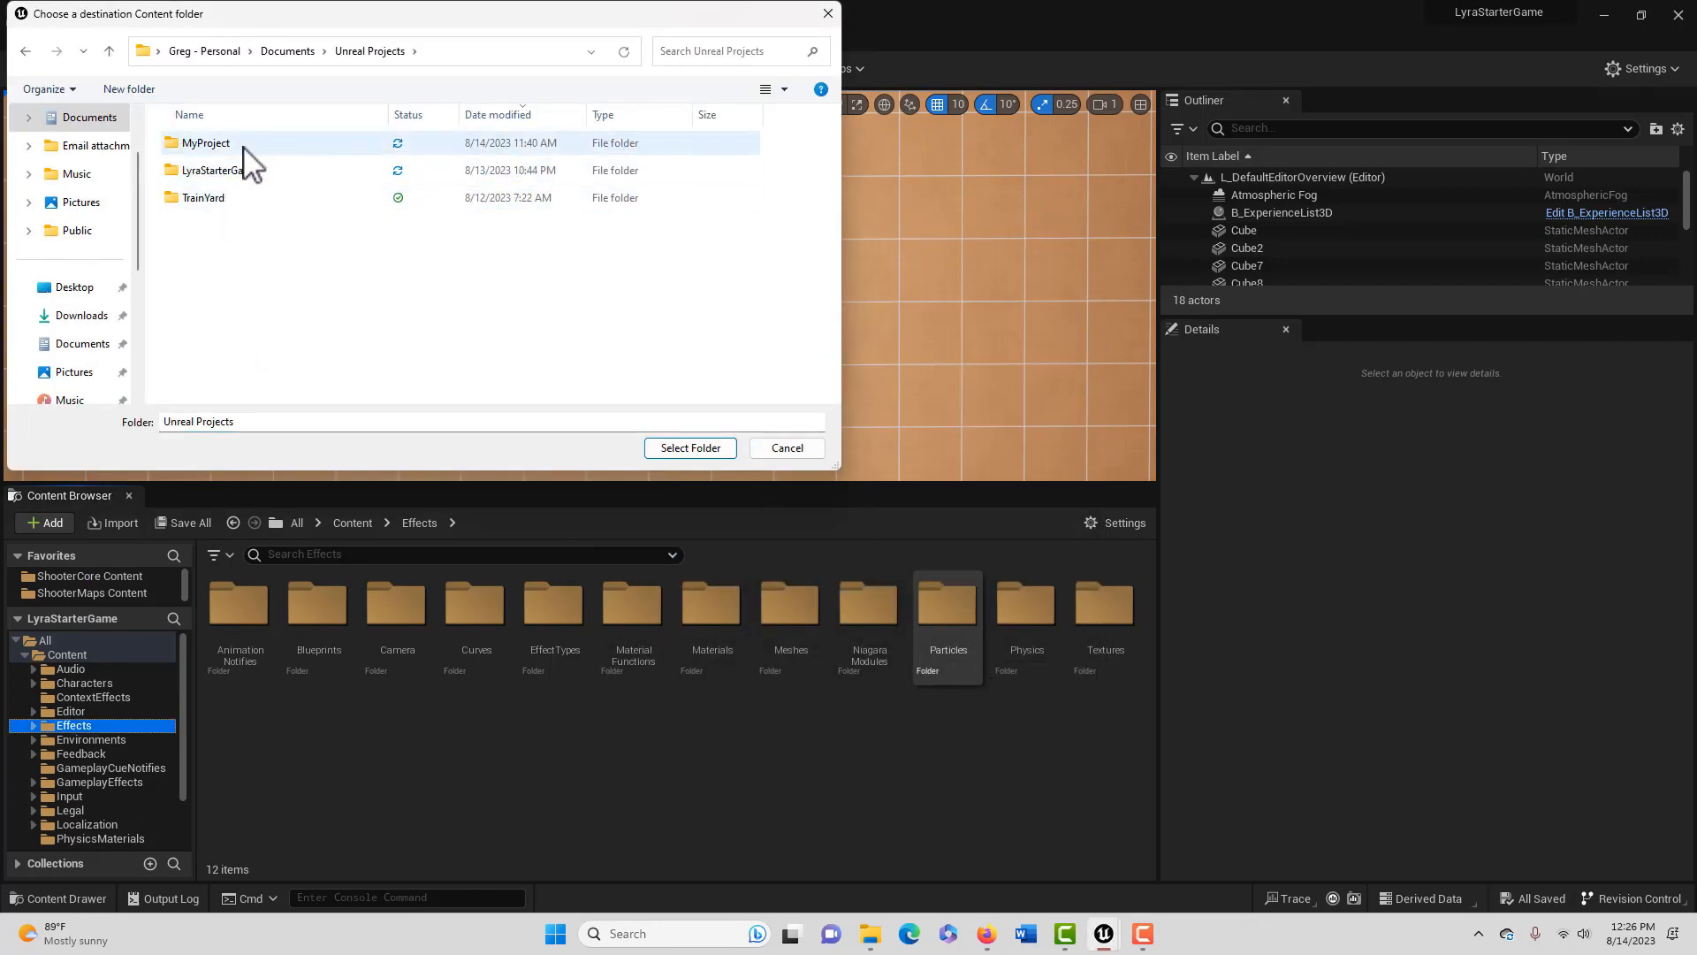
pyautogui.doubleClick(205, 142)
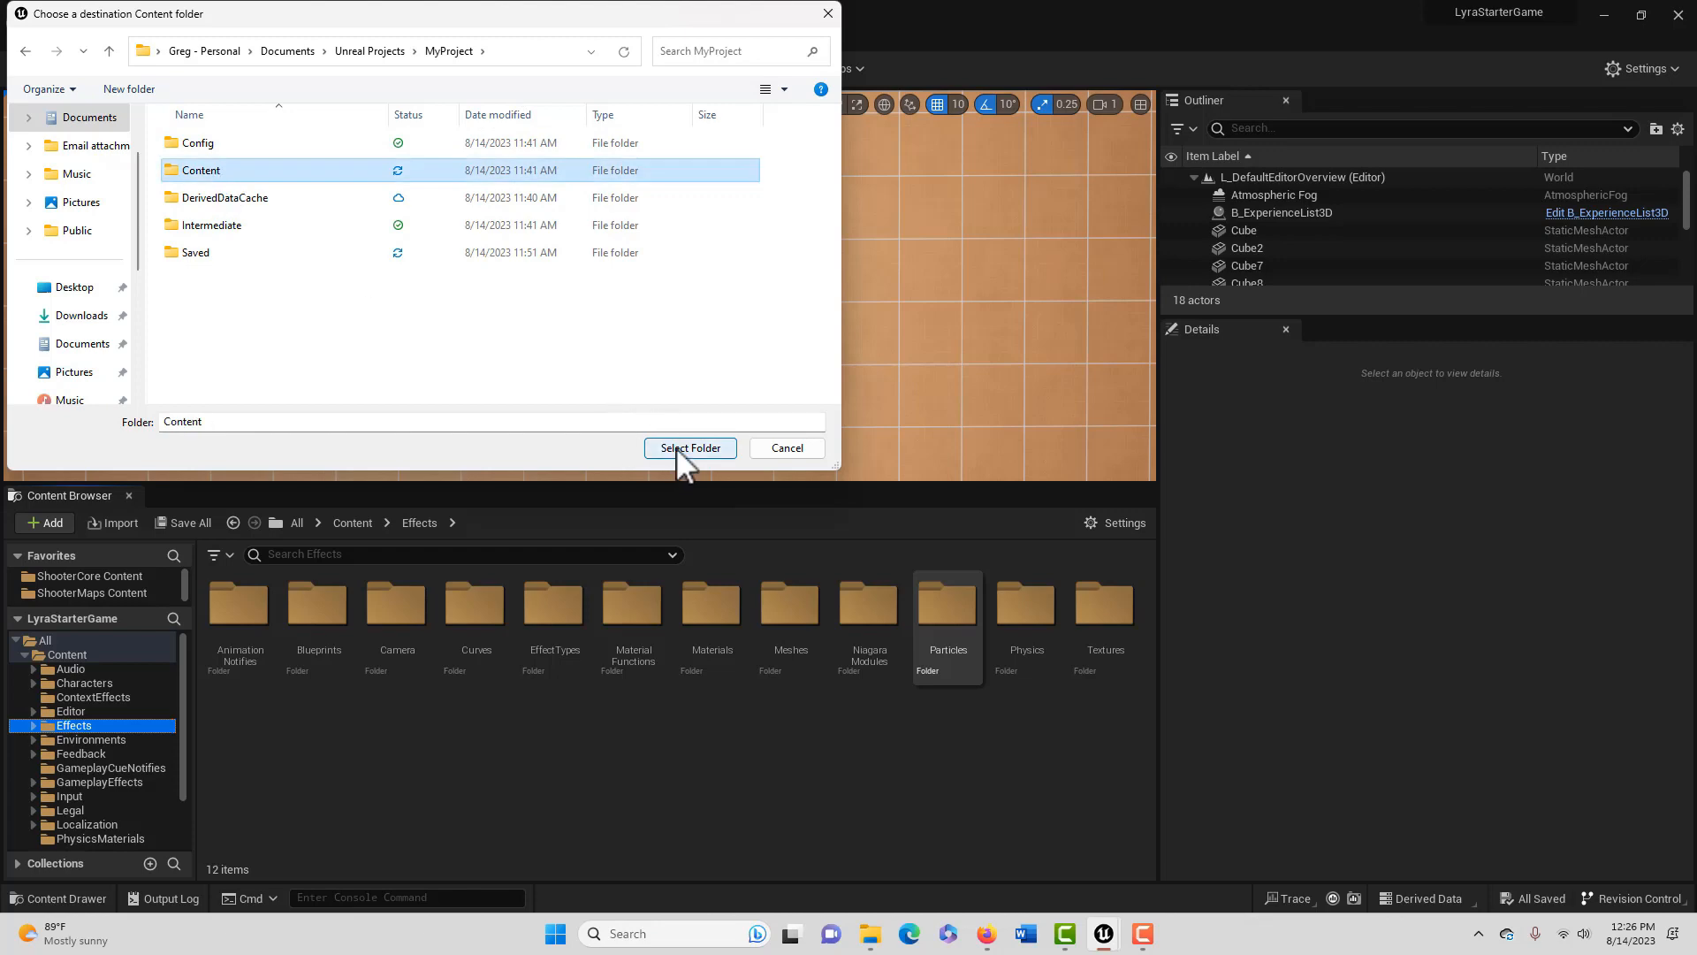
pyautogui.click(689, 447)
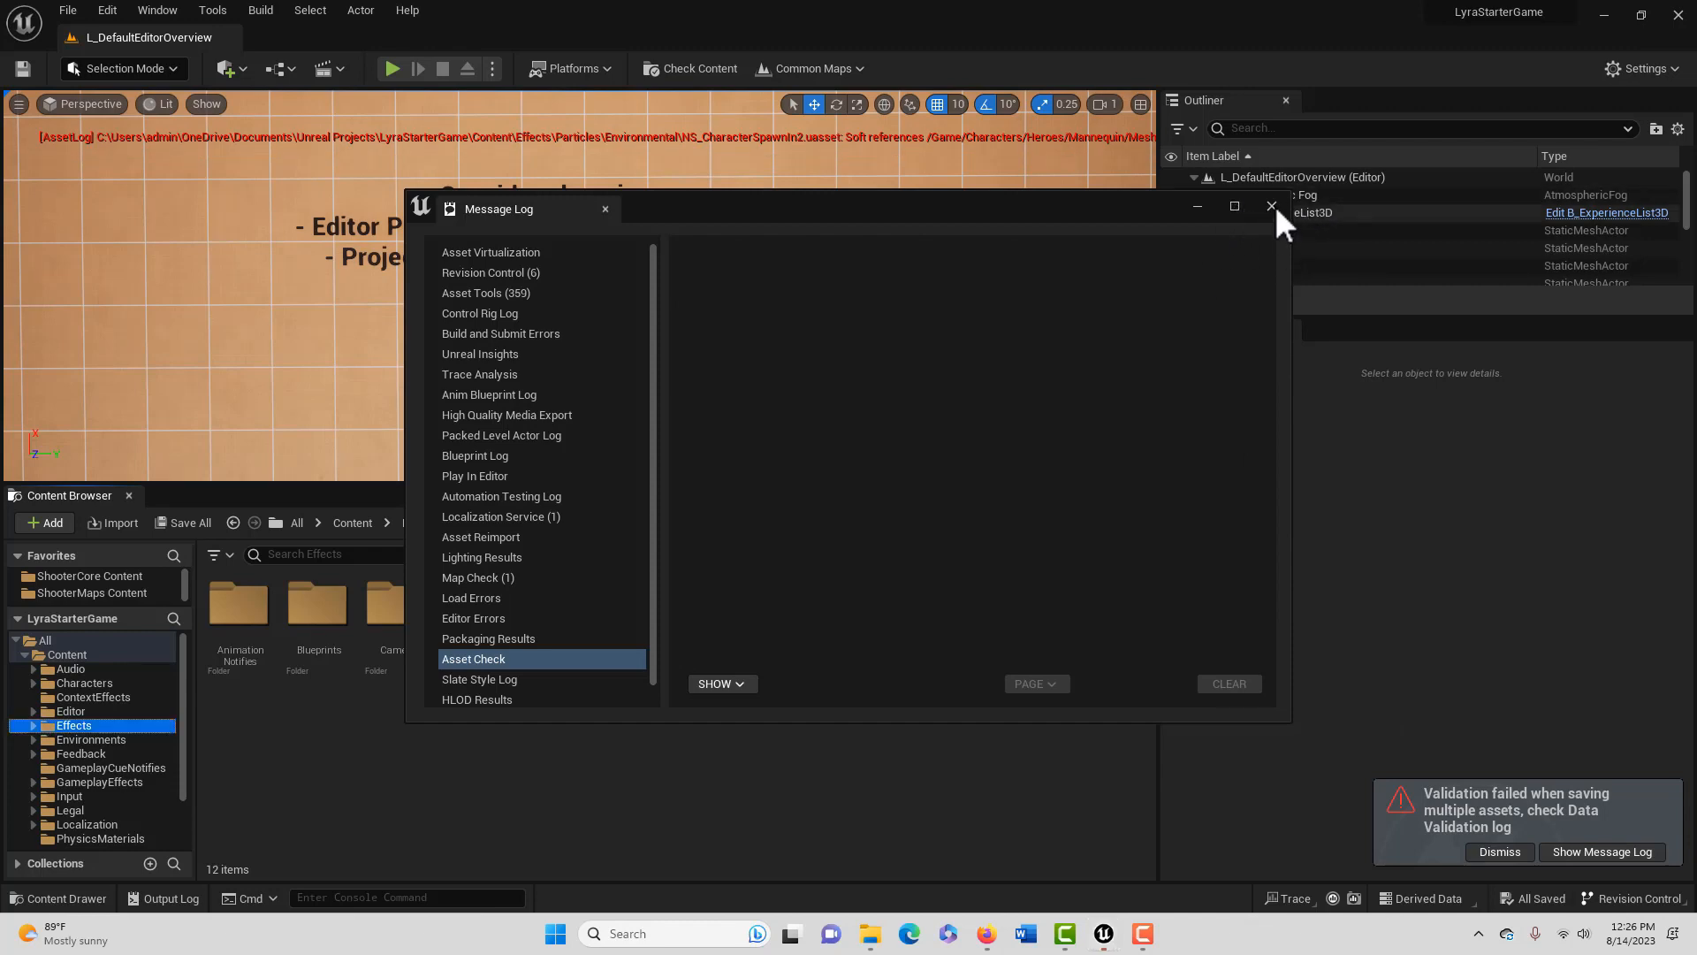
# Dismiss the message log and bring the MyProject editor back to the front
pyautogui.click(1271, 209)
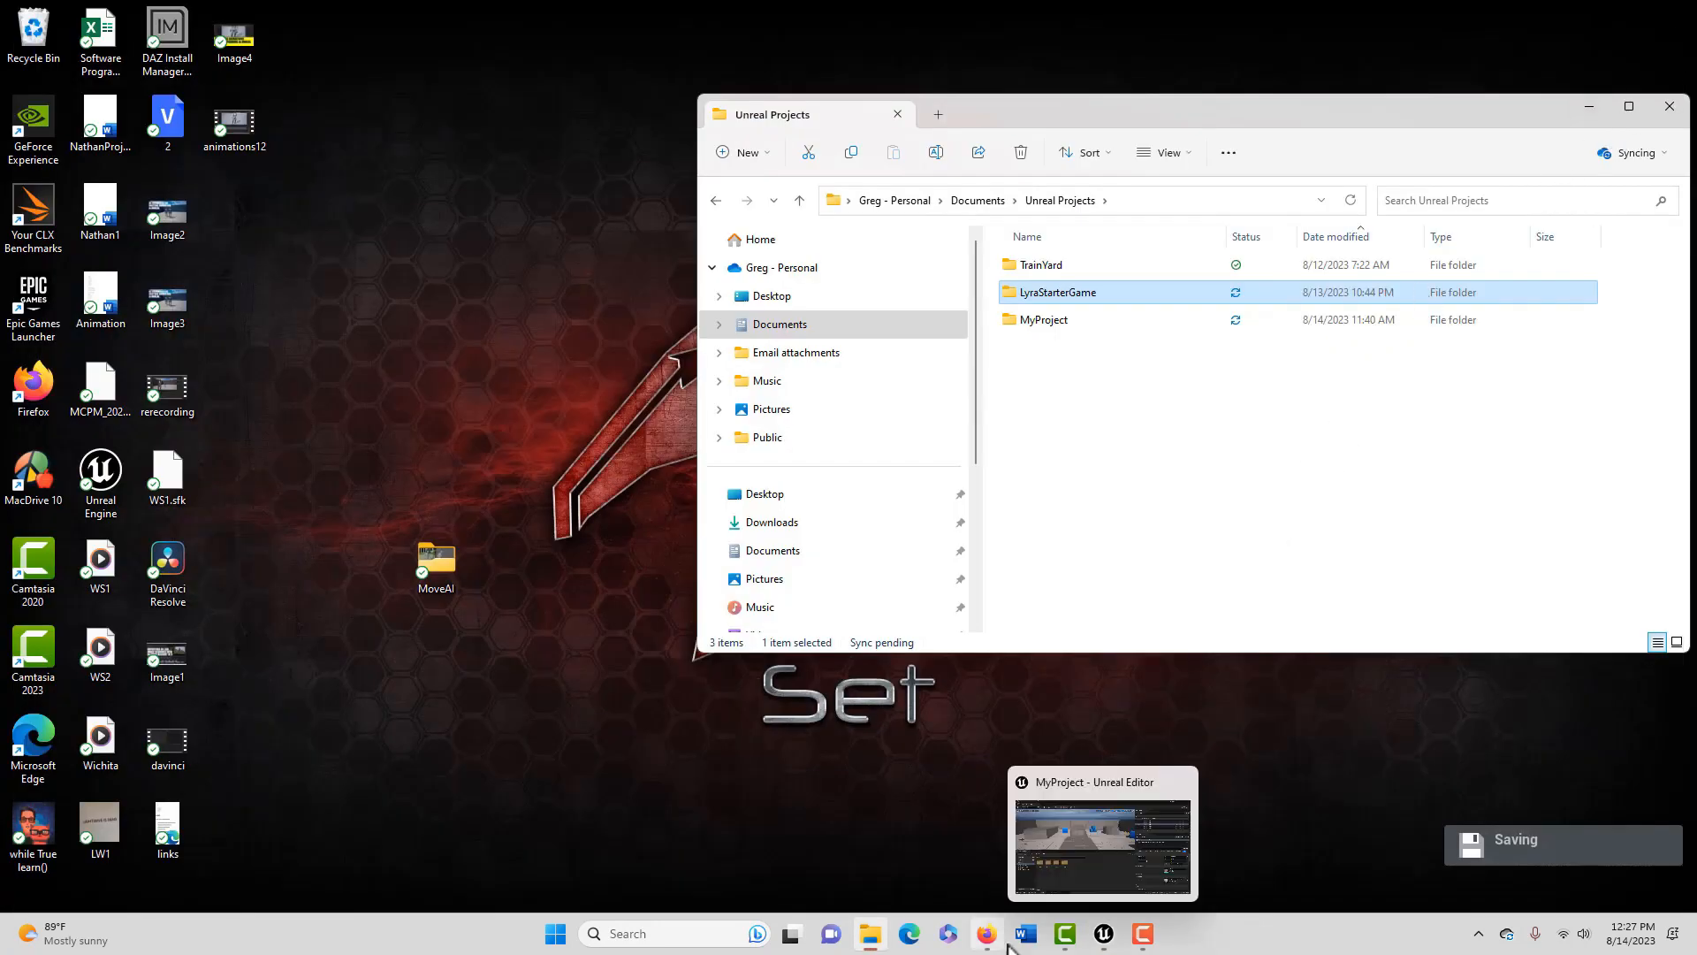
pyautogui.click(1101, 833)
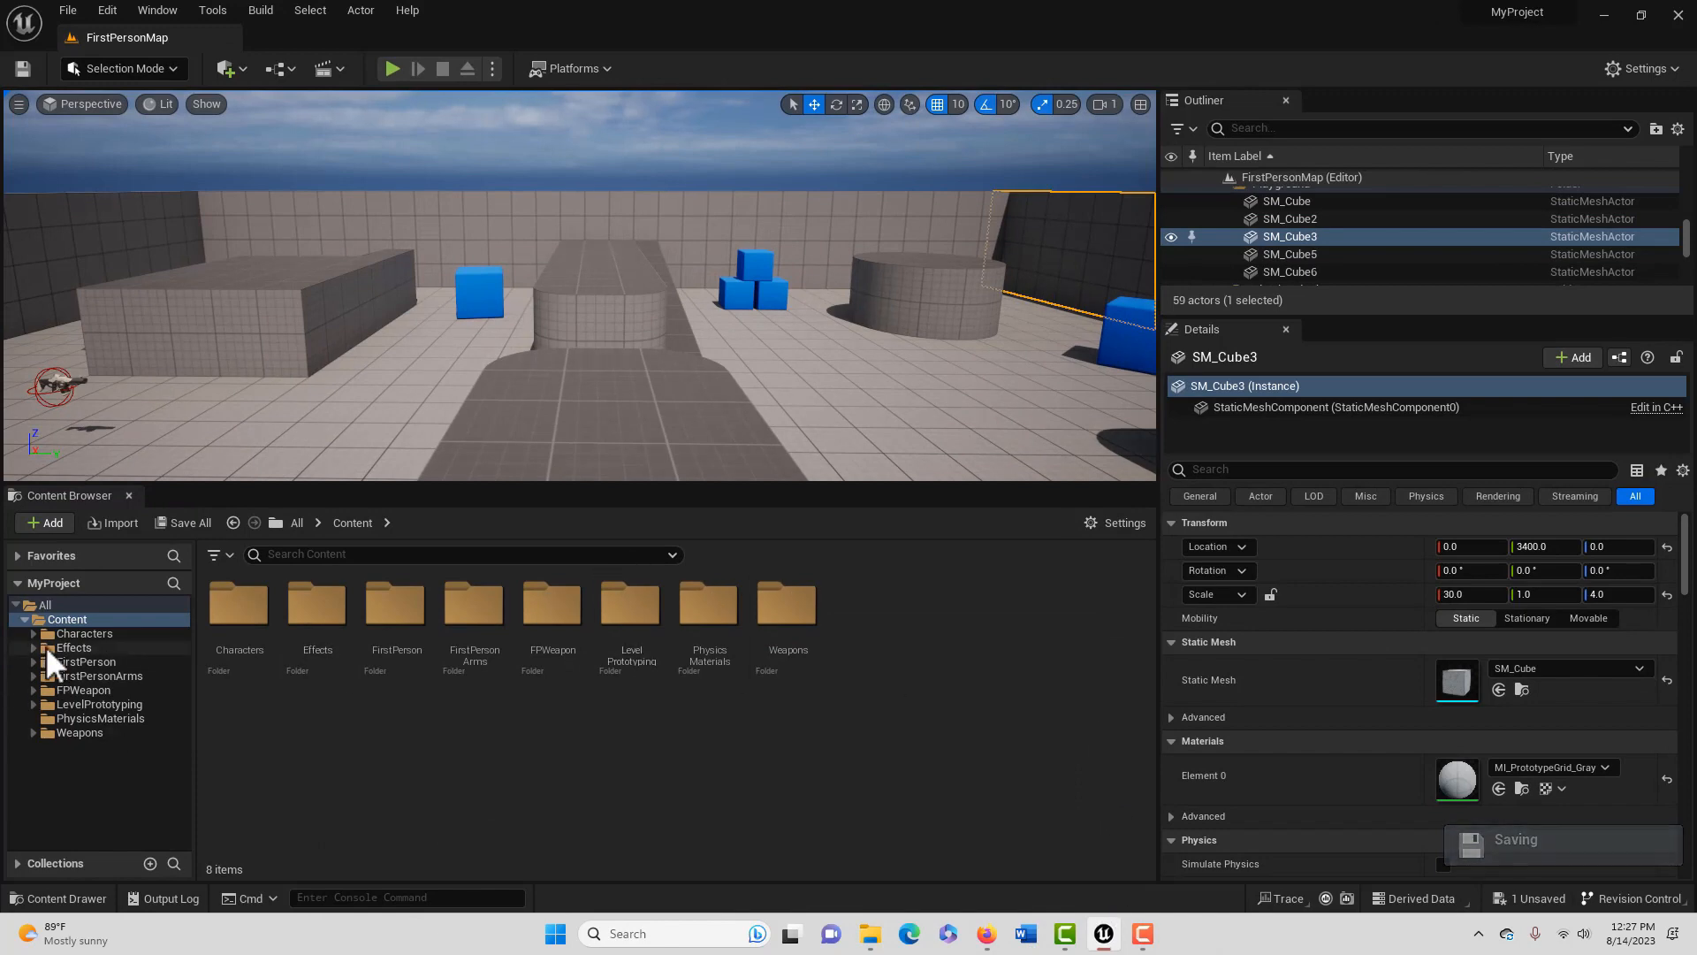
# Expand the migrated Effects folder and search the content for NS_ Niagara systems
pyautogui.click(39, 647)
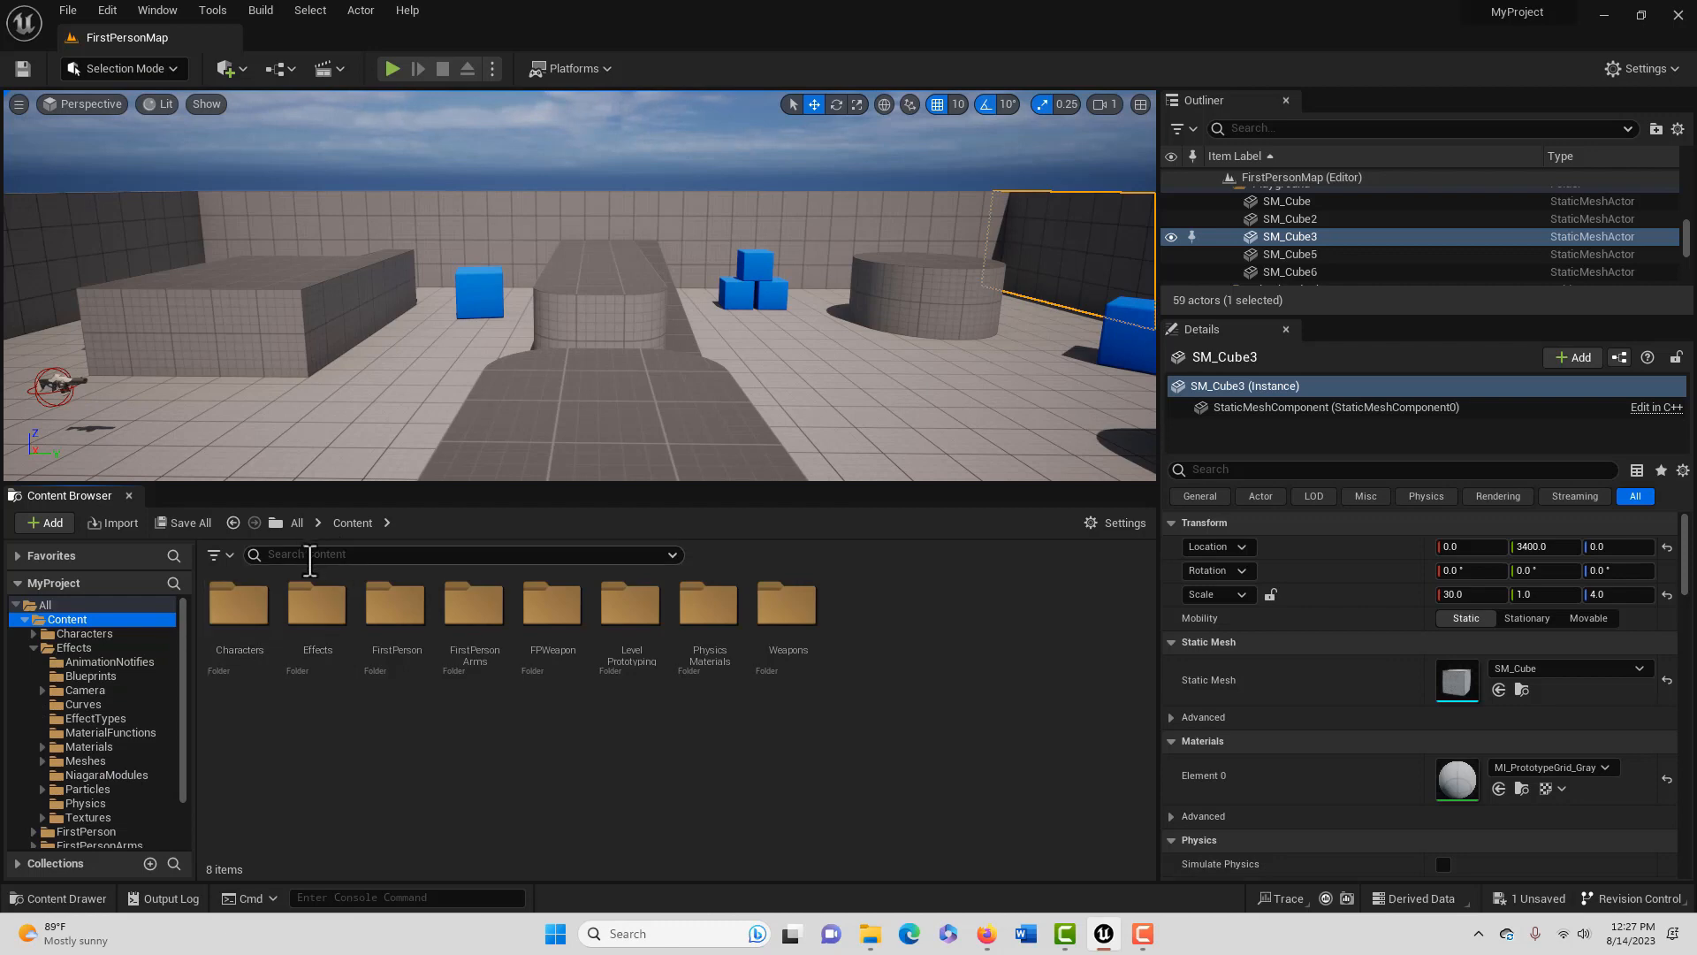
pyautogui.write('NS_')
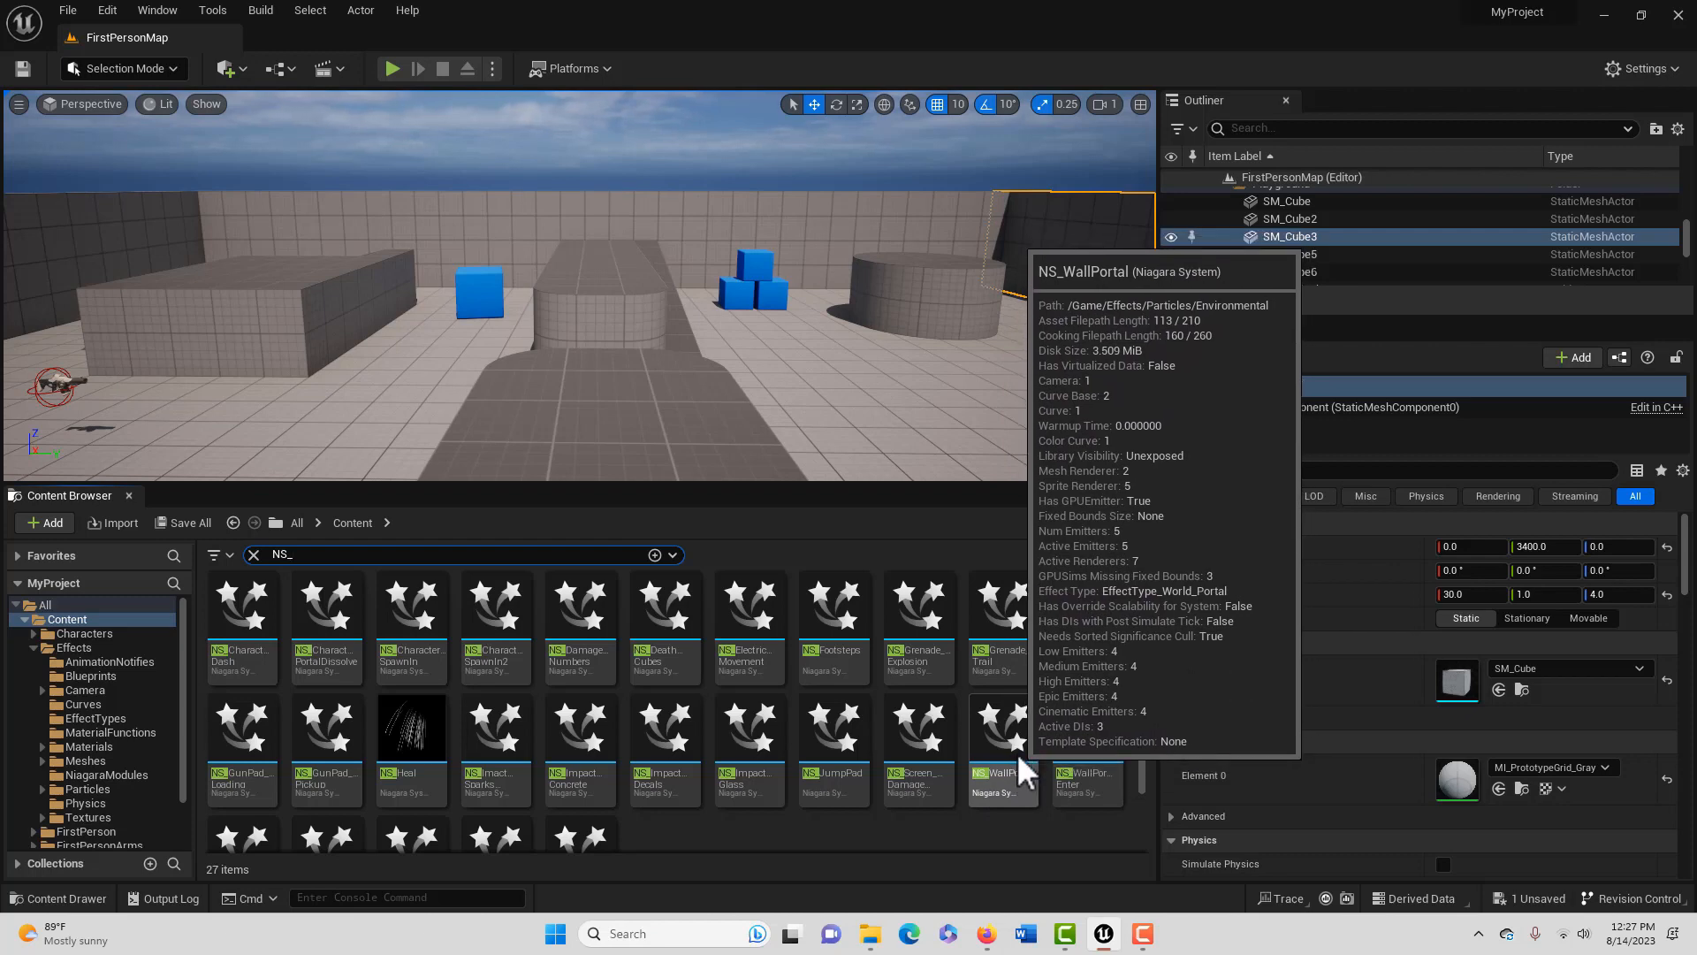
# Load NS_WallPortal in the Niagara editor to preview the blue portal effect
pyautogui.click(997, 746)
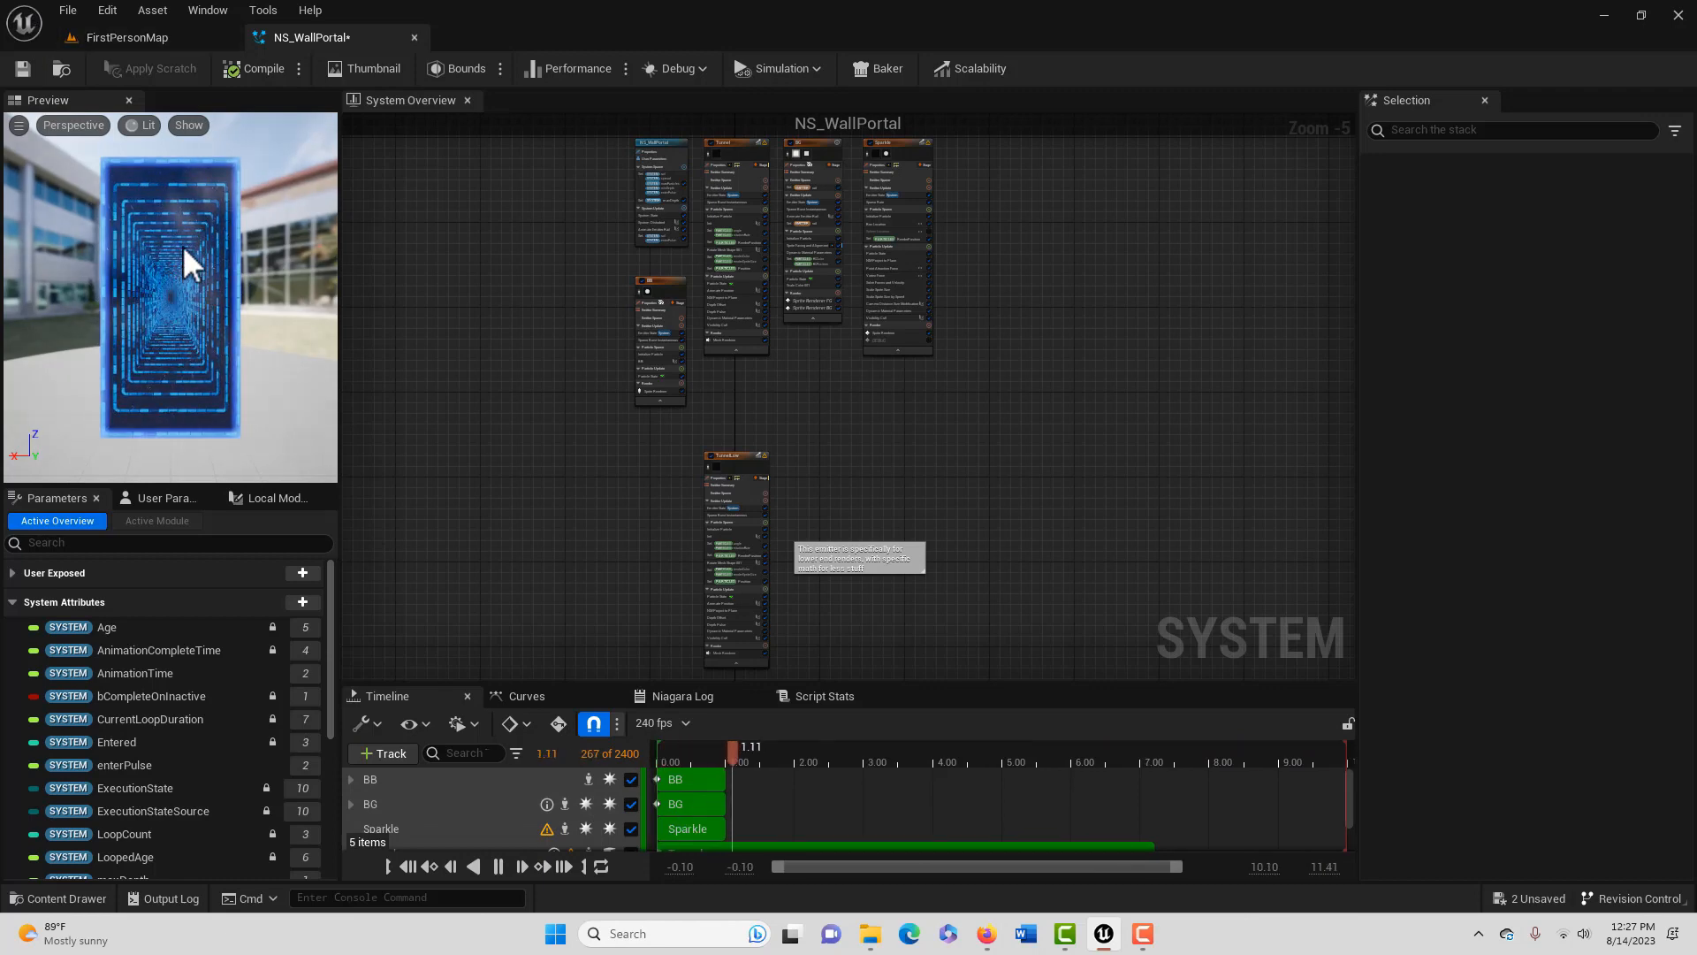
# Return to FirstPersonMap, select the placed NS_WallPortal actor and start play-testing
pyautogui.click(127, 38)
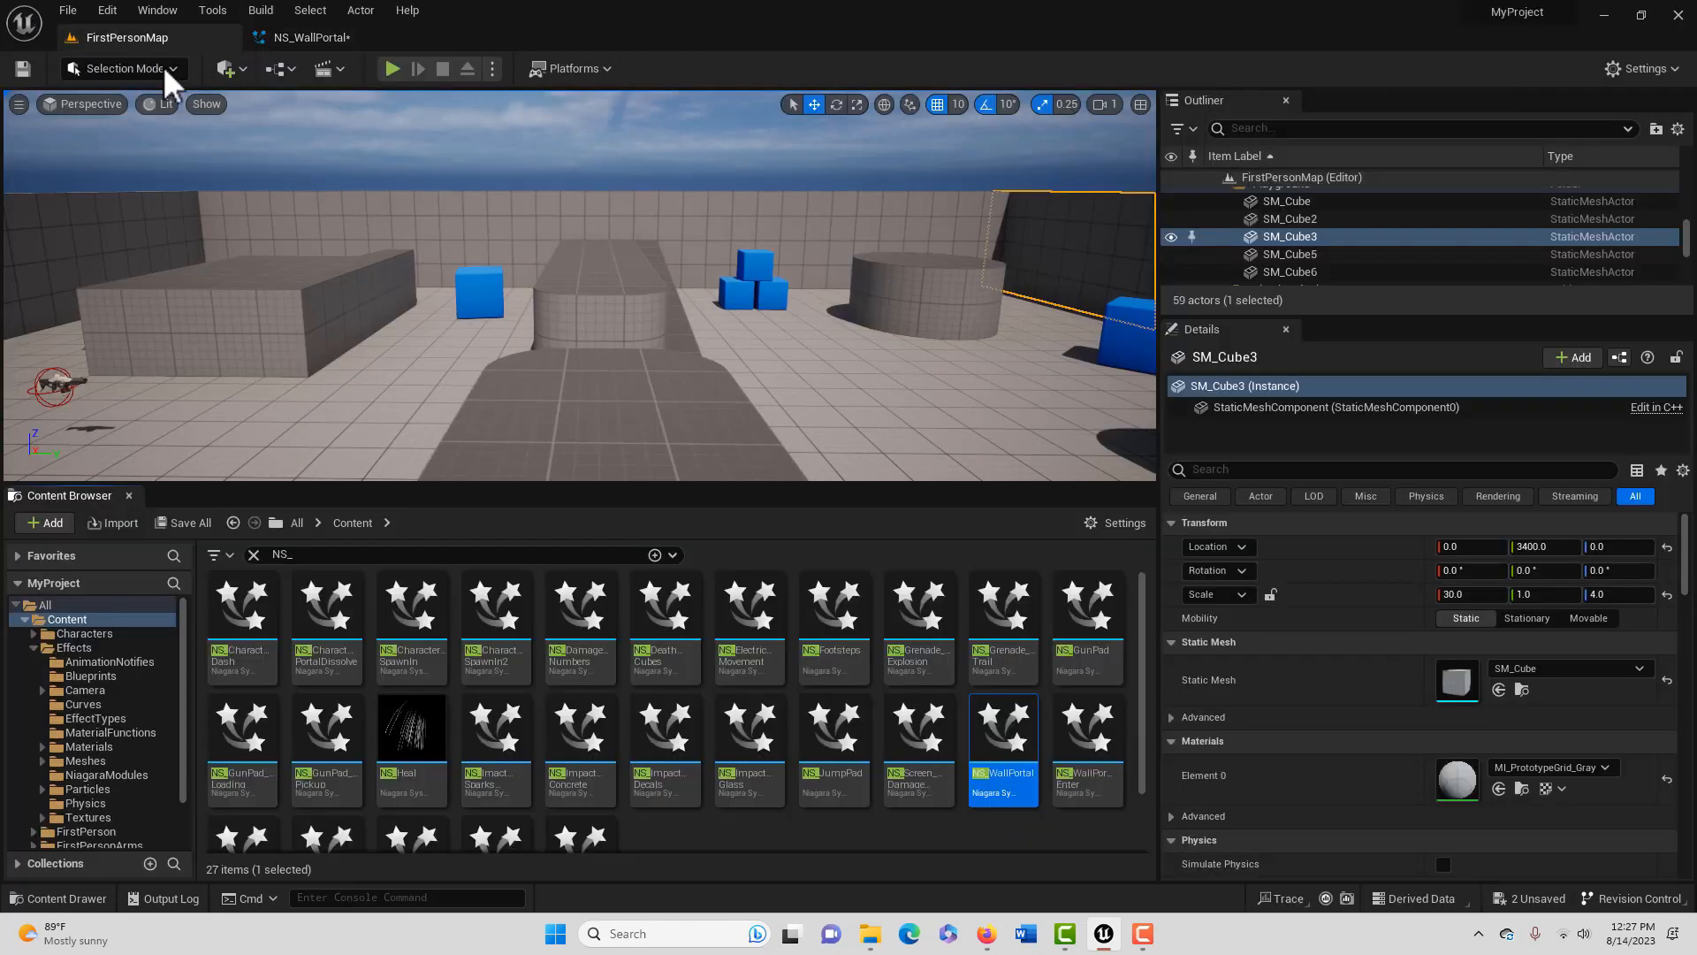
pyautogui.moveTo(361, 357)
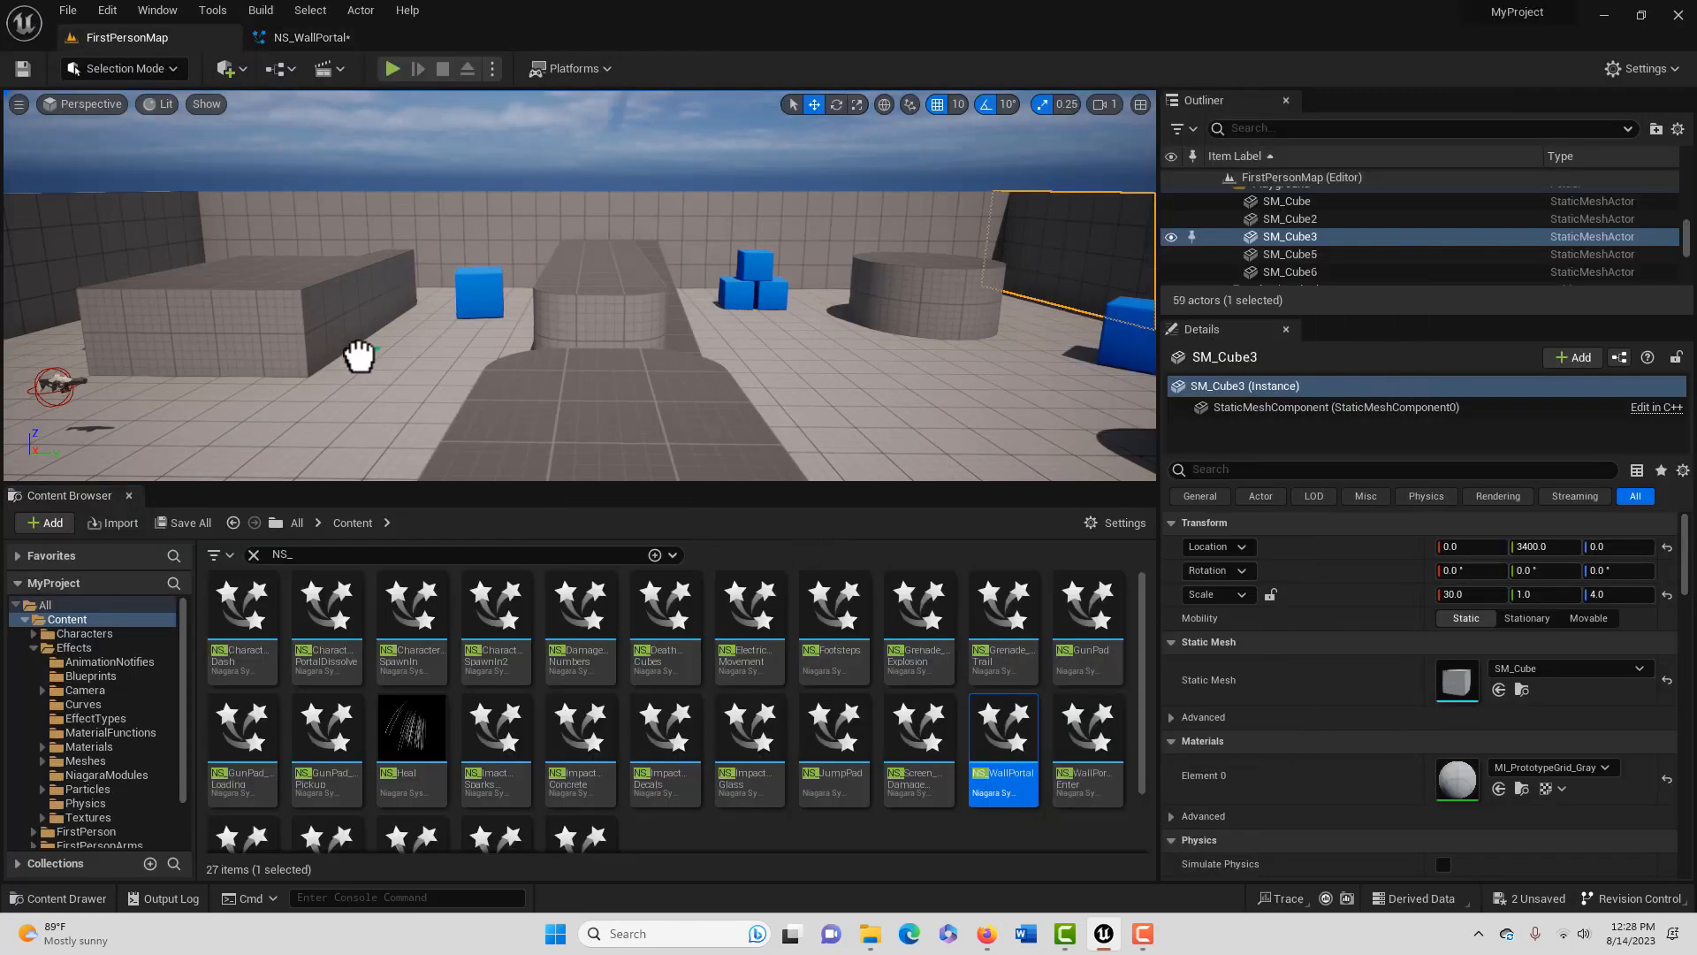
pyautogui.click(1287, 262)
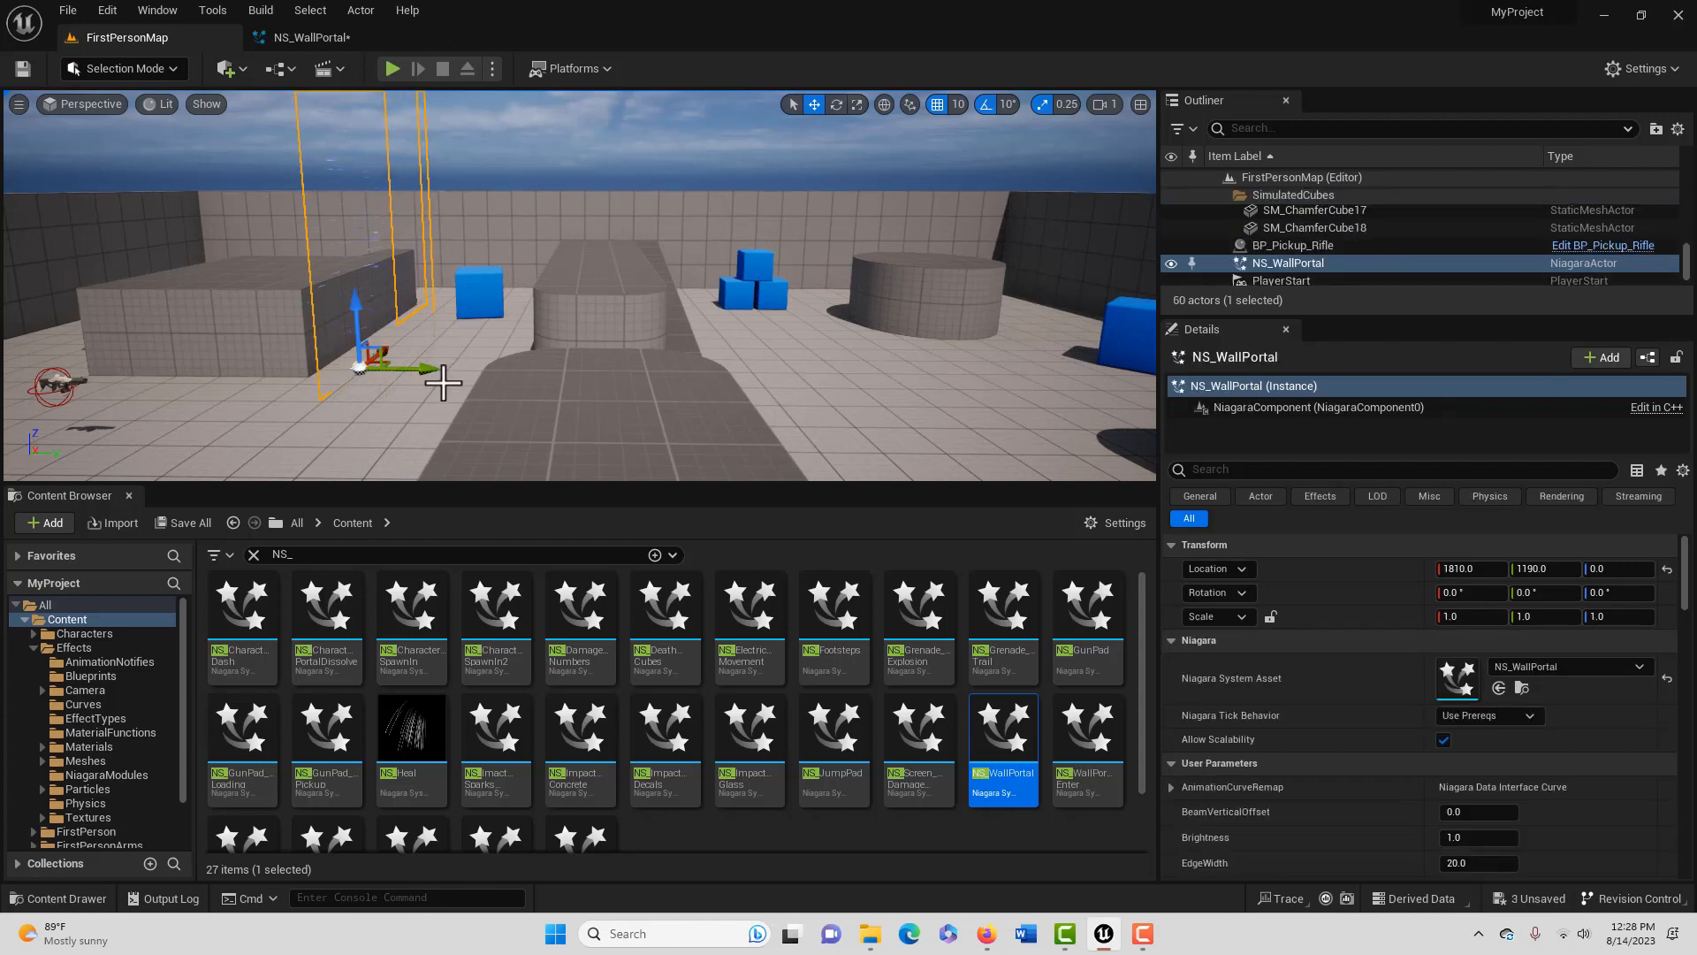
pyautogui.moveTo(393, 69)
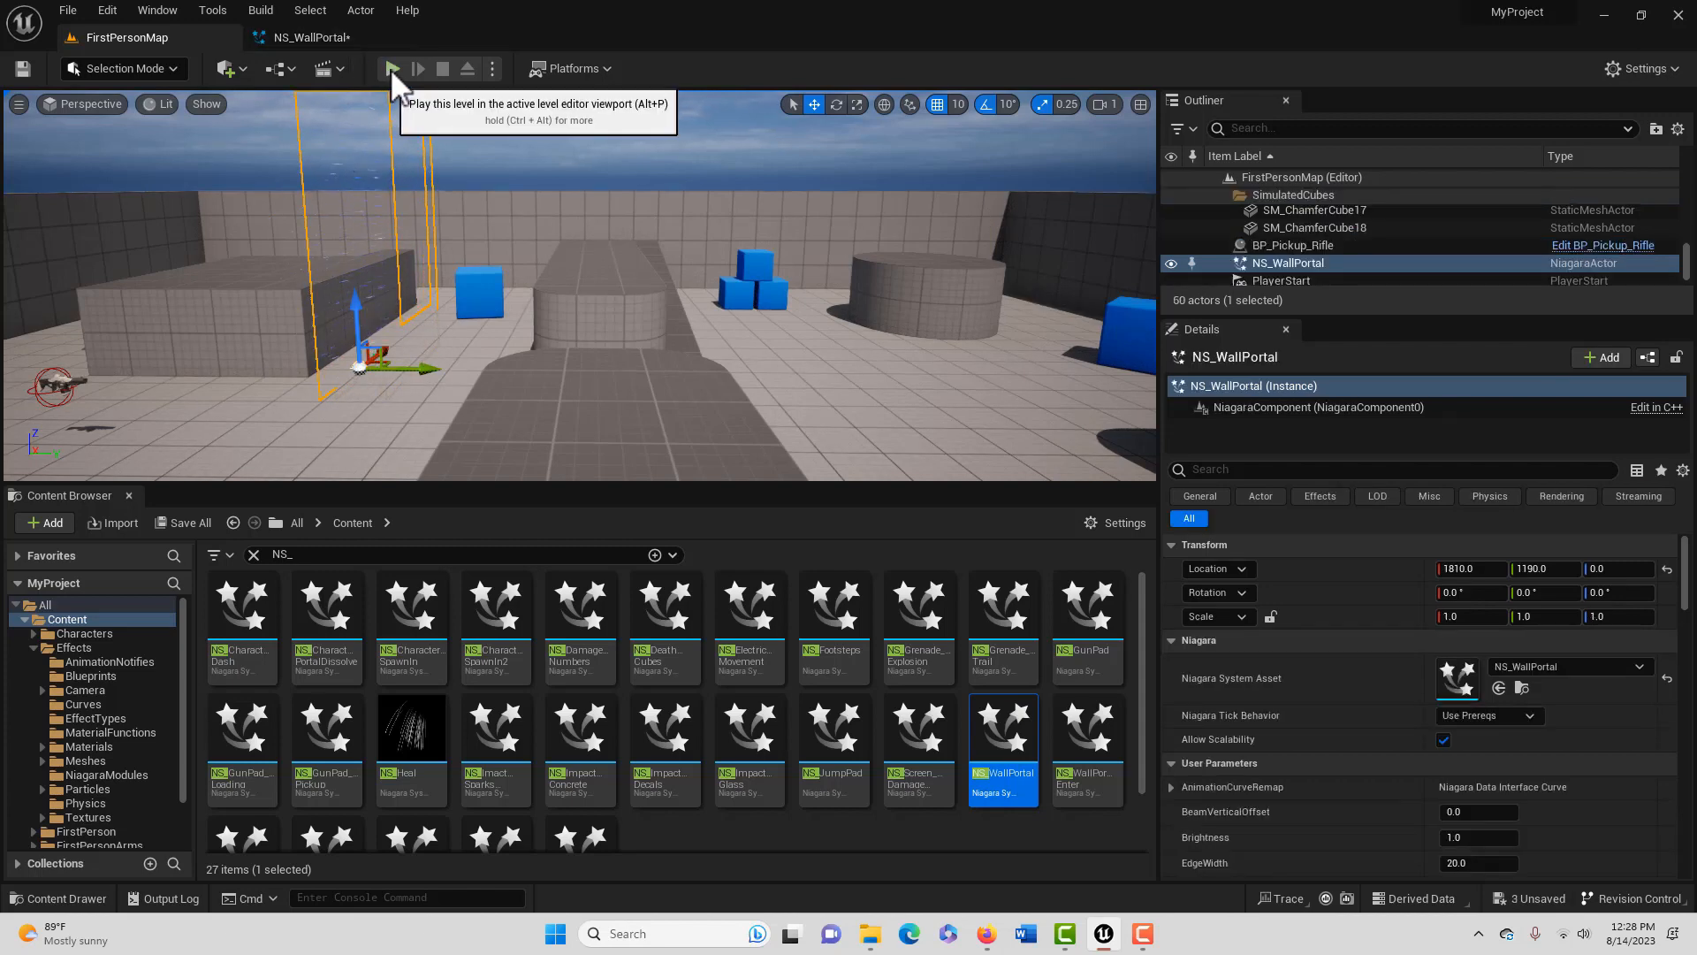
pyautogui.click(392, 69)
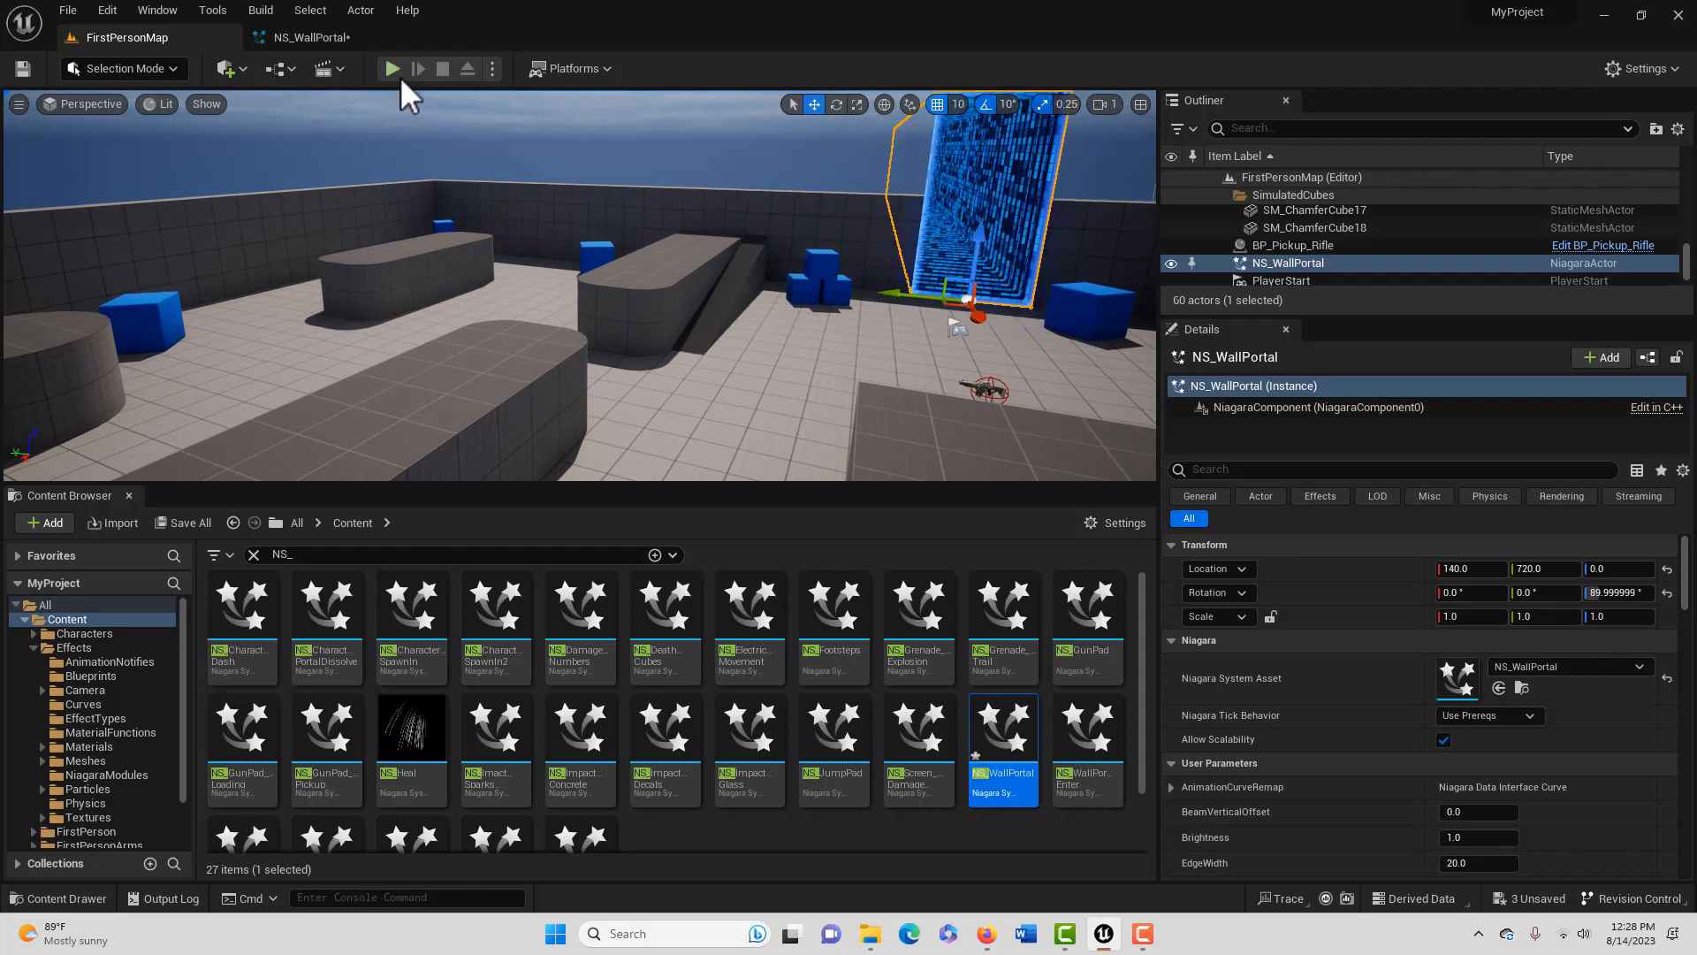
# Run a Play-In-Editor session to view the wall portal in first person
pyautogui.click(390, 69)
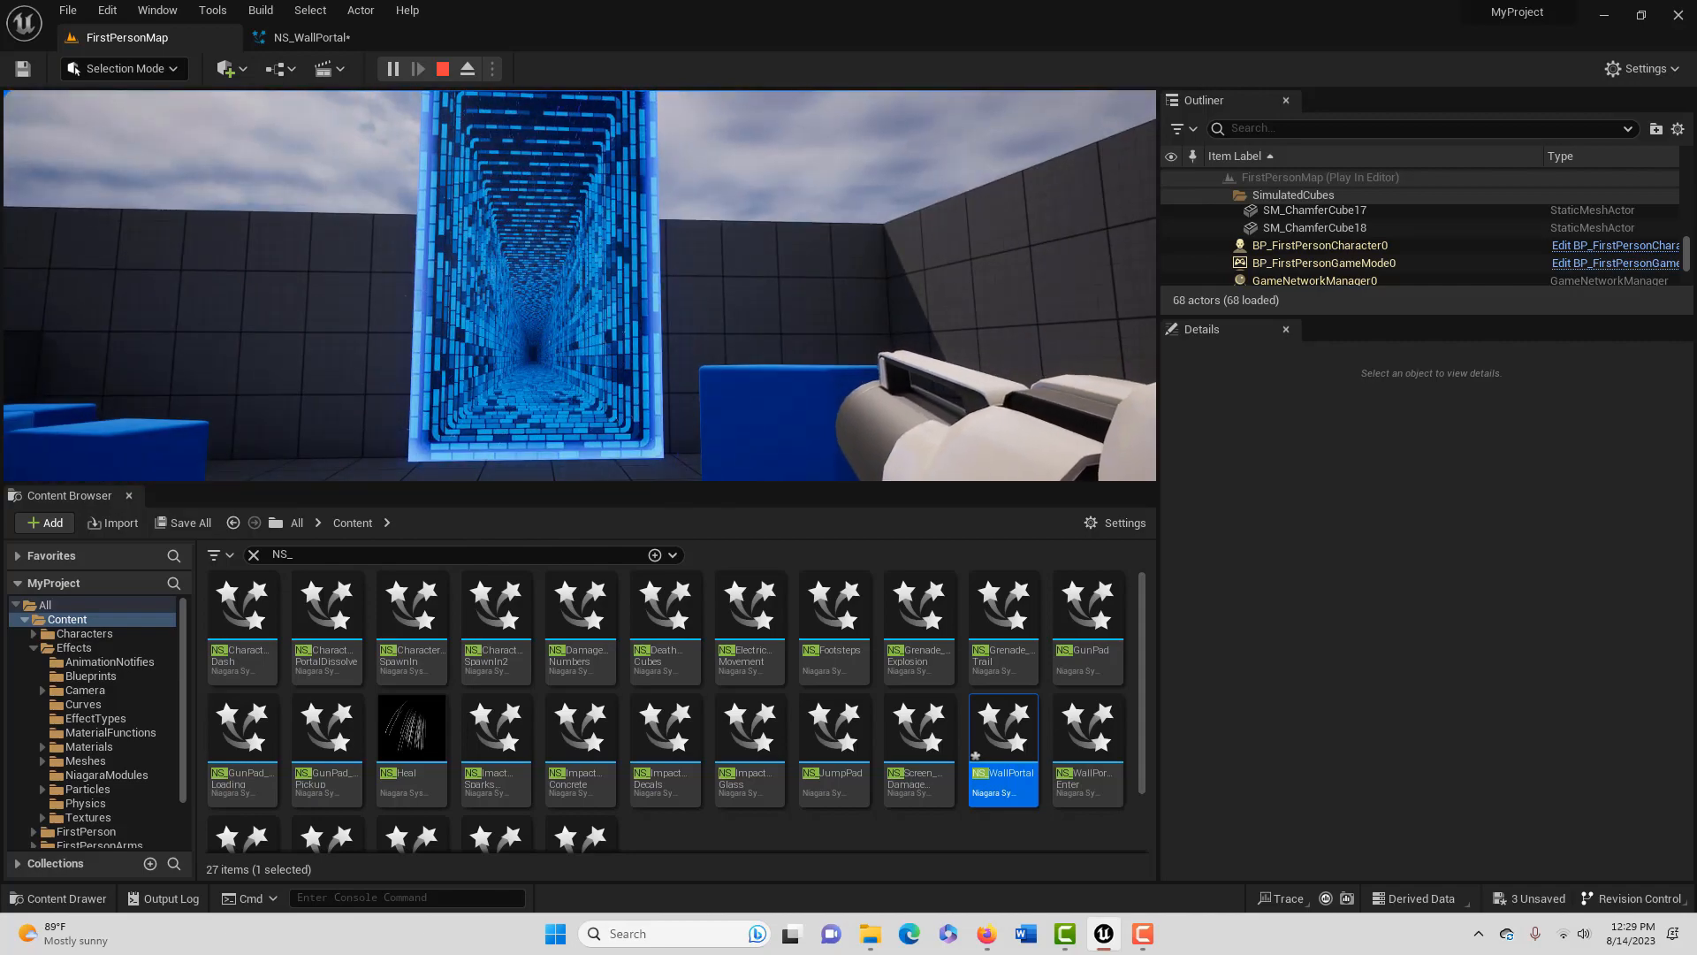
# Stop the play session and bring up NS_Grenade_Explosion in the Niagara editor
pyautogui.click(442, 69)
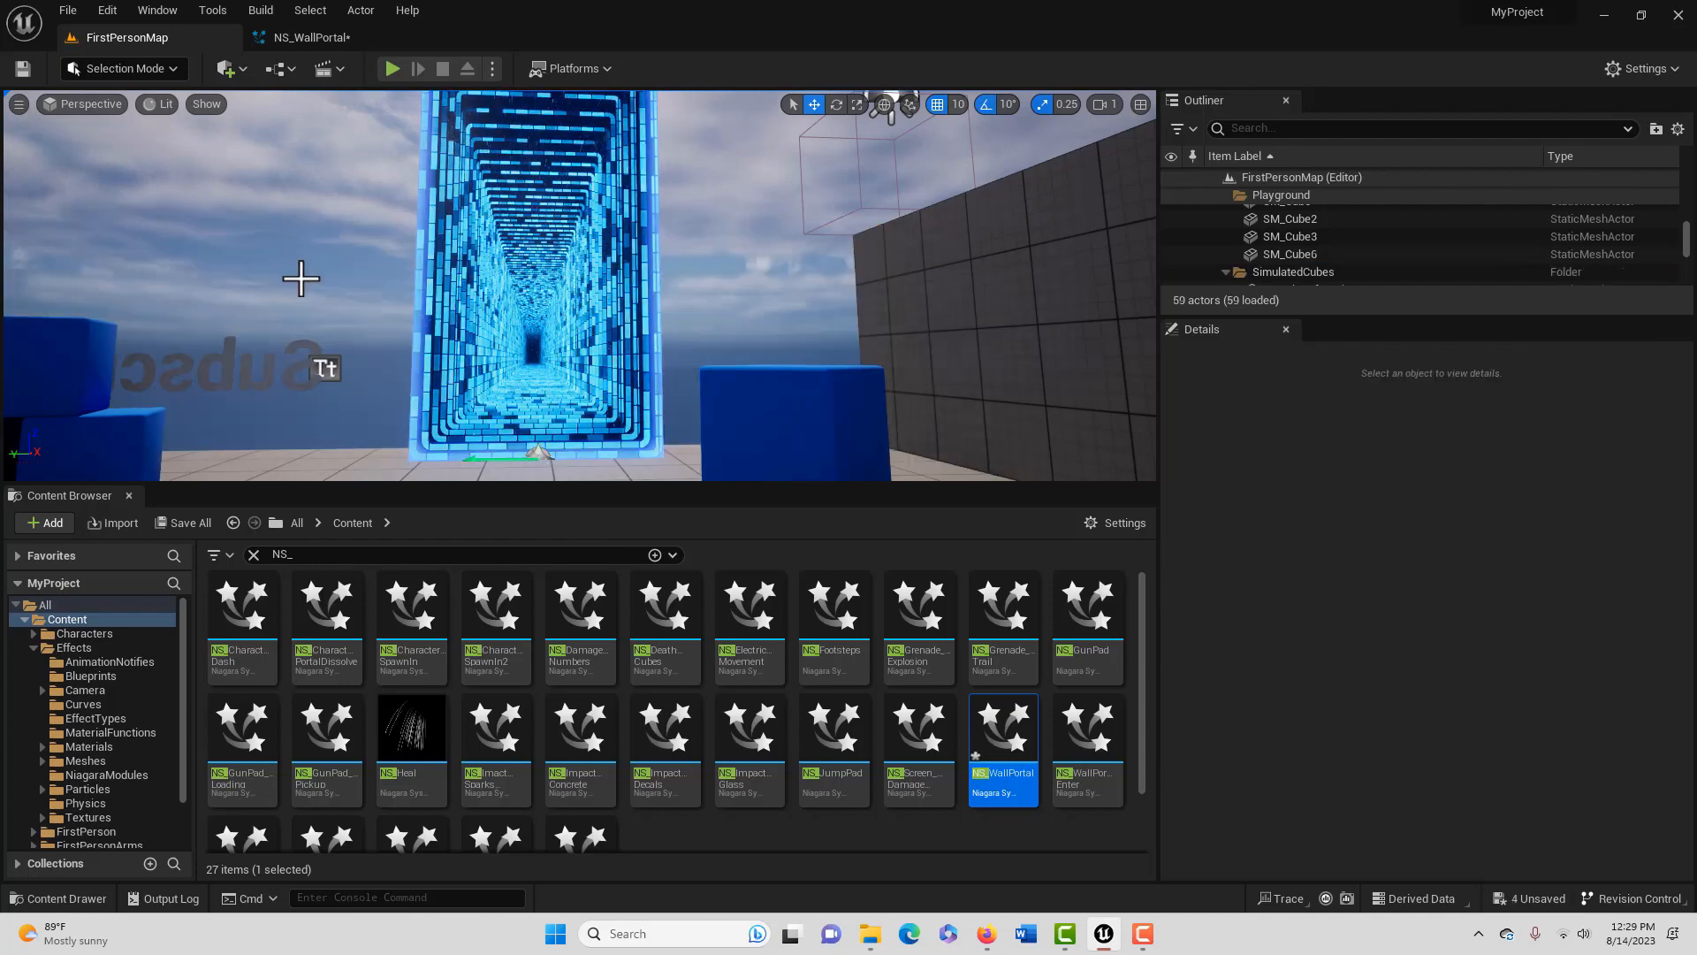
pyautogui.moveTo(561, 393)
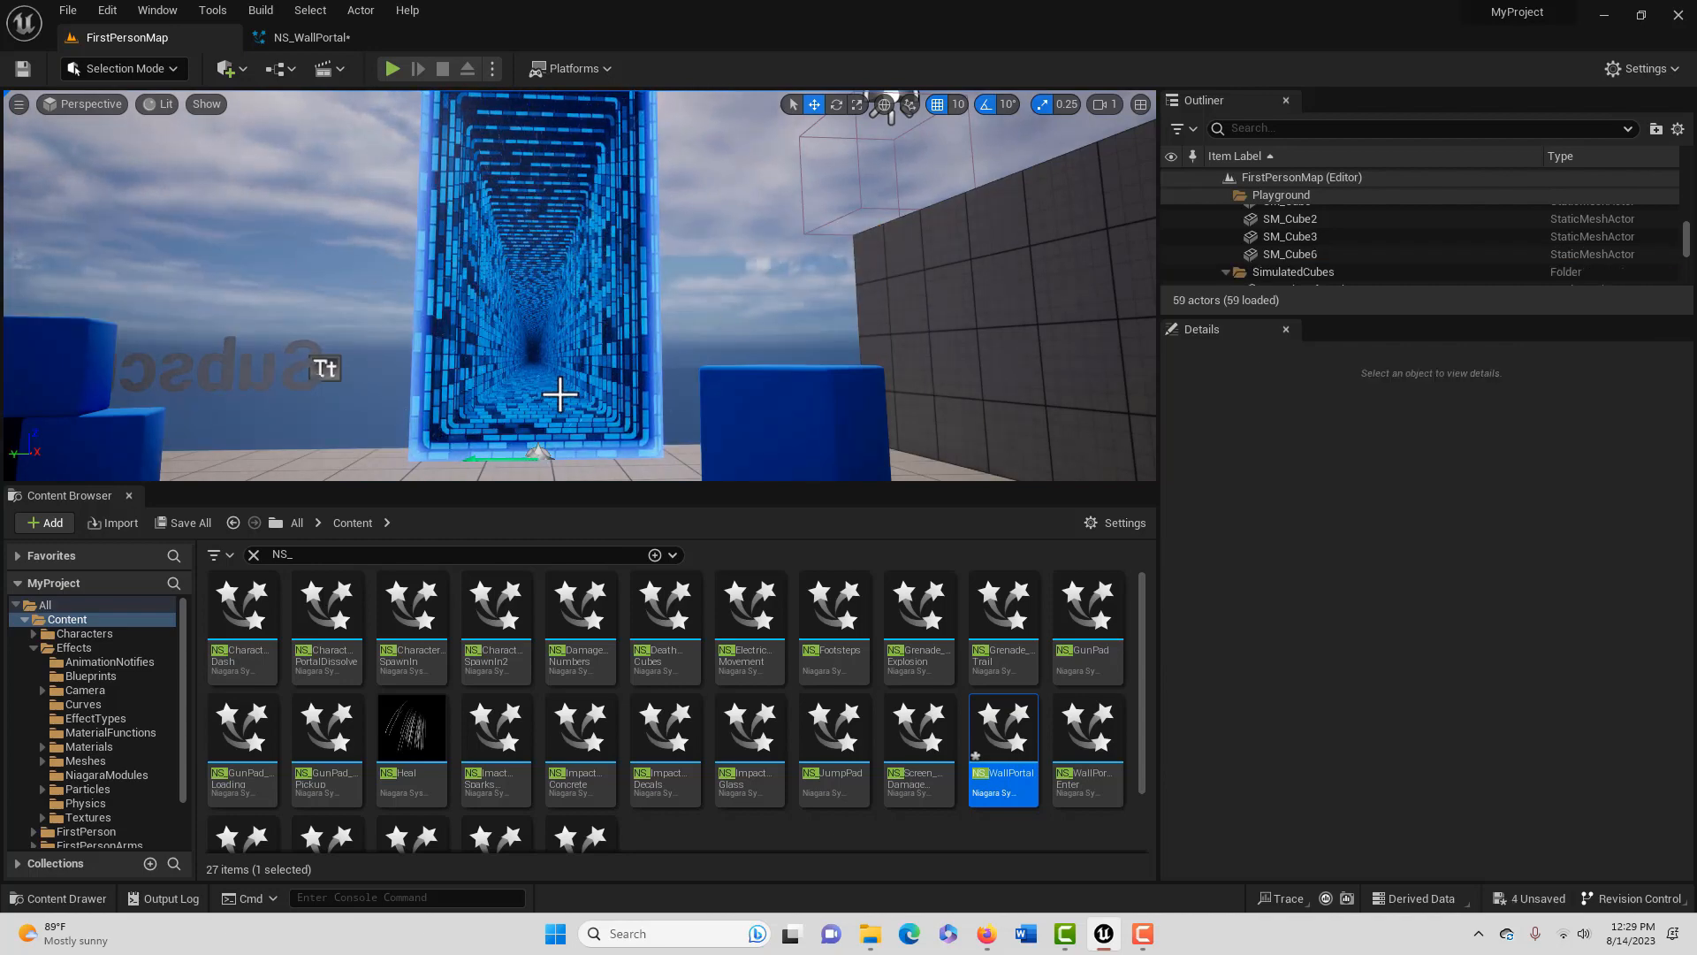
pyautogui.click(1287, 253)
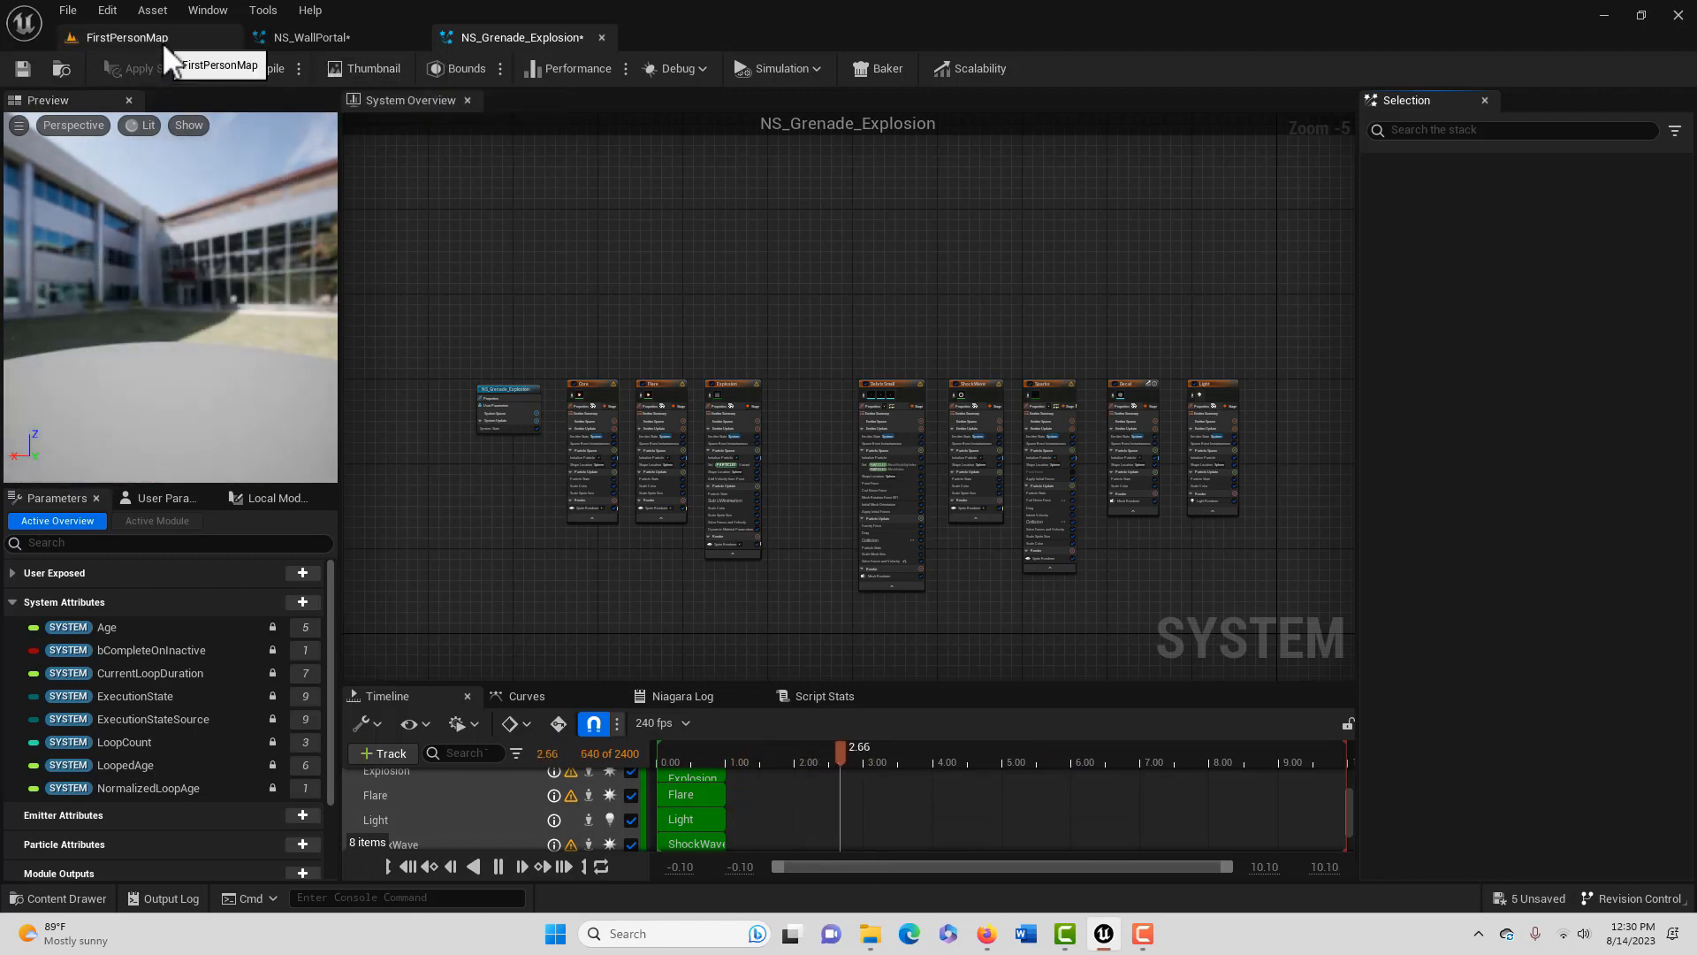
# Place the first NS_Grenade_Explosion in FirstPersonMap and play-test it
pyautogui.click(126, 37)
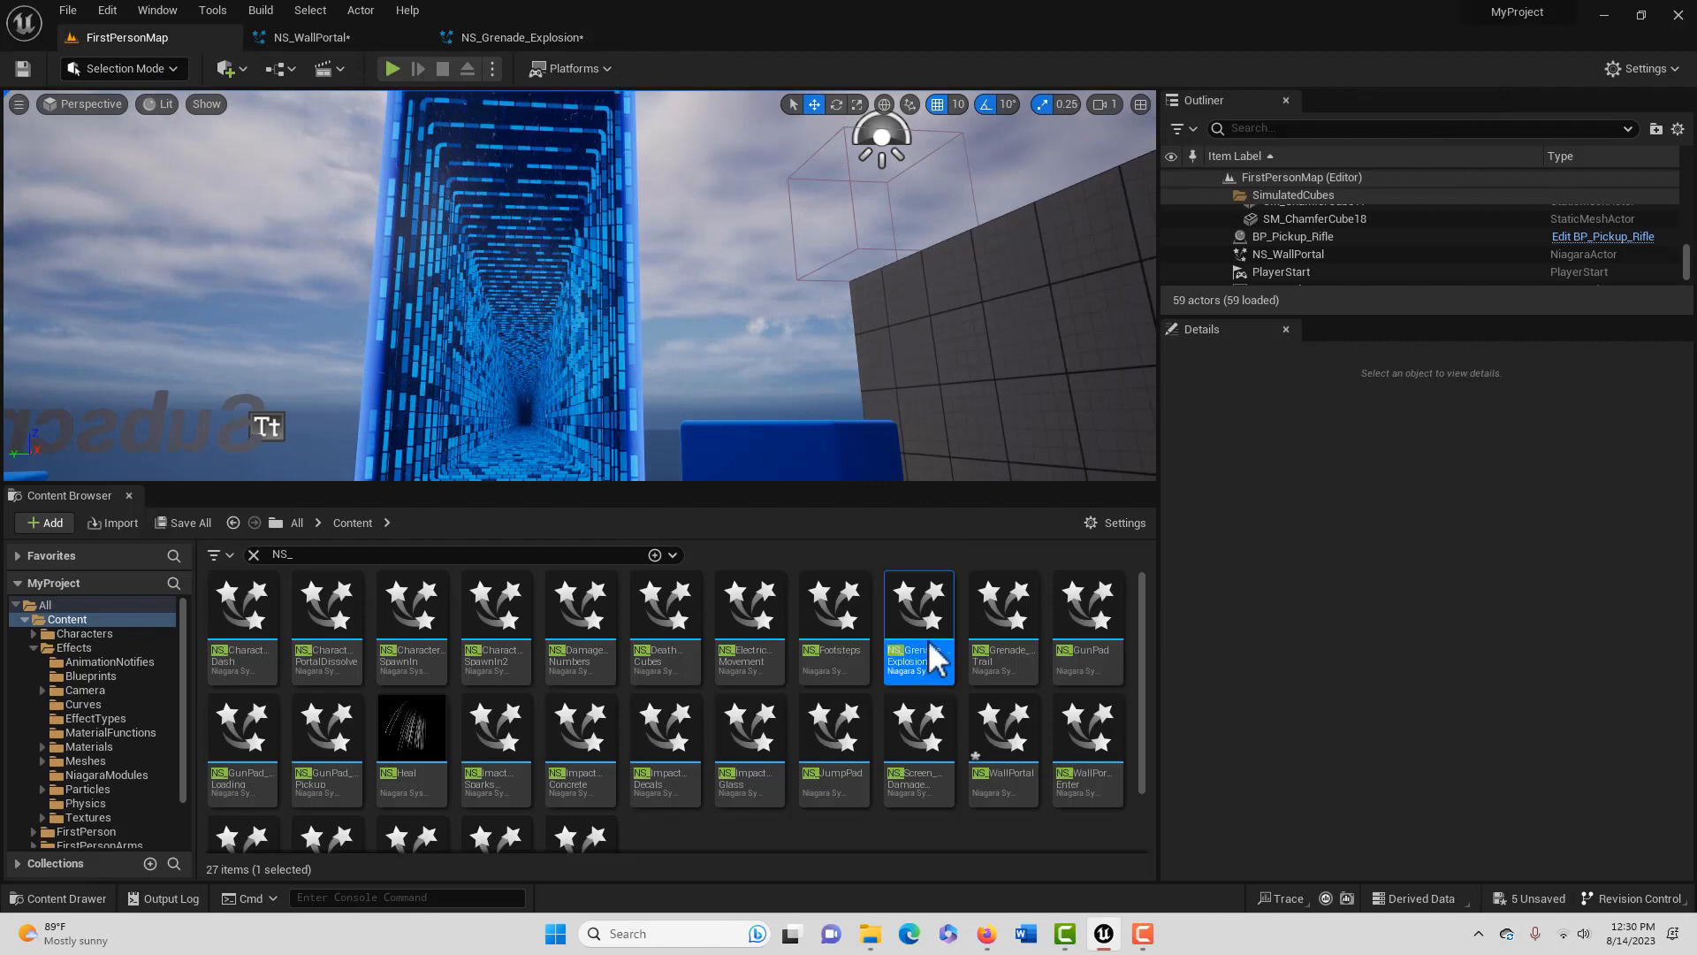
pyautogui.moveTo(917, 601); pyautogui.dragTo(942, 455)
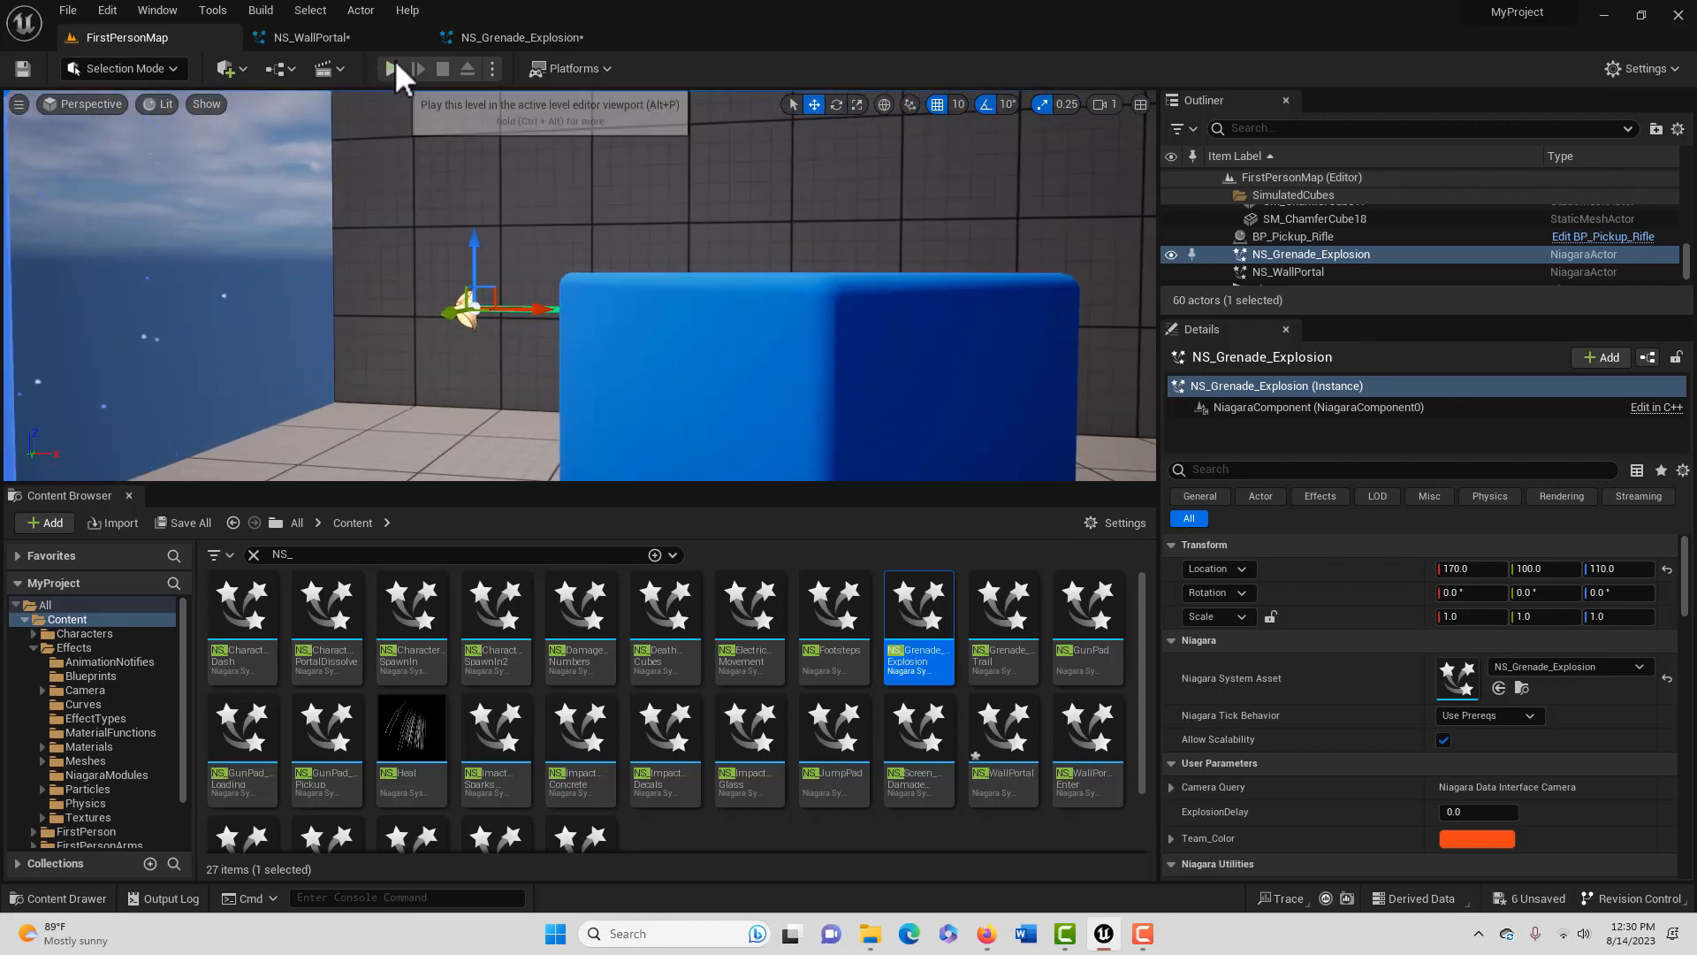
pyautogui.click(393, 69)
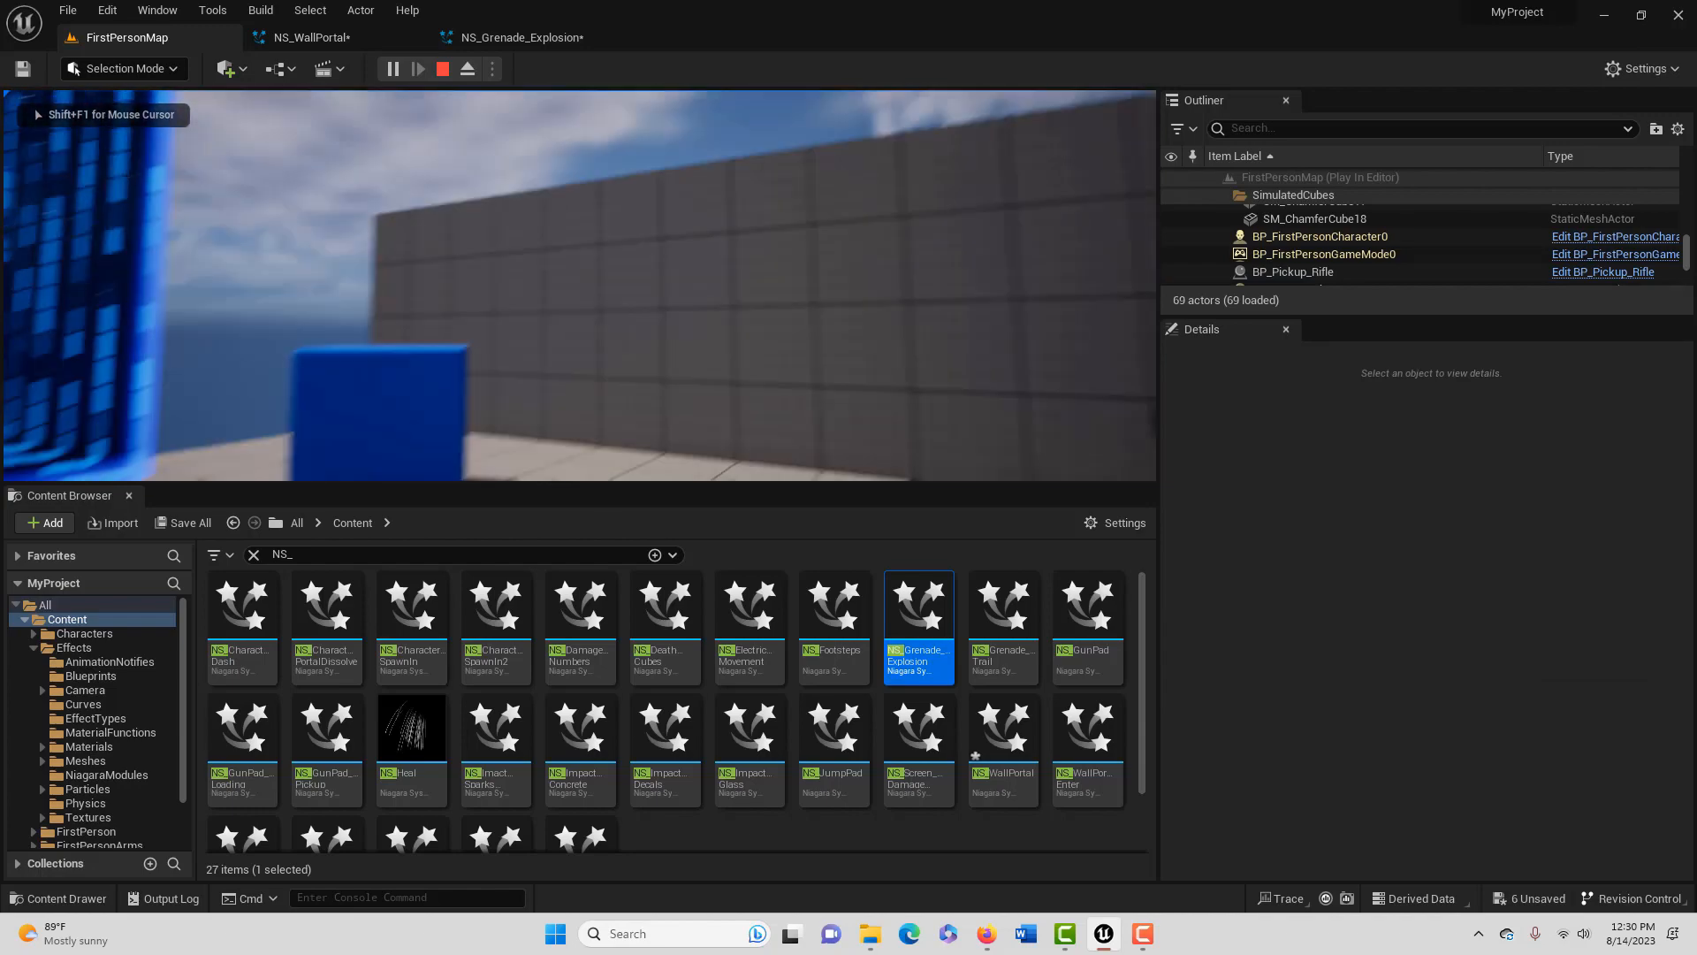
pyautogui.click(442, 69)
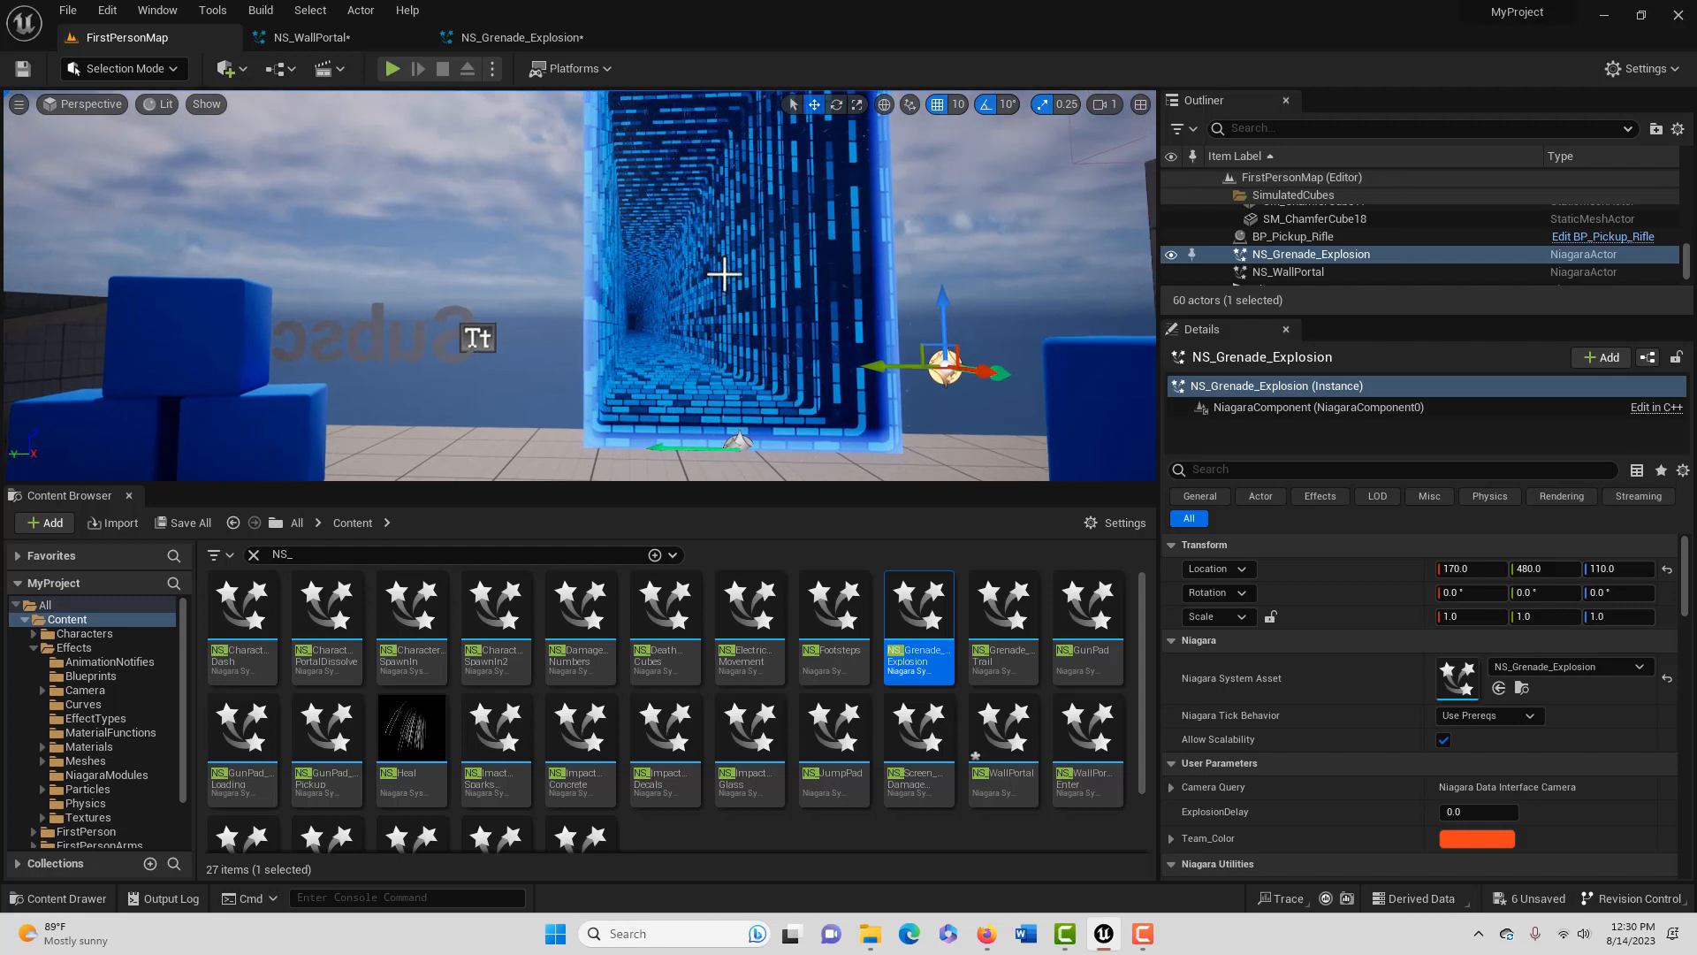
# Place a second NS_Grenade_Explosion near the rifle pickup wall and play-test again
pyautogui.moveTo(948, 367); pyautogui.dragTo(423, 367)
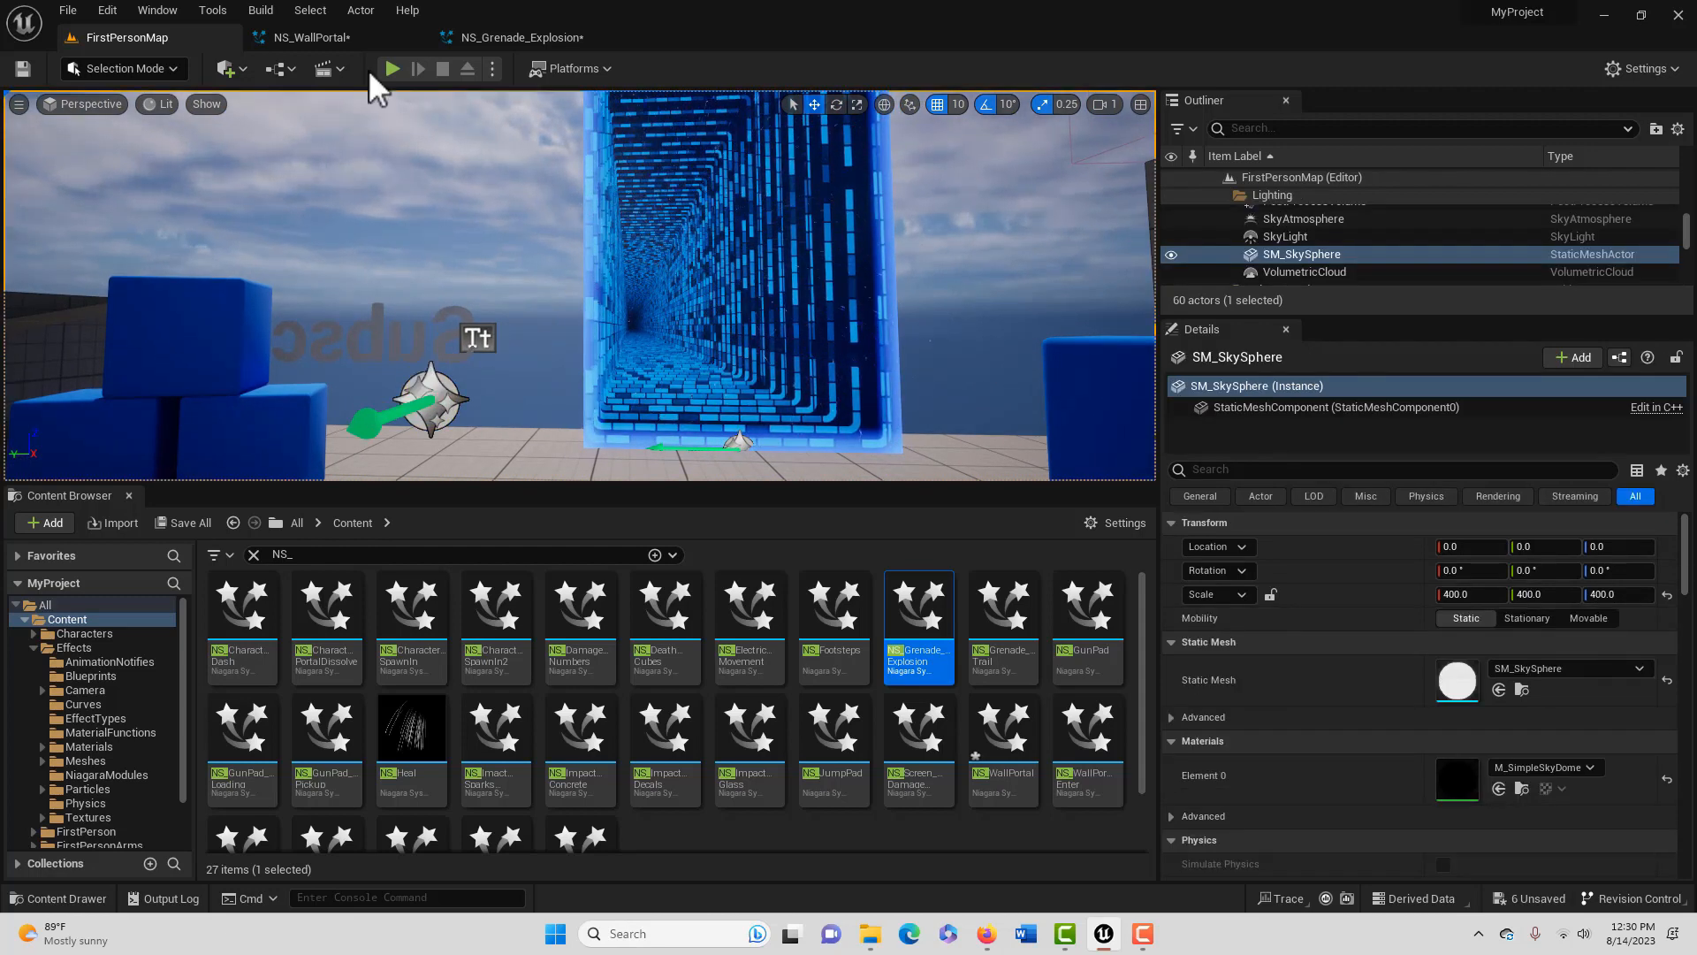
pyautogui.click(389, 69)
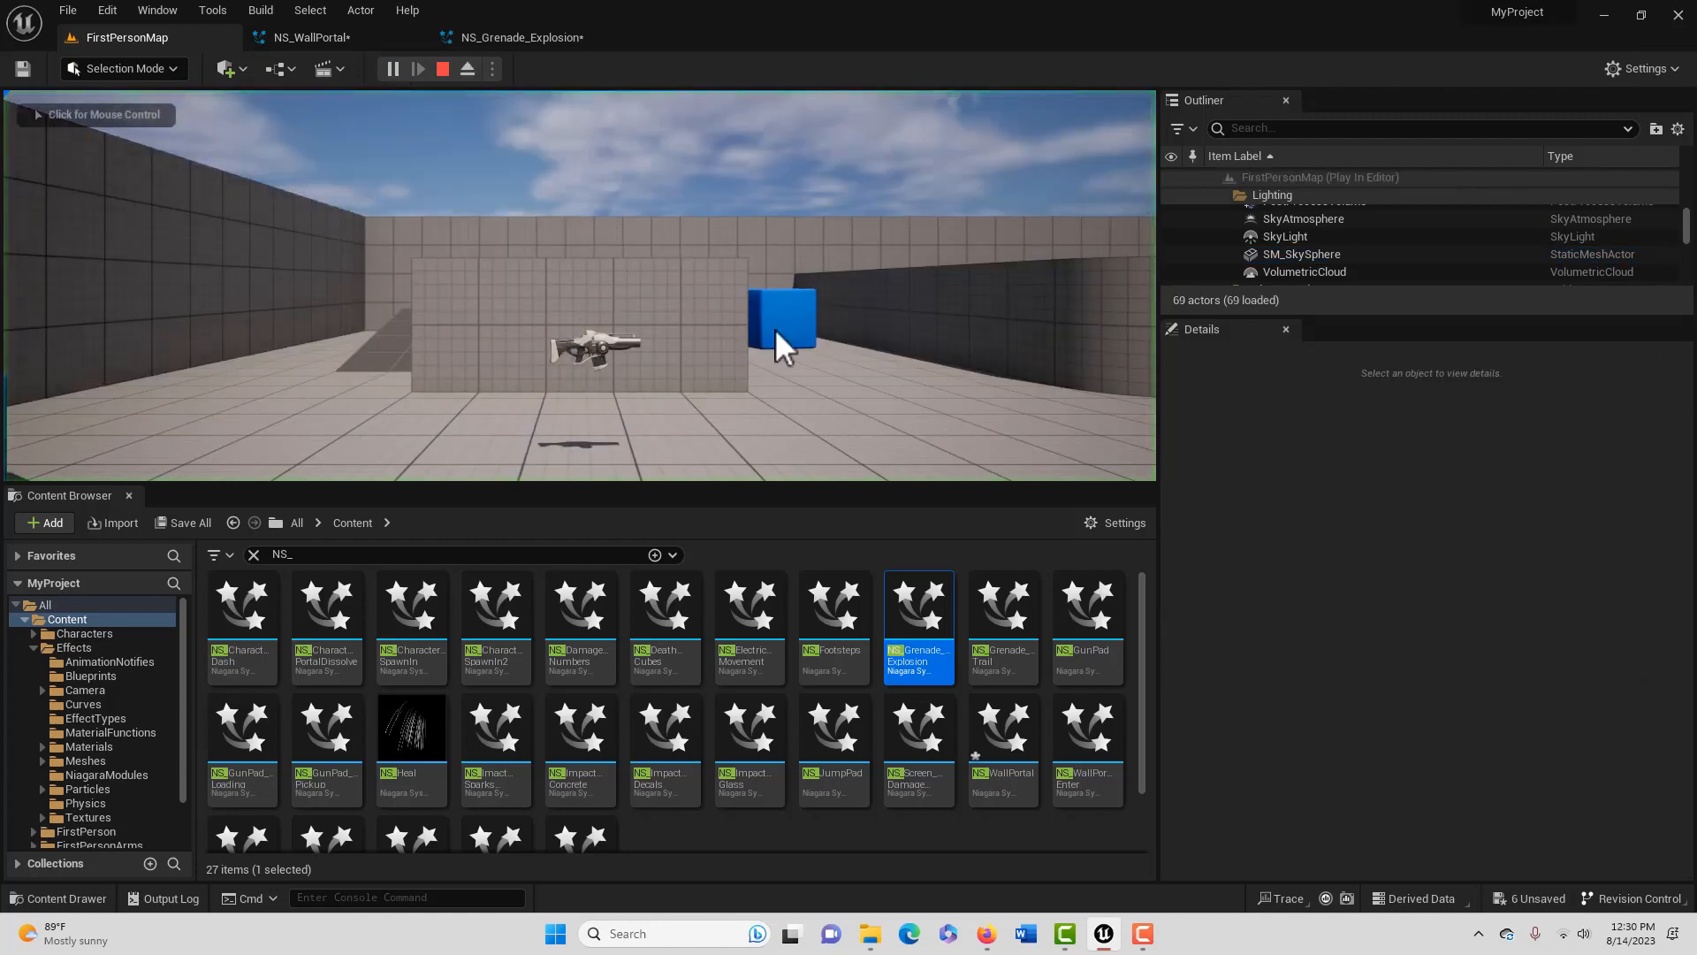
pyautogui.click(780, 326)
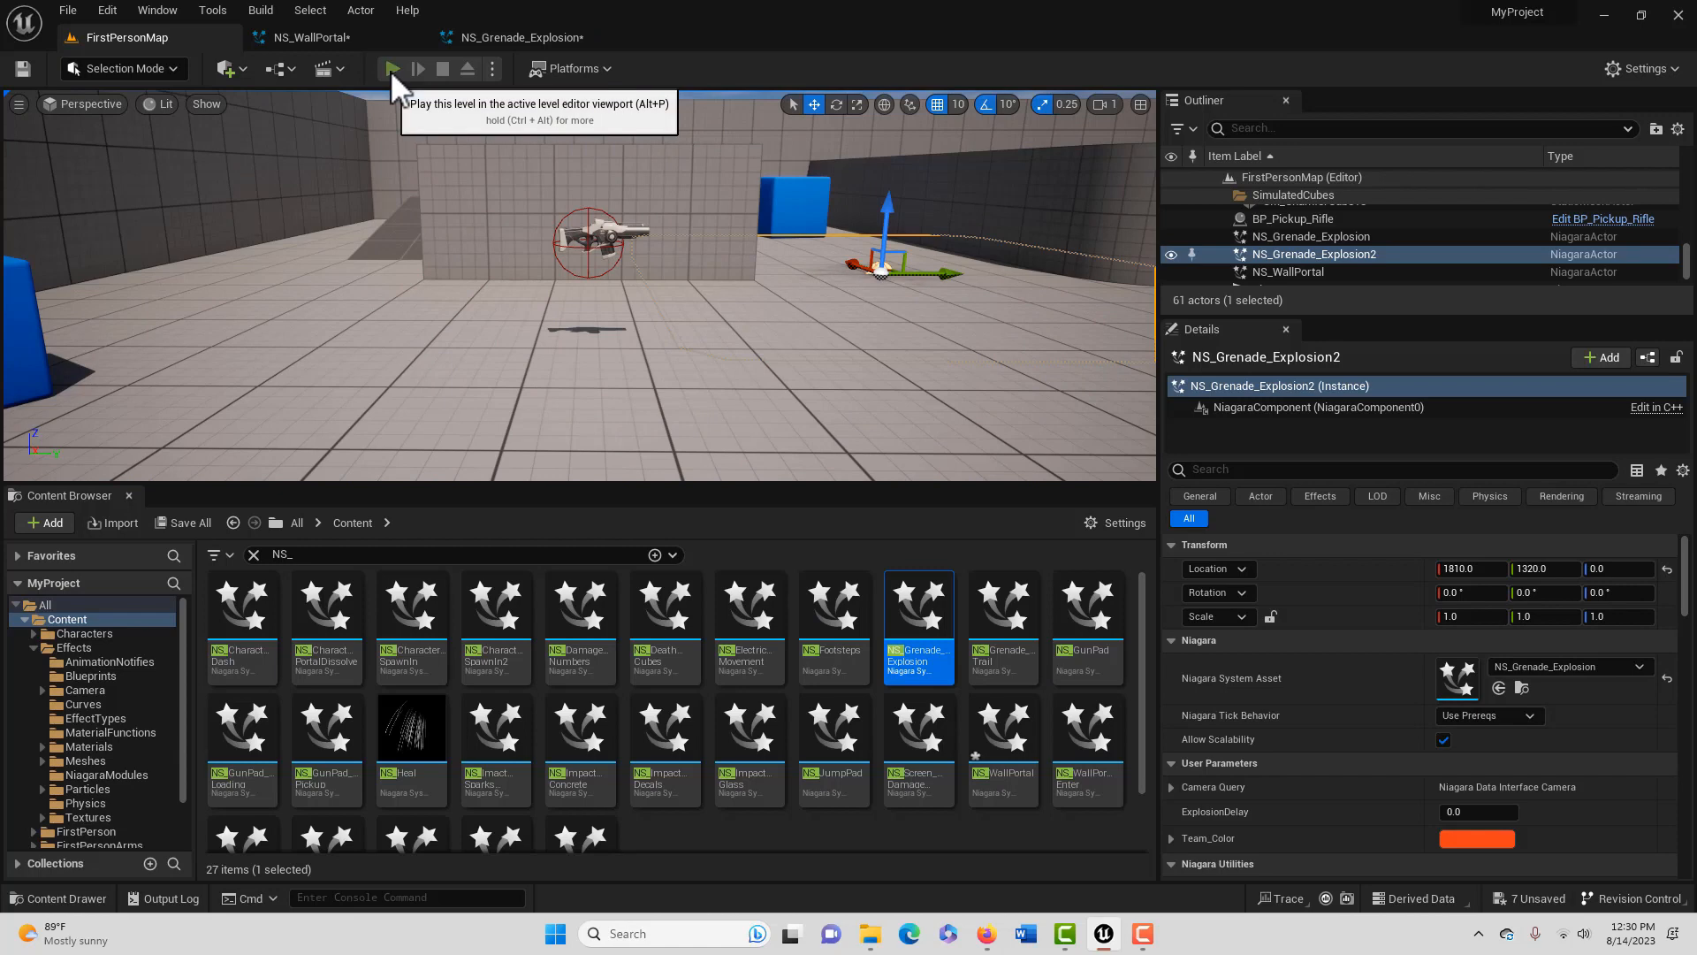
pyautogui.click(393, 69)
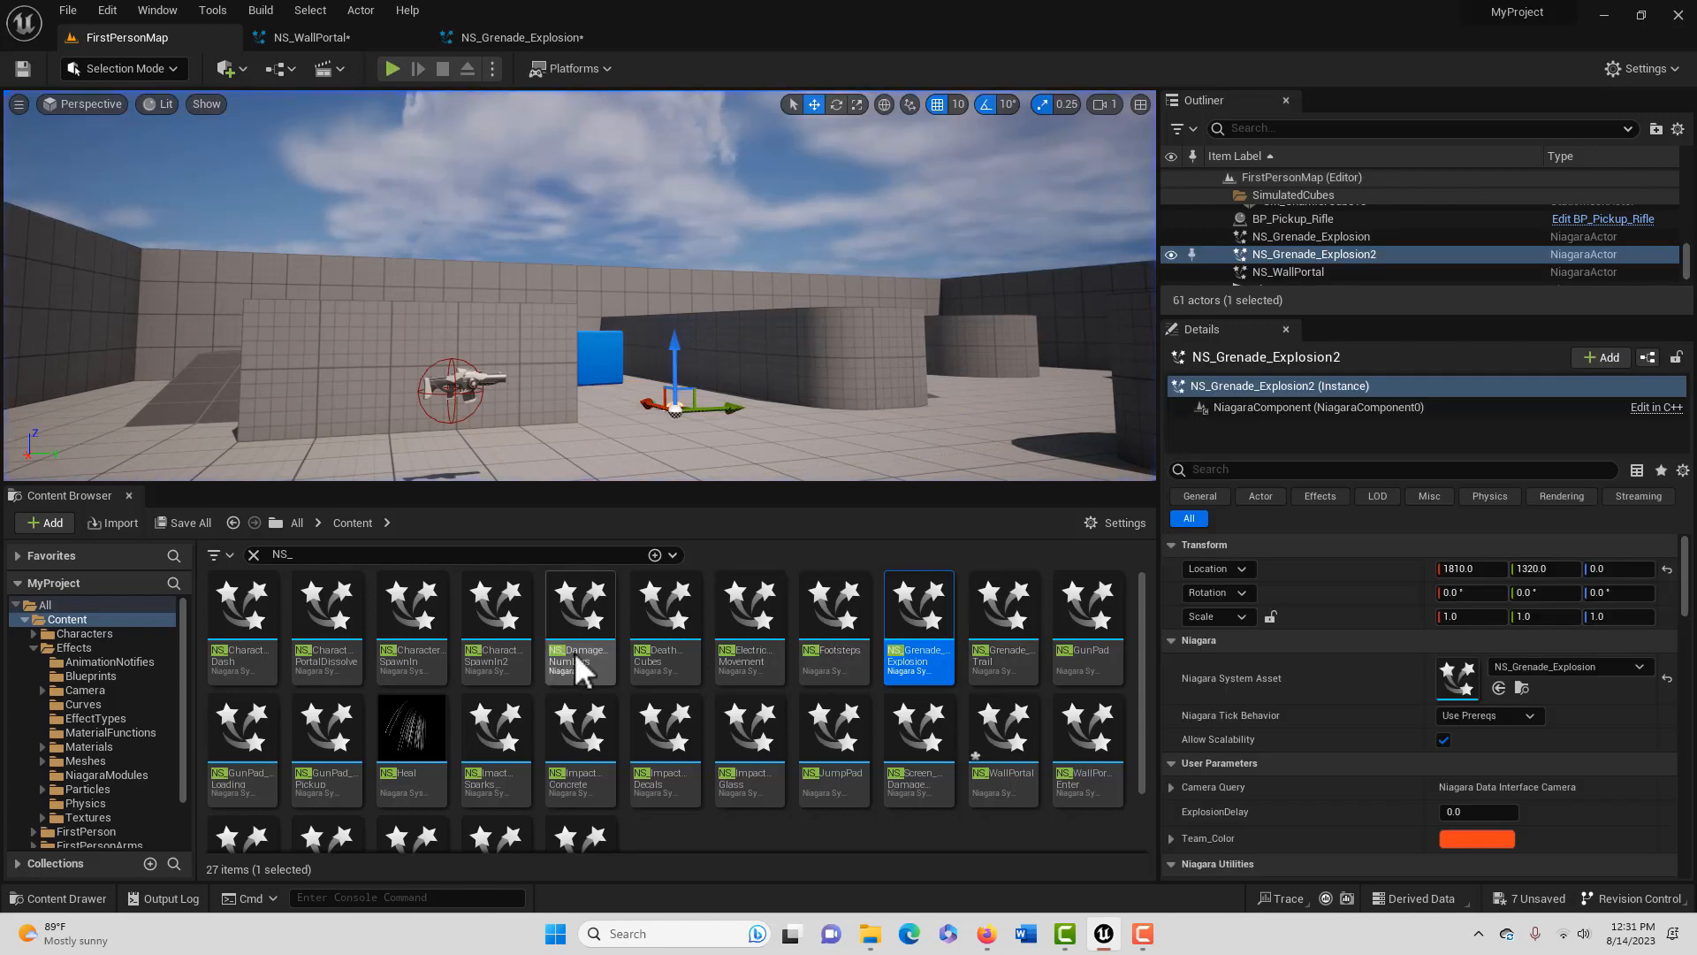
pyautogui.moveTo(325, 746)
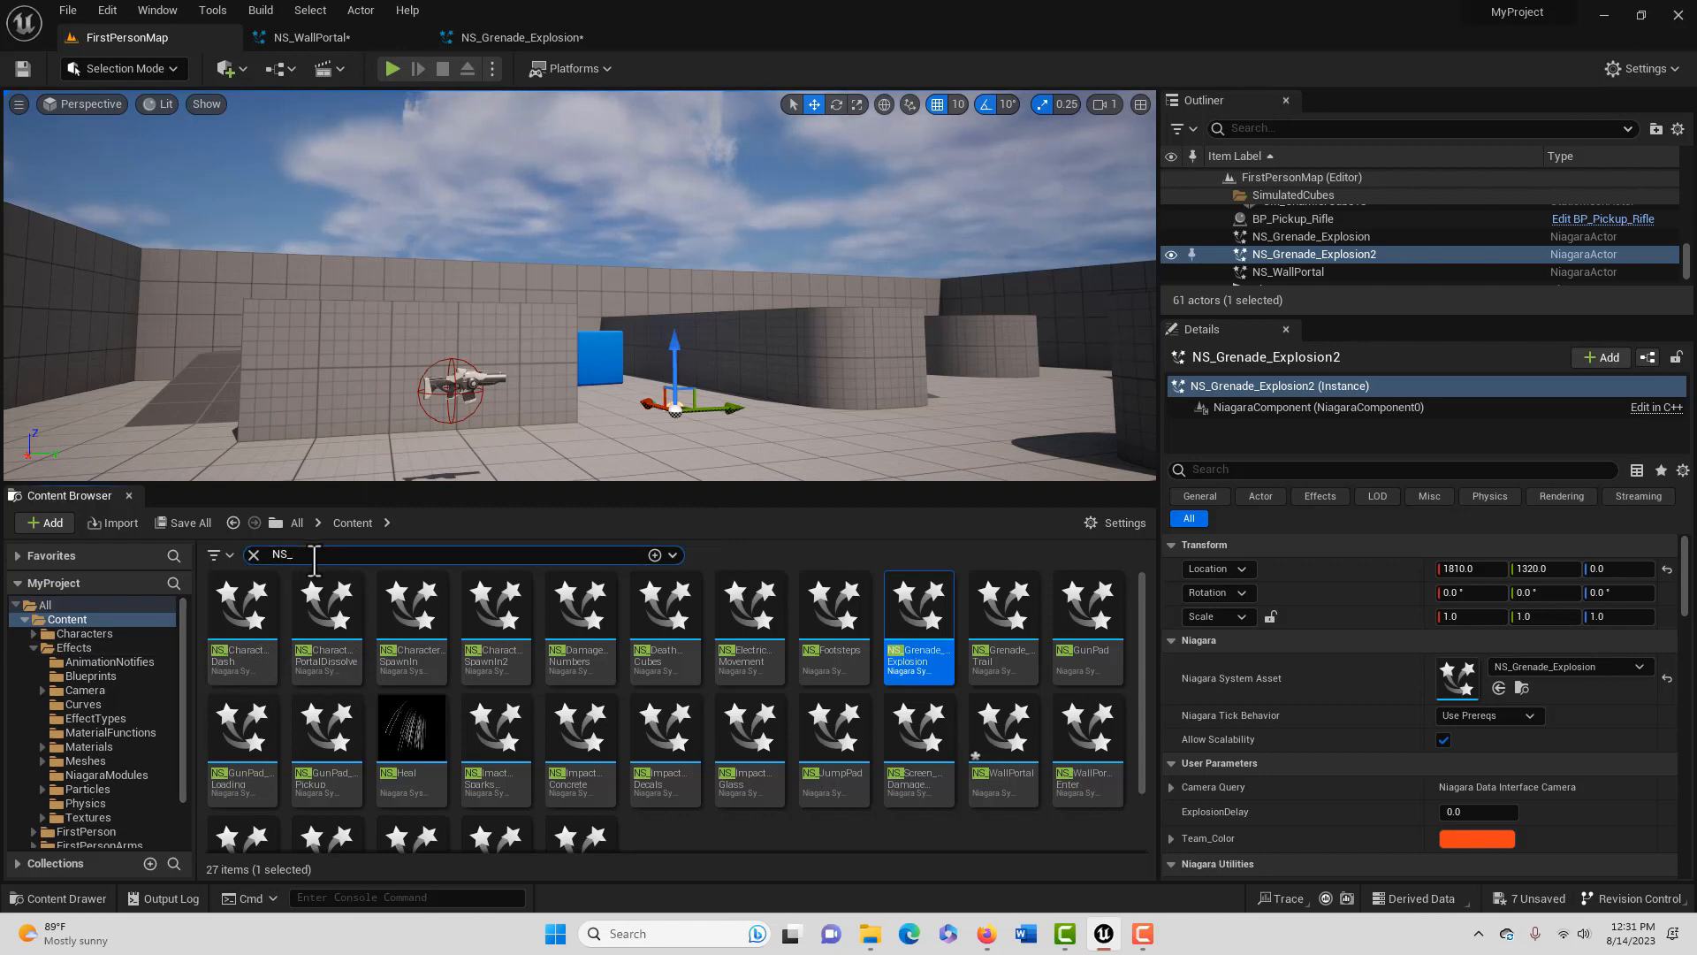
pyautogui.click(253, 553)
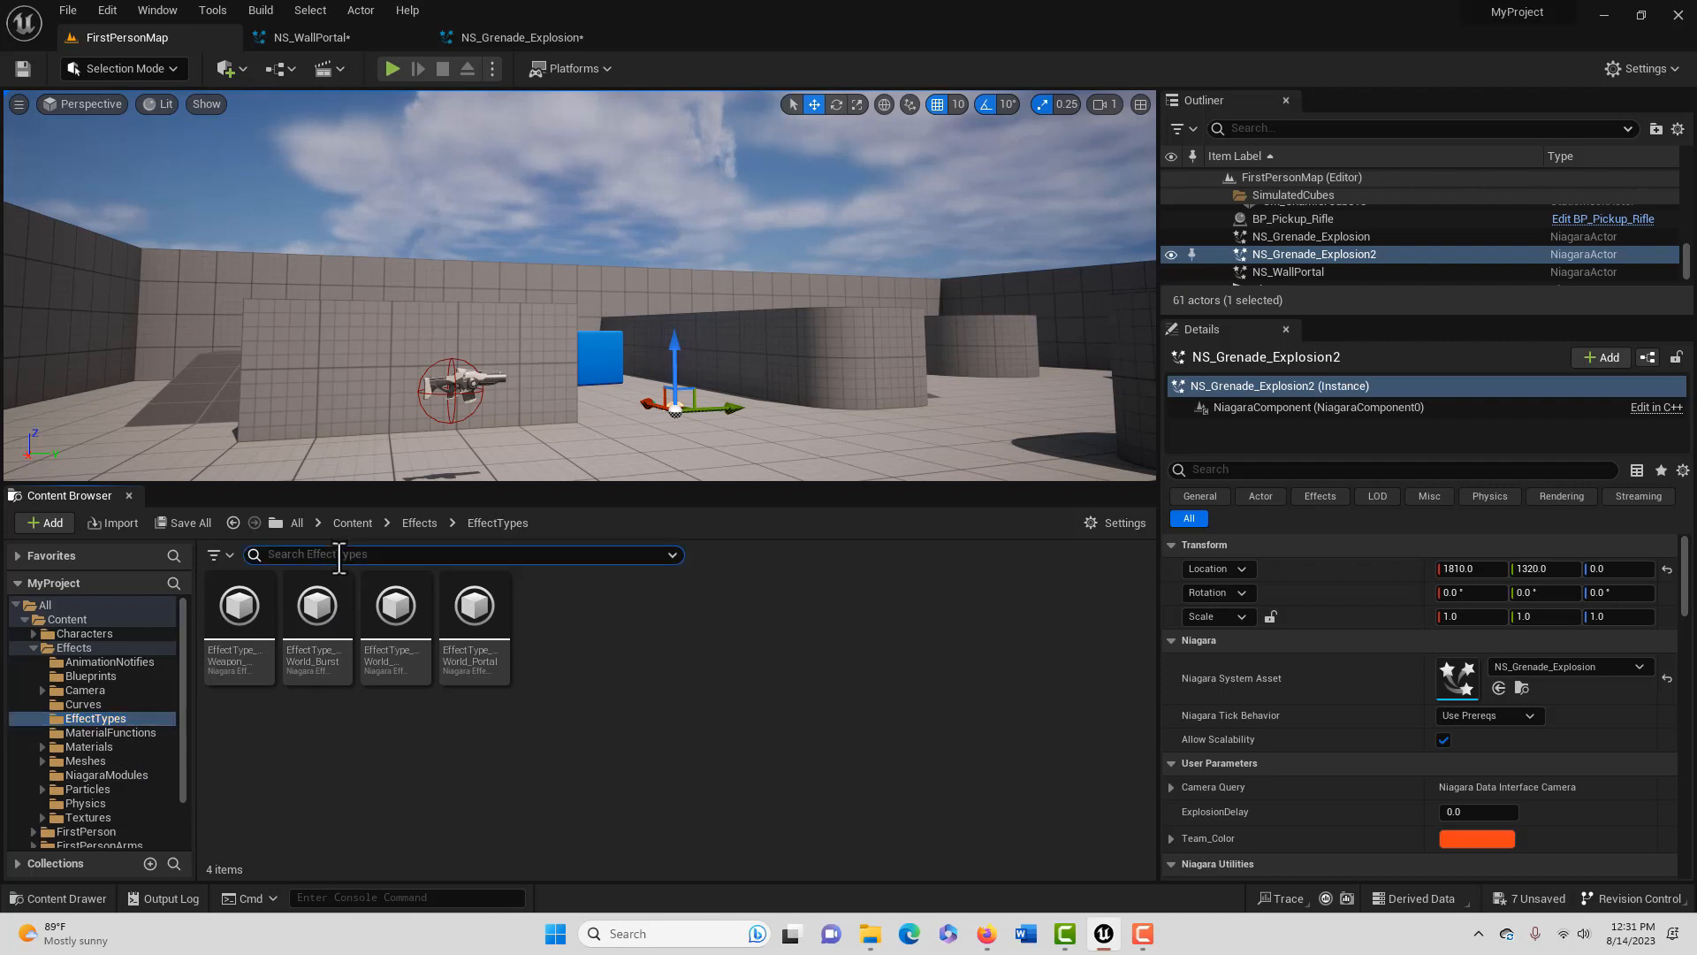
pyautogui.write('ns_')
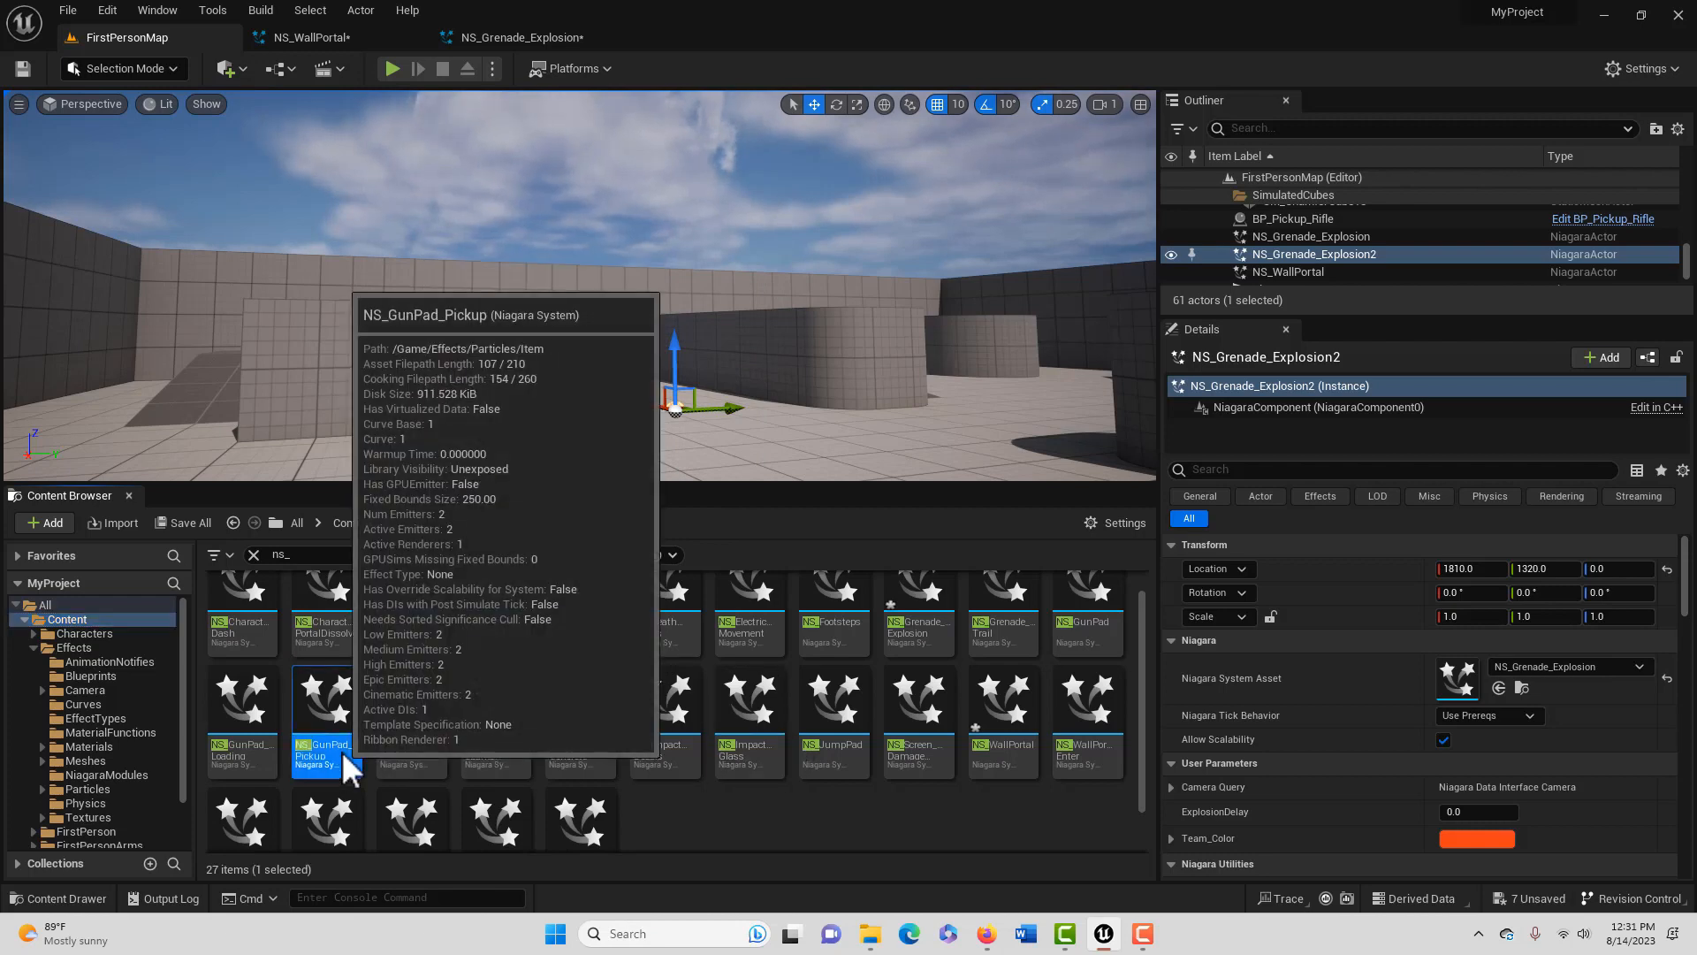
# Inspect NS_GunPad_Pickup in the Niagara editor, then return to FirstPersonMap
pyautogui.doubleClick(316, 720)
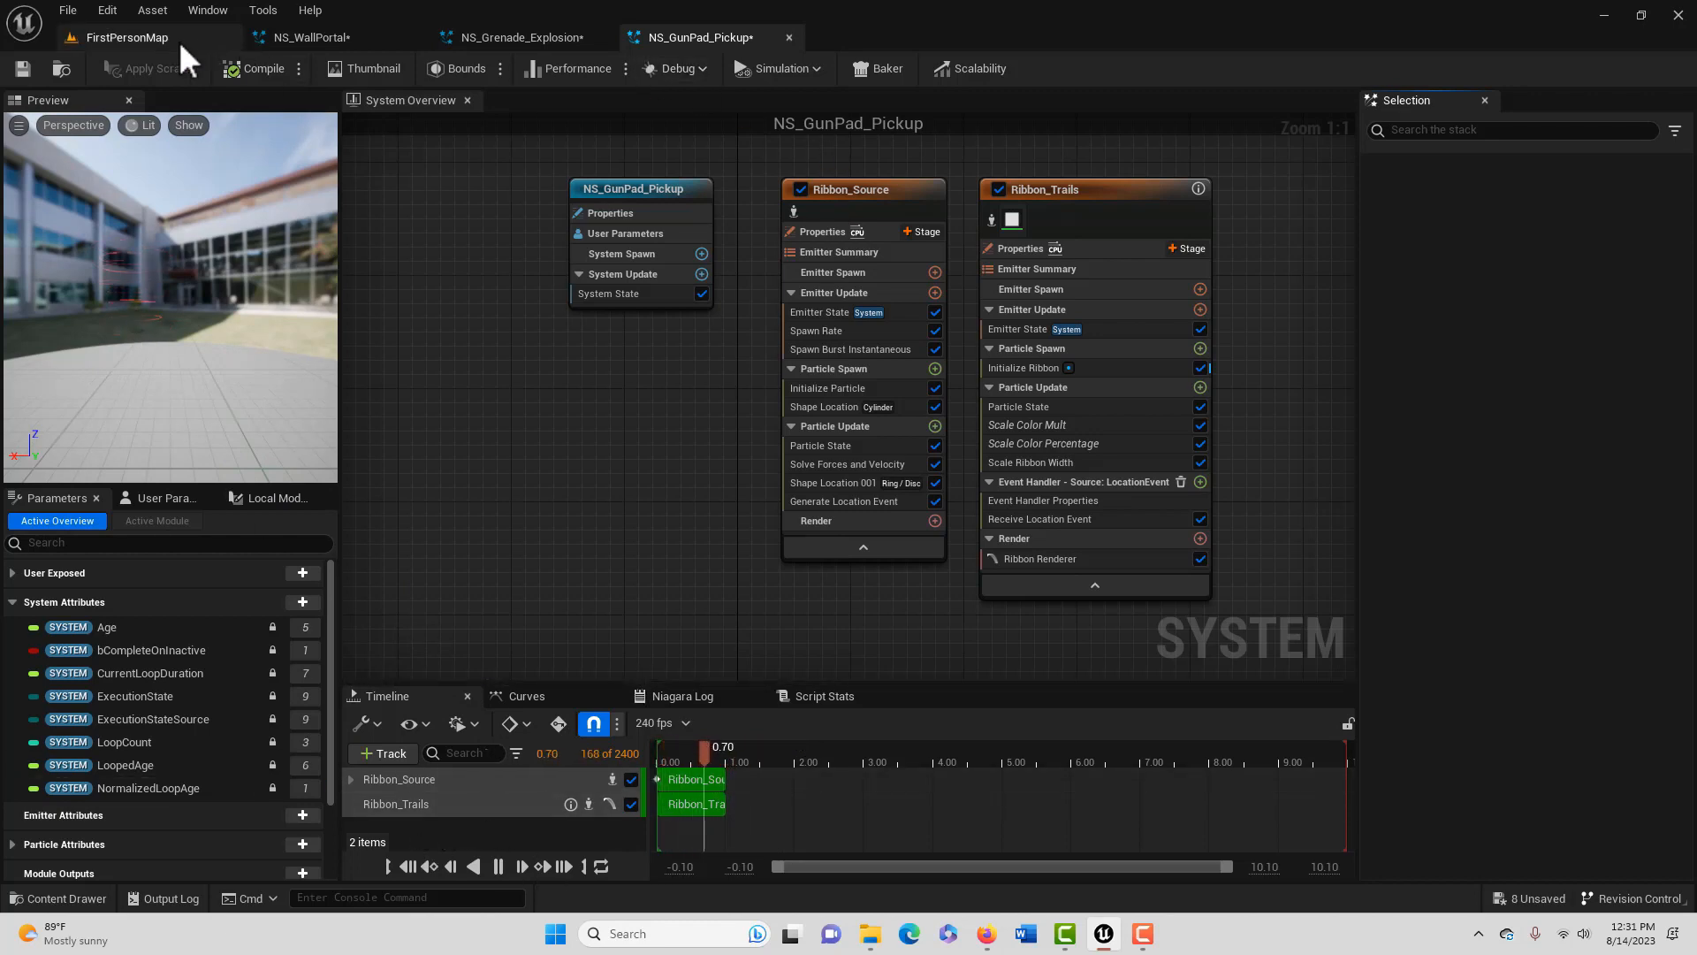
pyautogui.click(126, 37)
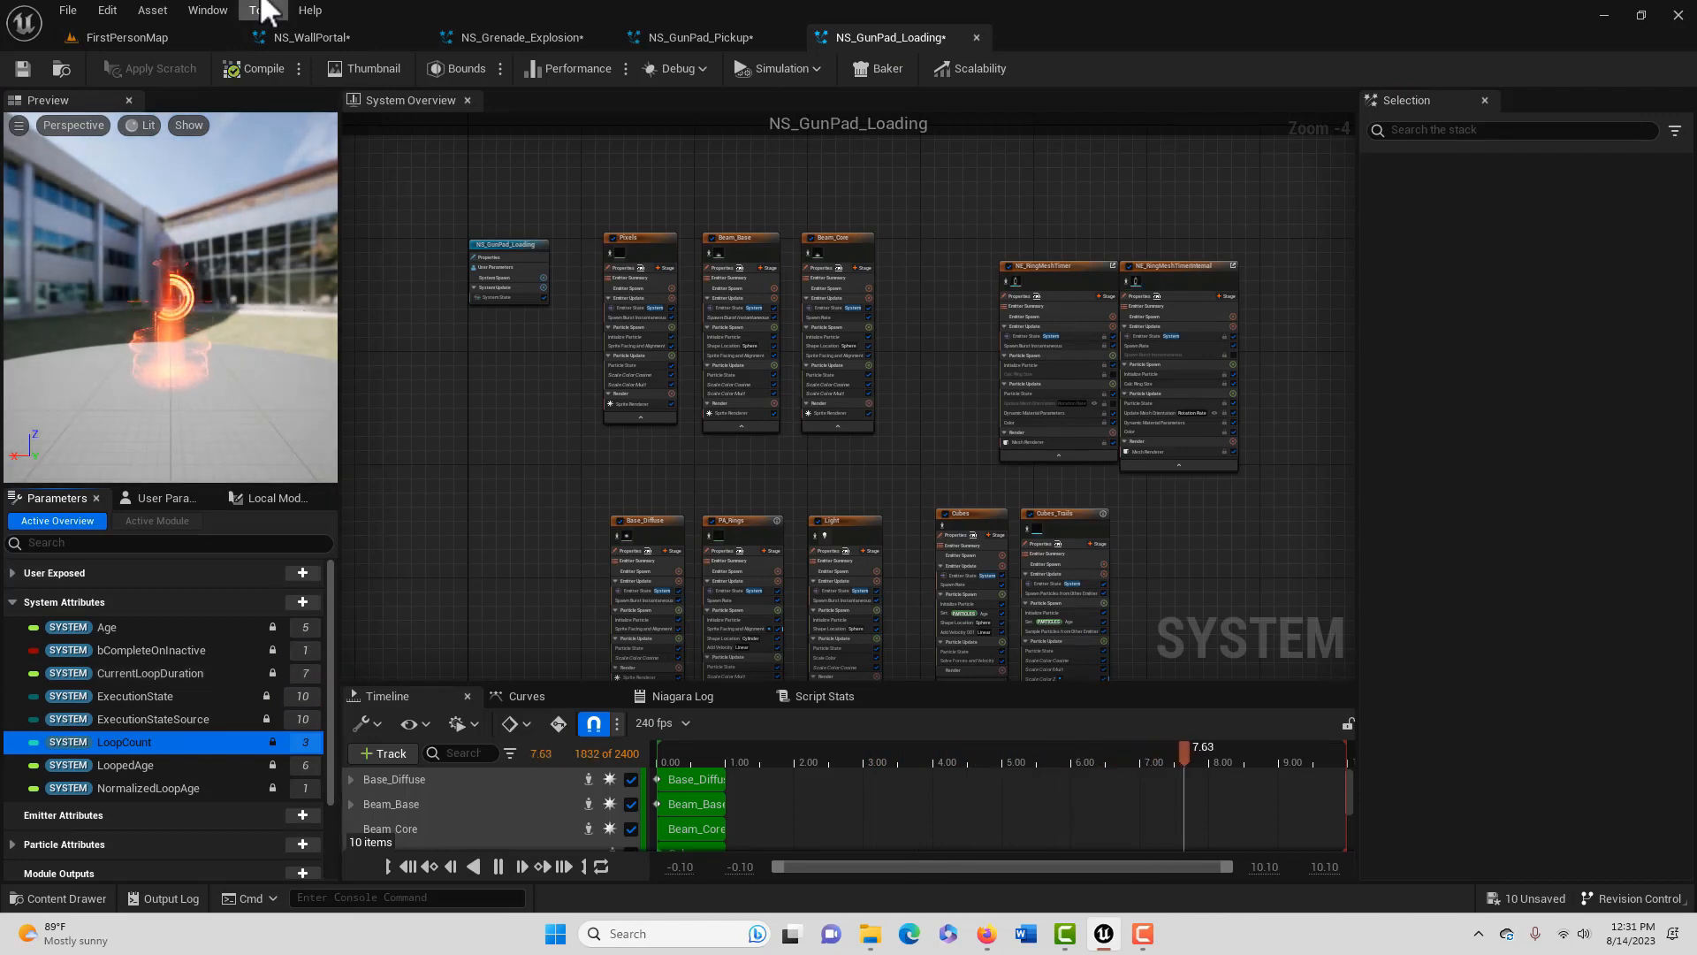
# Place NS_GunPad_Loading in FirstPersonMap and play-test to see its fiery beam
pyautogui.click(126, 37)
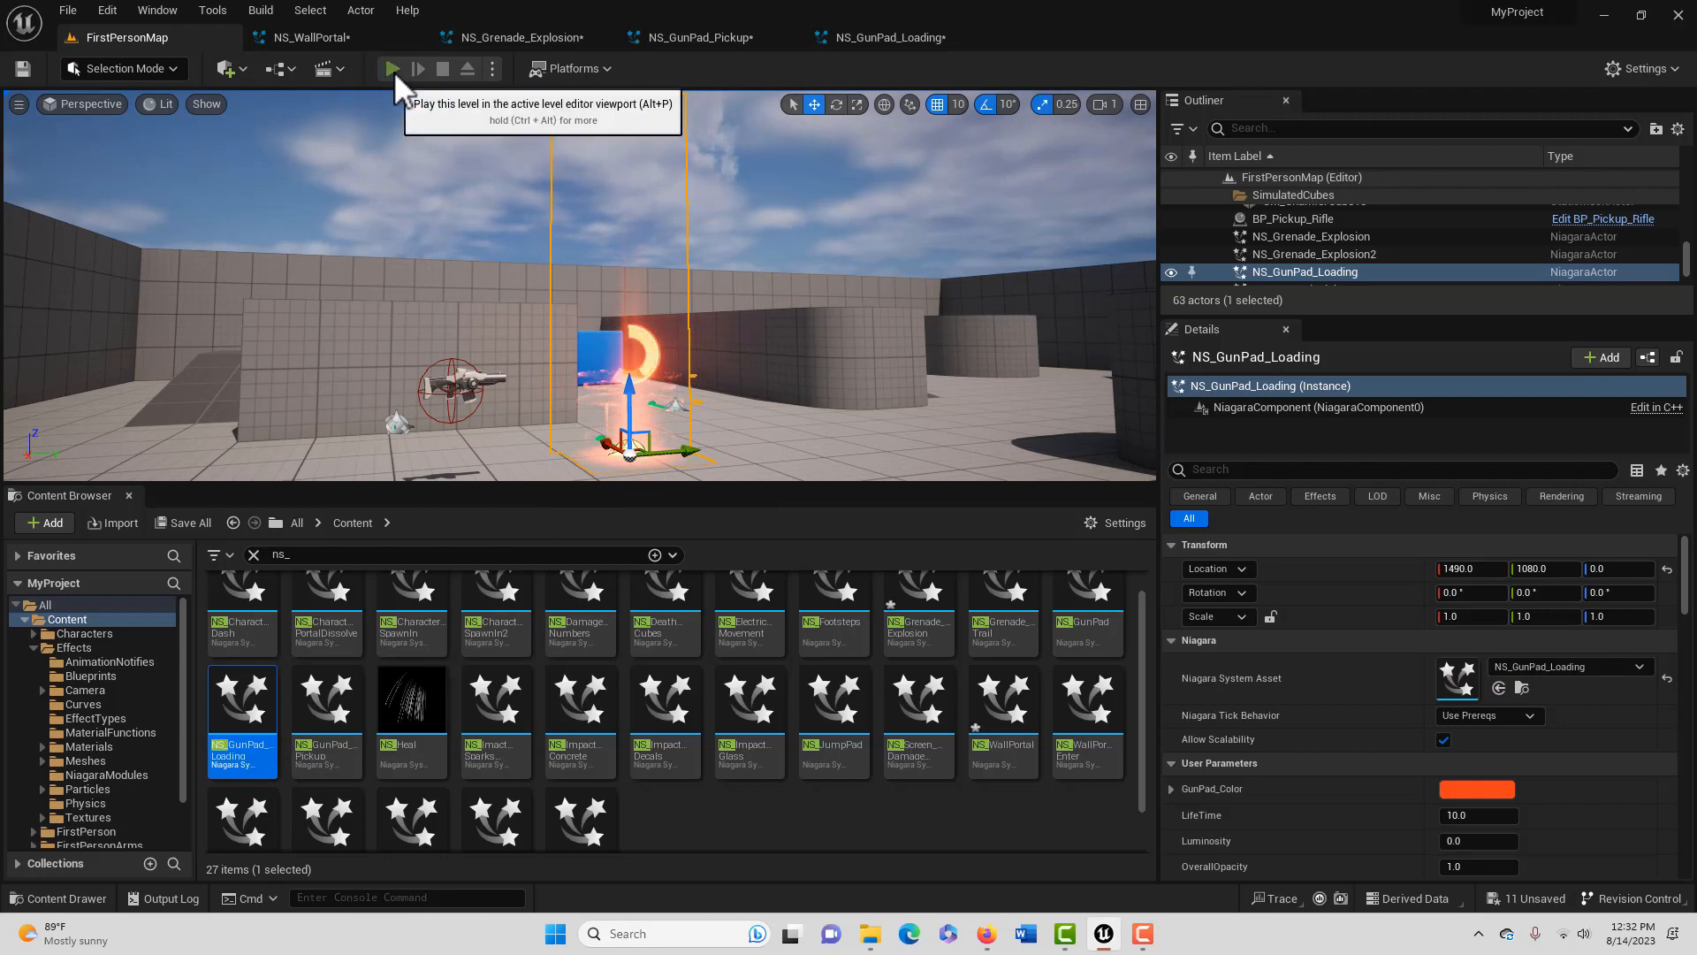
pyautogui.click(390, 69)
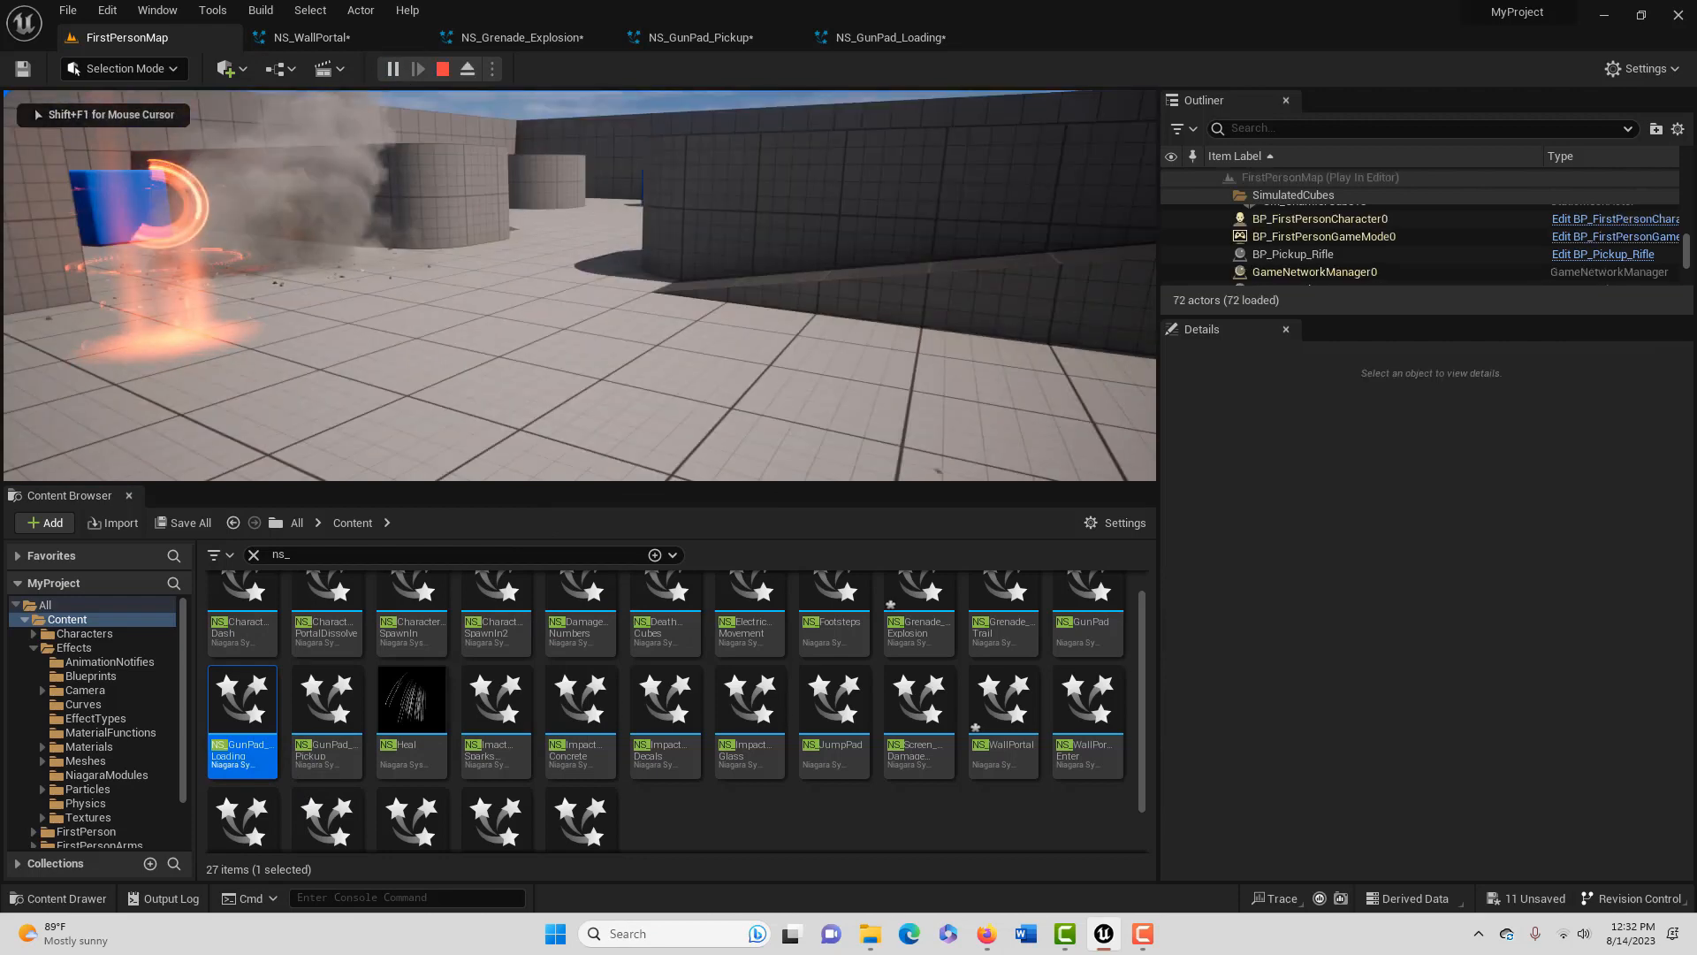